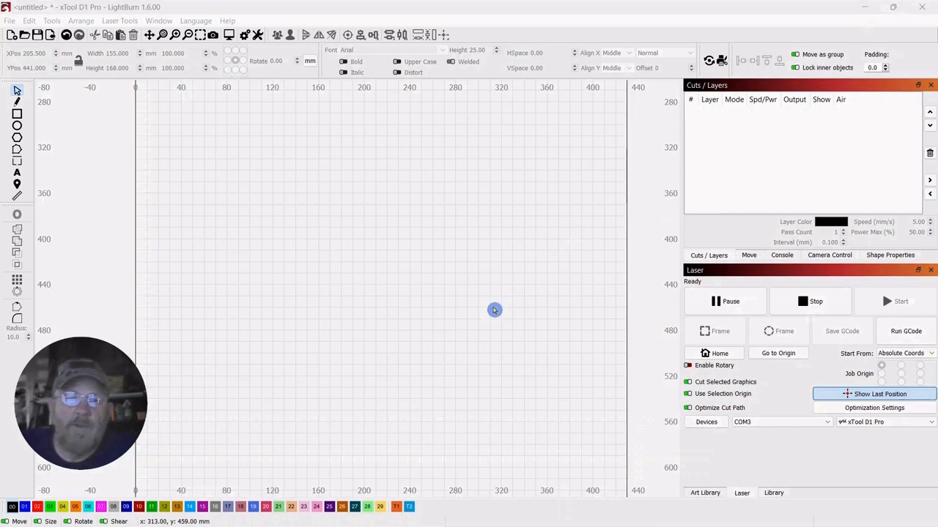
mouse_move(495, 308)
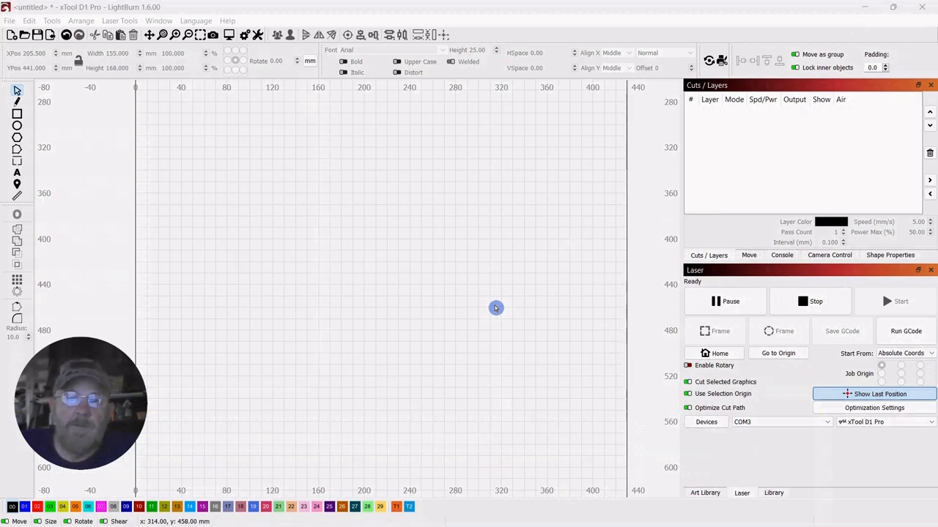
mouse_move(498, 305)
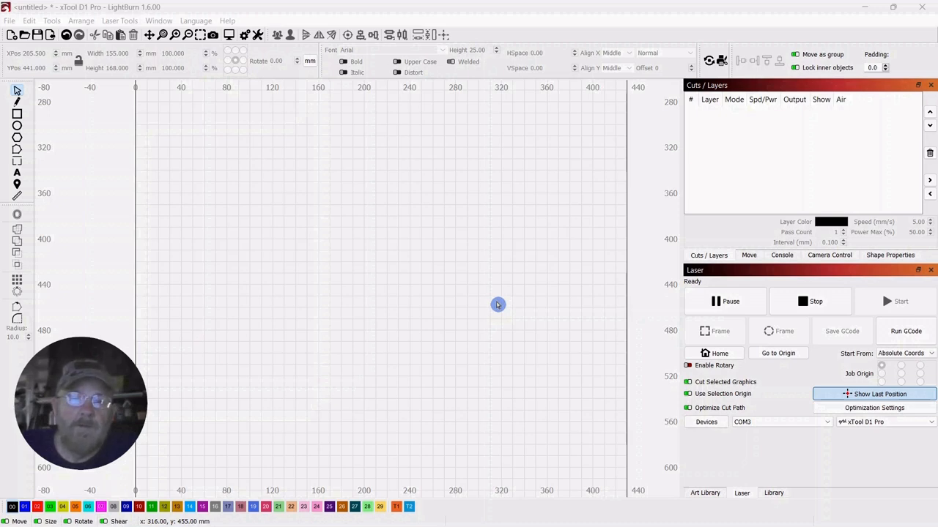
mouse_move(261, 216)
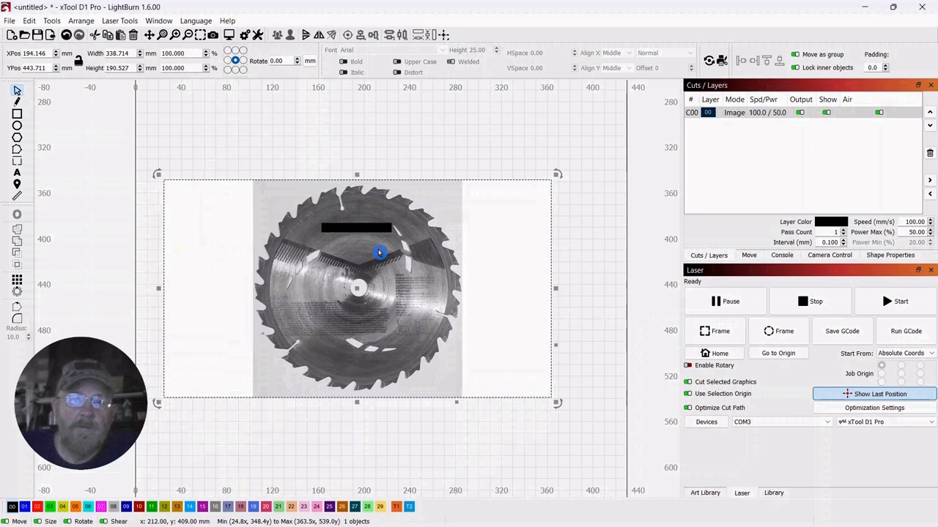
Nudge the saw blade photo toward the canvas centre, then delete it
drag(379, 252, 403, 258)
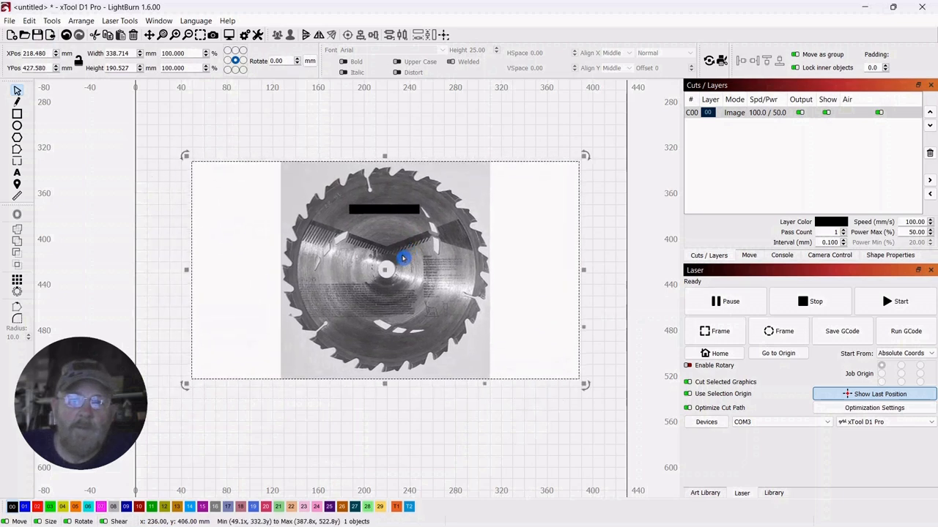
mouse_move(323, 273)
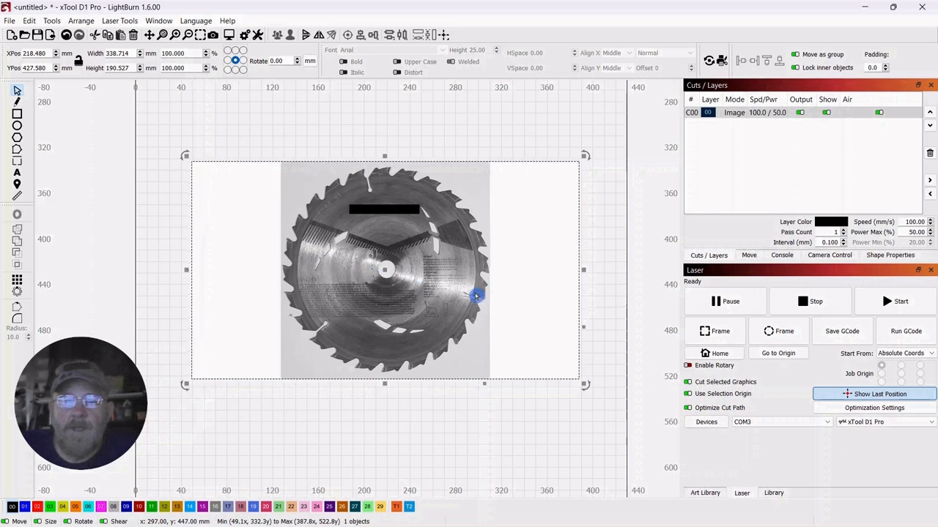
mouse_move(434, 284)
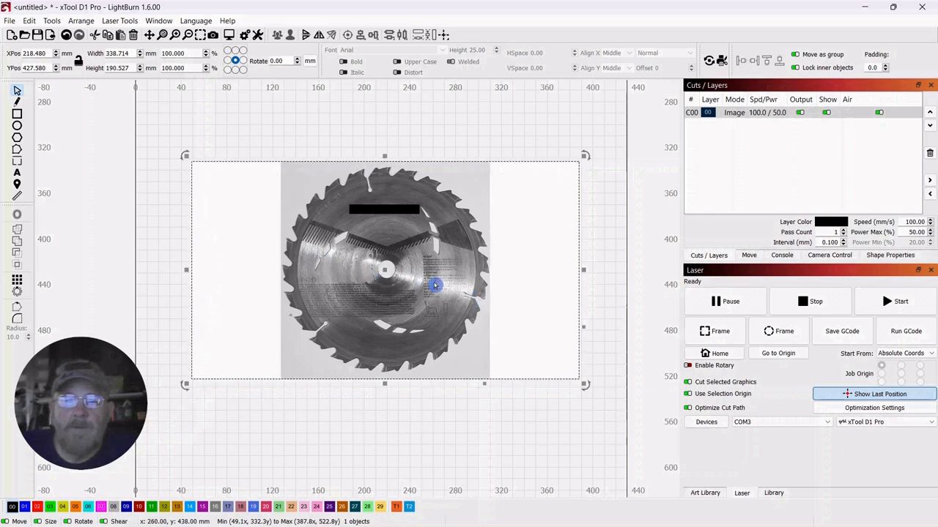
mouse_move(466, 296)
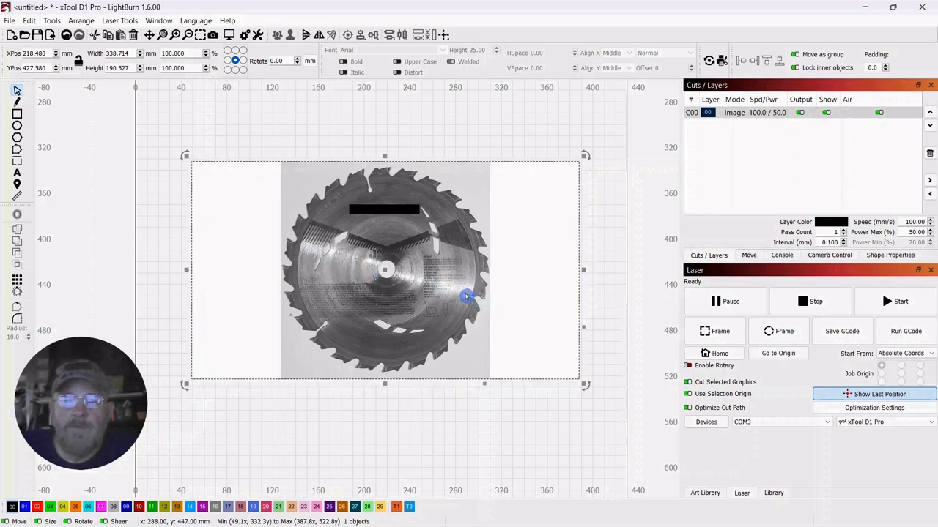
mouse_move(465, 295)
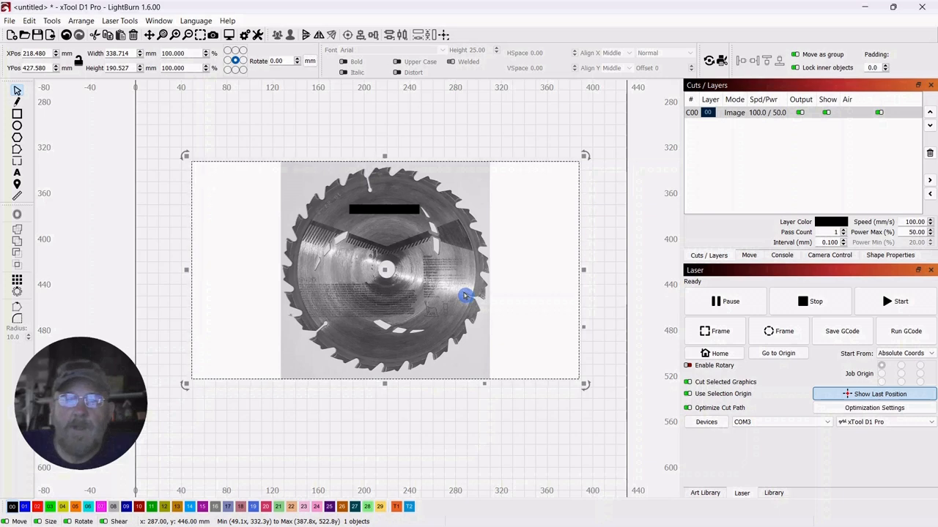
mouse_move(460, 296)
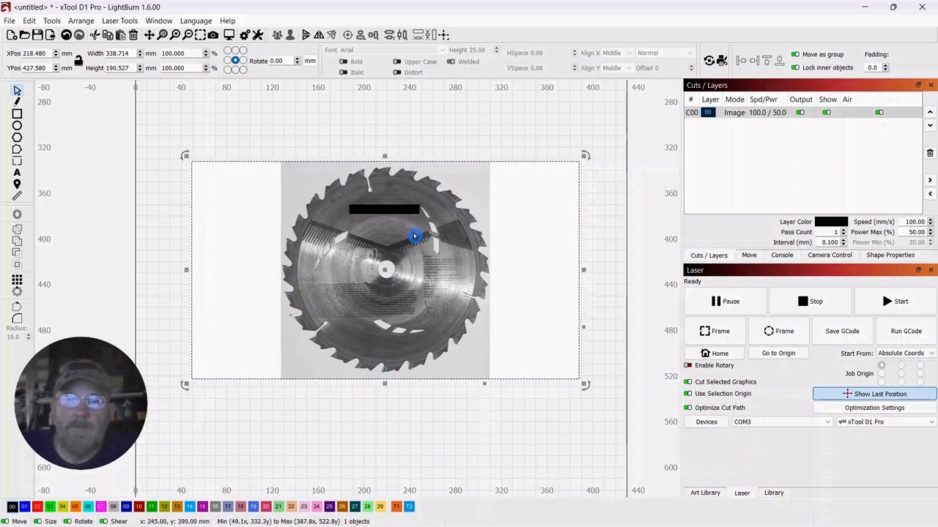
right_click(413, 236)
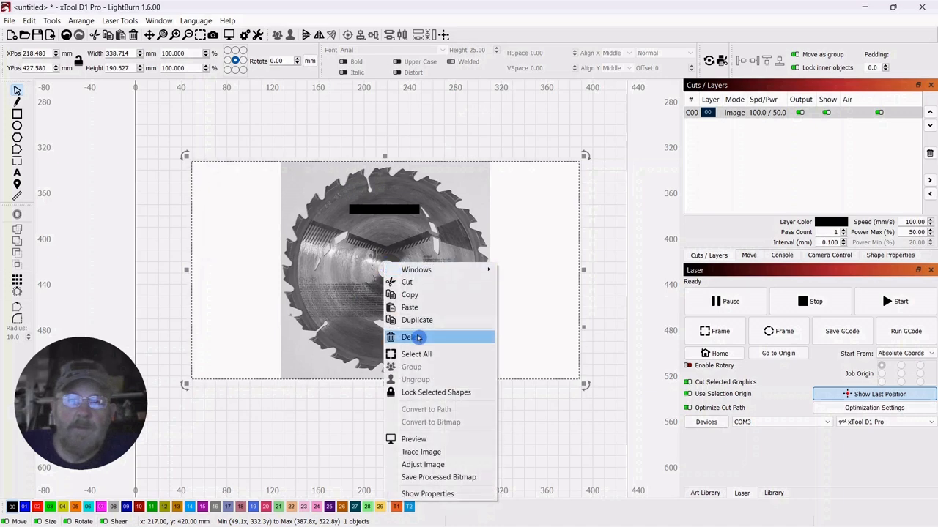
click(411, 337)
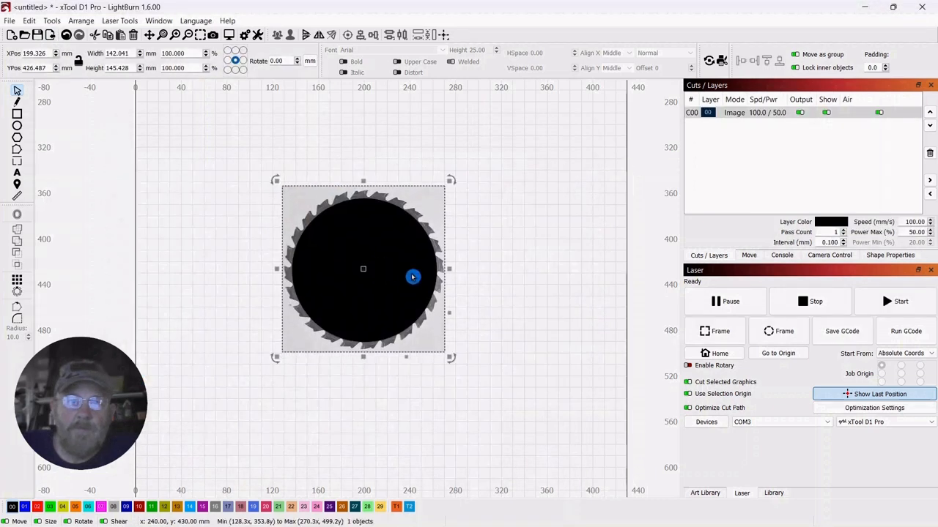
Zoom in on the black-centred saw blade image to inspect its teeth
scroll(up, 3)
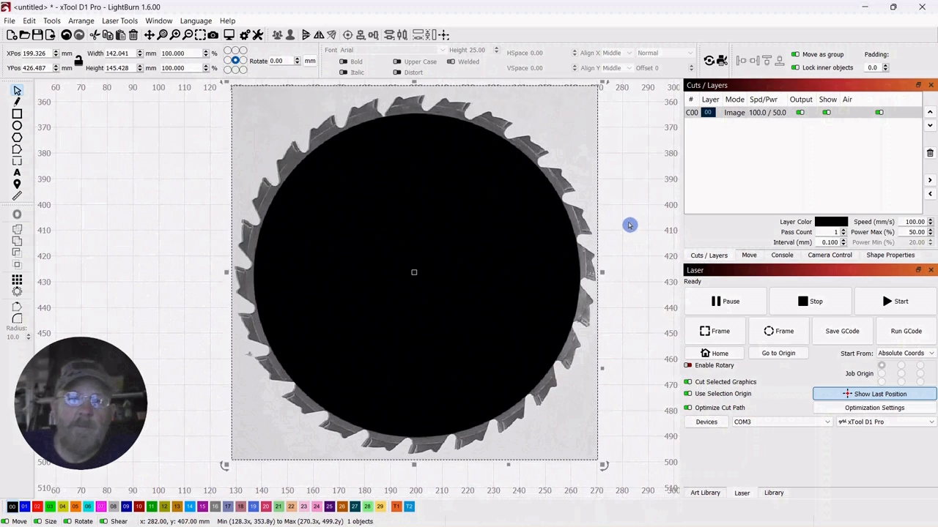
mouse_move(630, 221)
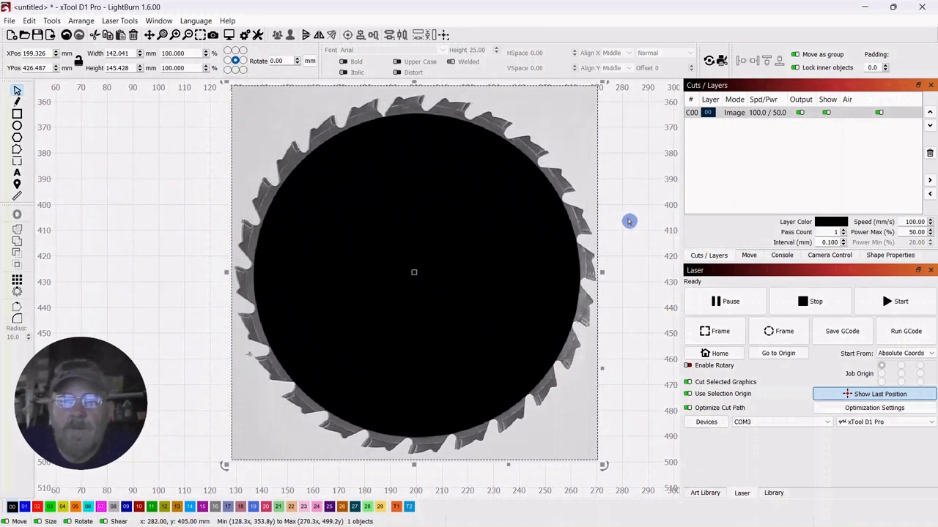
mouse_move(302, 175)
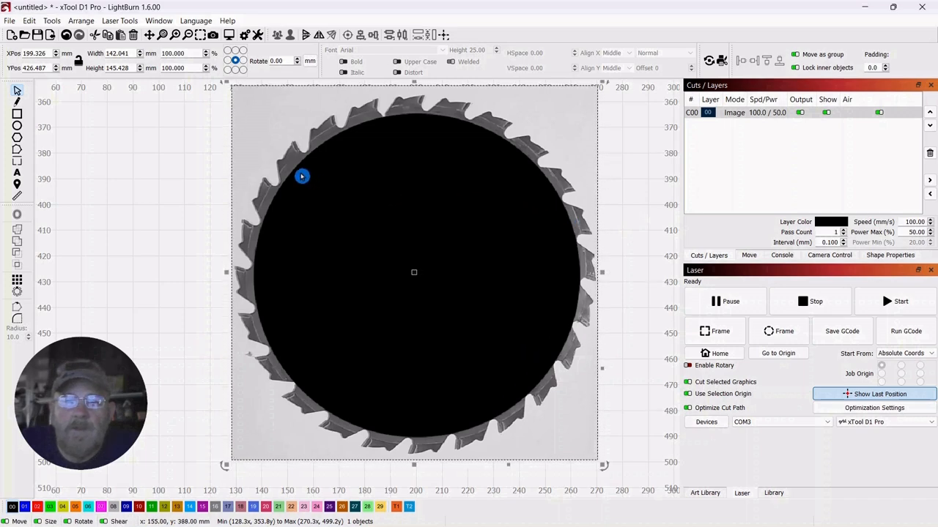
mouse_move(486, 248)
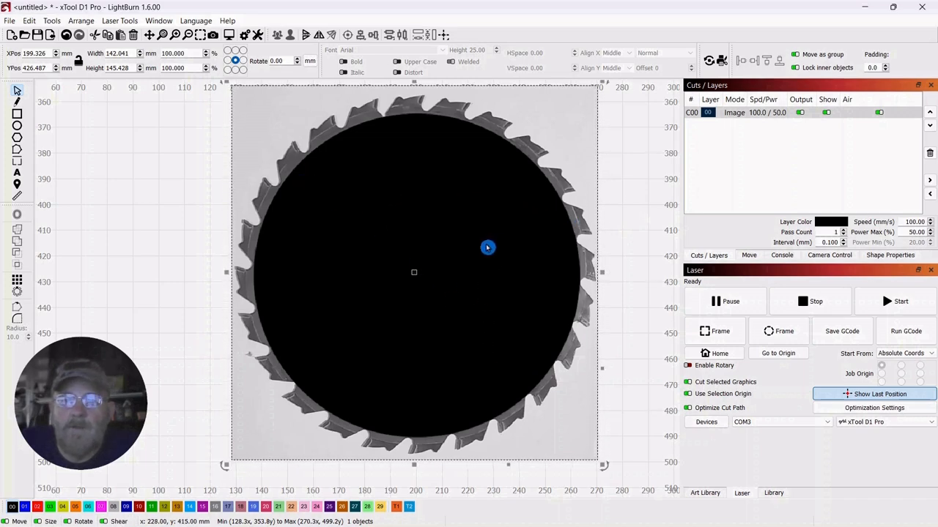
mouse_move(436, 241)
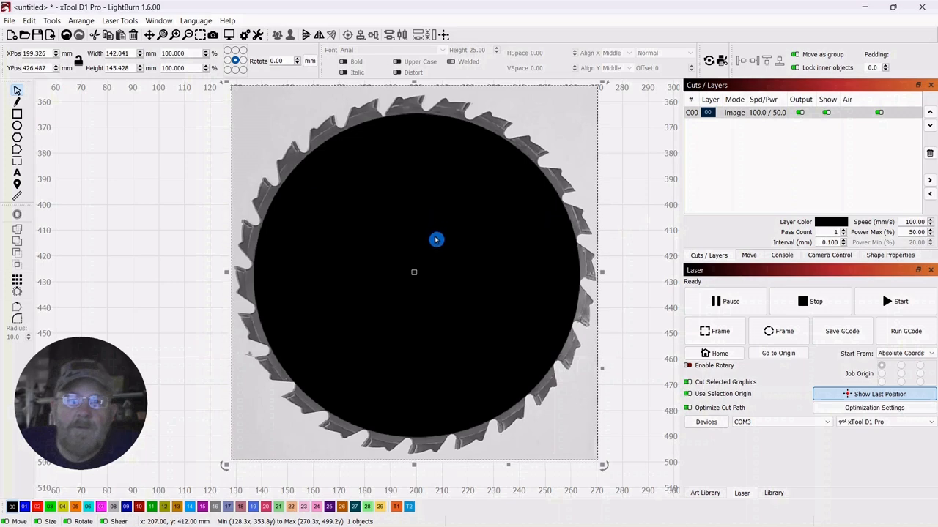
mouse_move(420, 275)
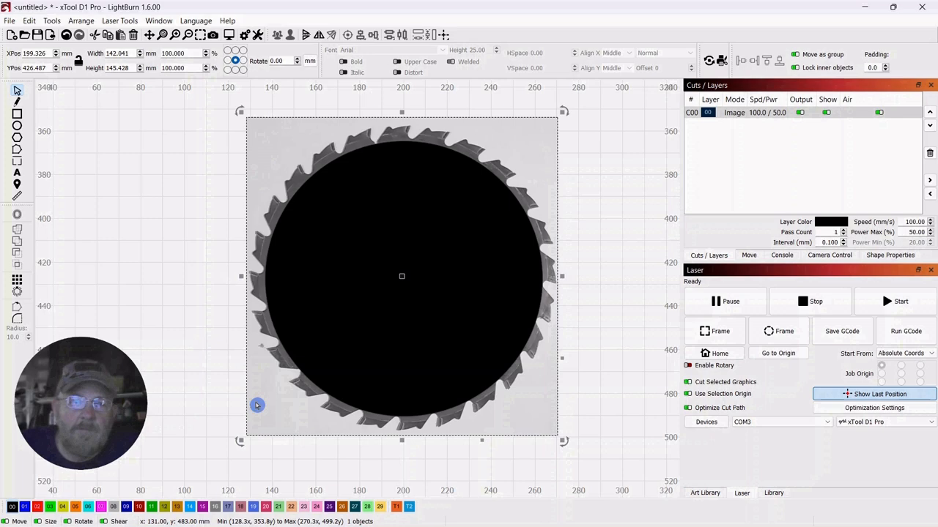
mouse_move(302, 145)
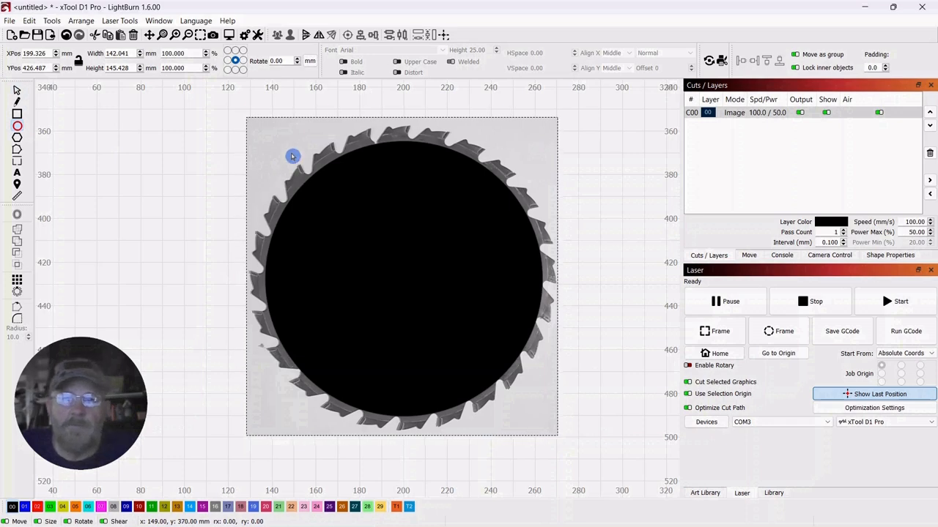
mouse_move(279, 168)
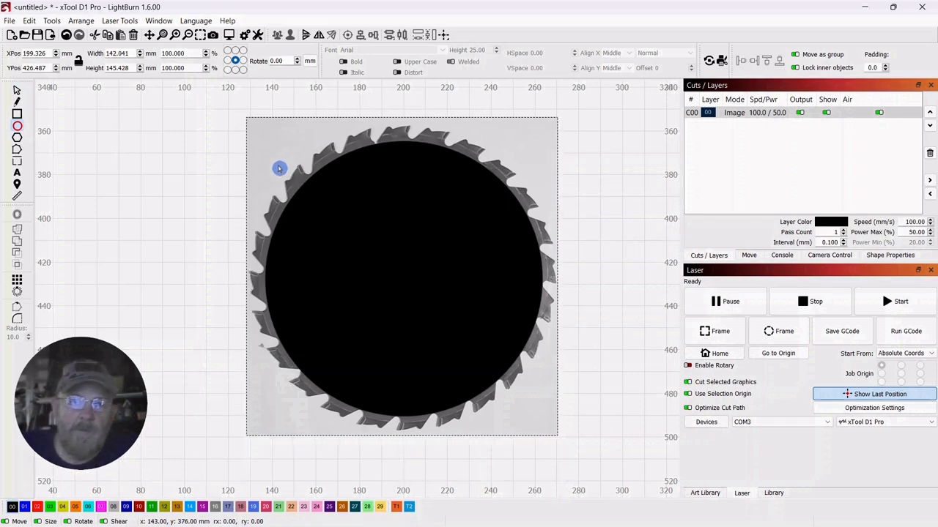
Draw a circle about 145 mm across, centred on the blade and just enclosing its teeth
drag(278, 169, 622, 324)
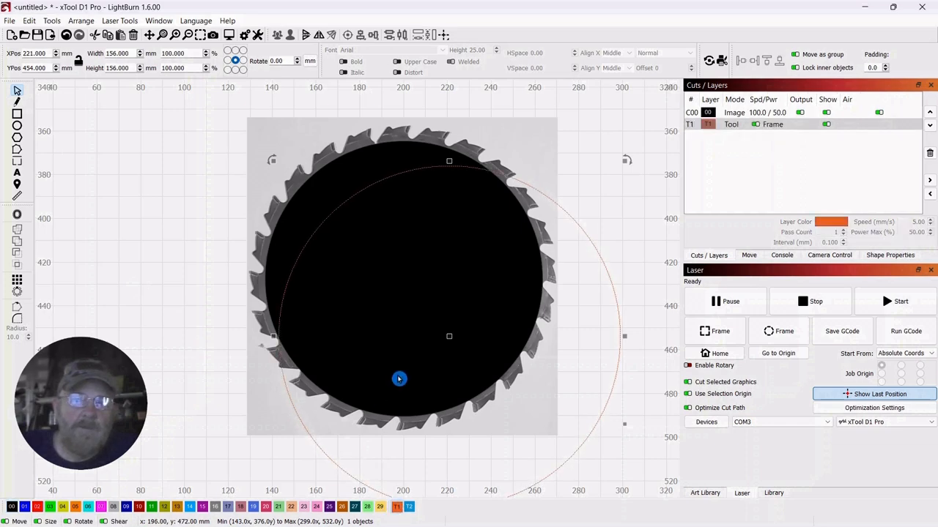
drag(398, 378, 419, 301)
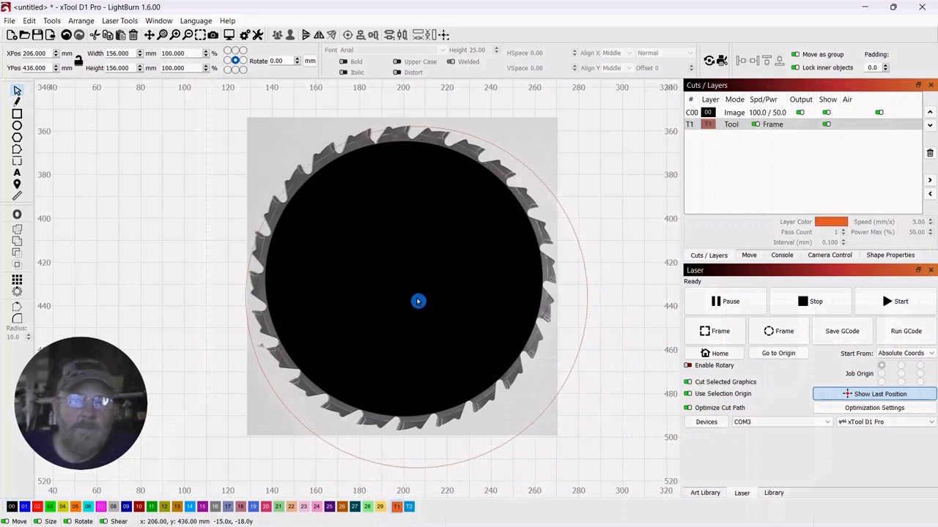
drag(419, 302, 399, 286)
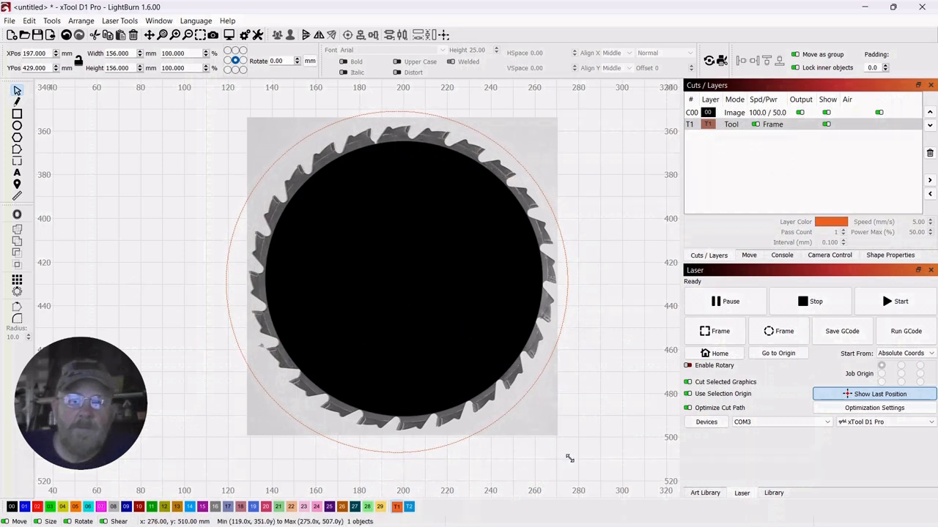
drag(570, 458, 549, 424)
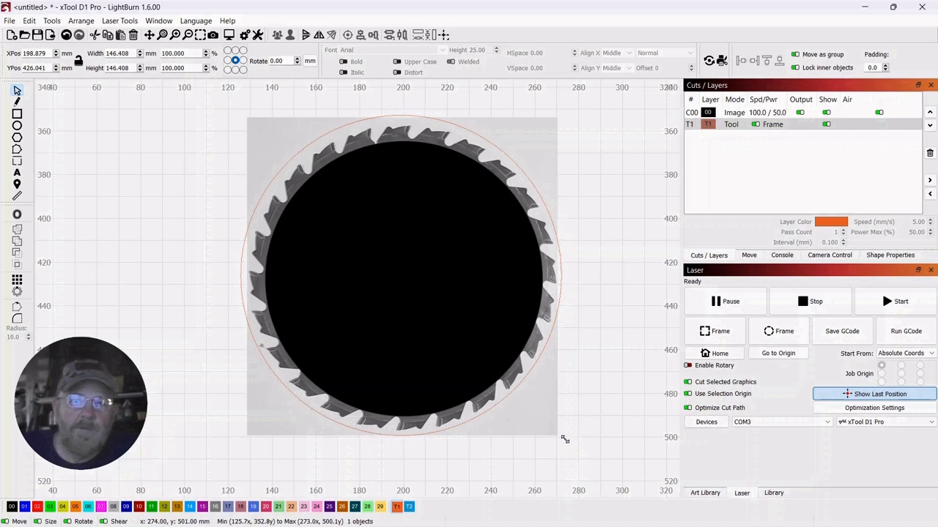
click(399, 275)
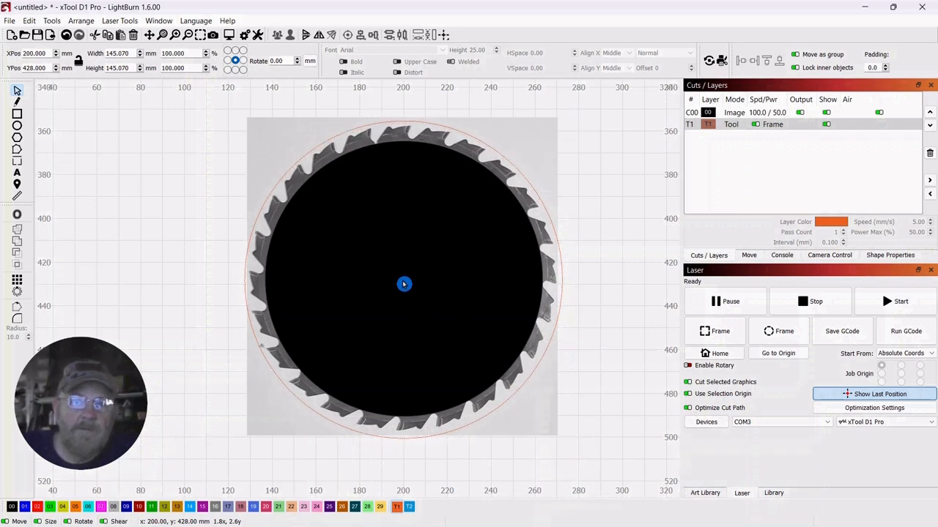
click(405, 284)
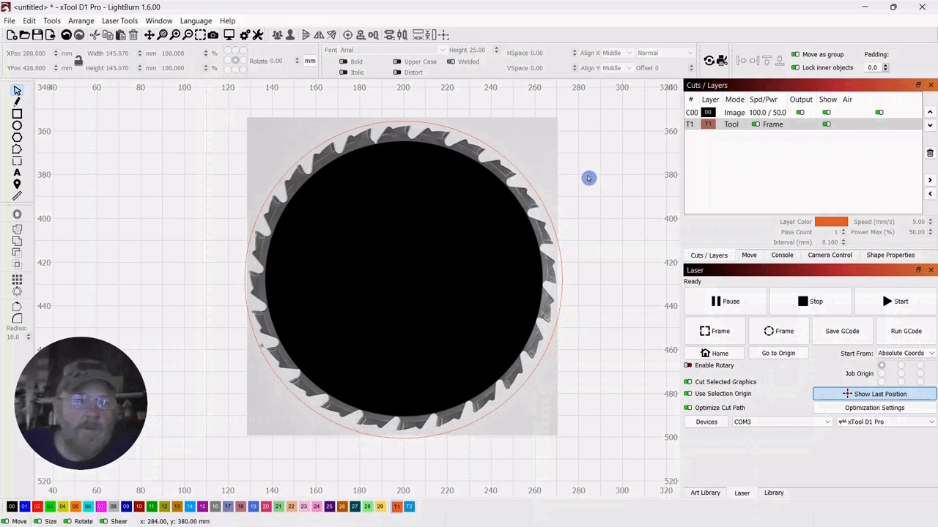
mouse_move(627, 180)
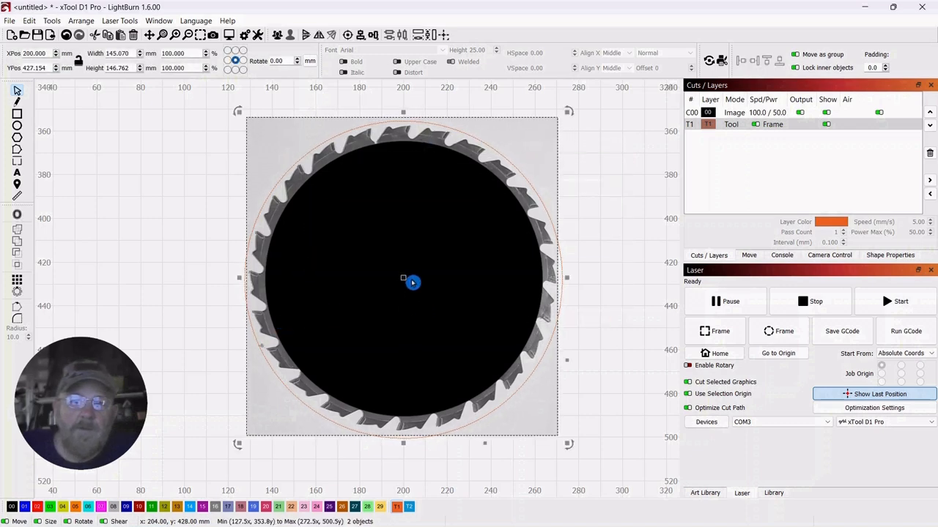
Centre the black disc within the blade teeth and select both images together
right_click(413, 283)
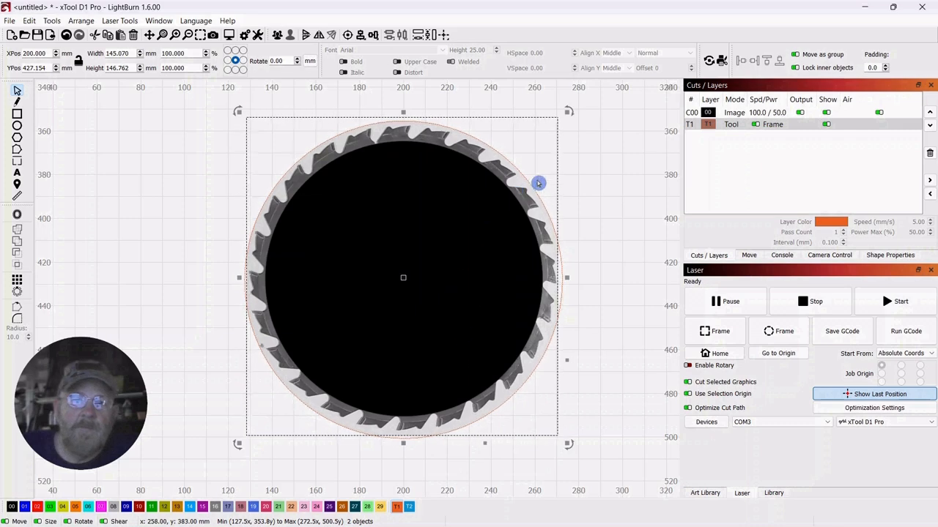
click(586, 173)
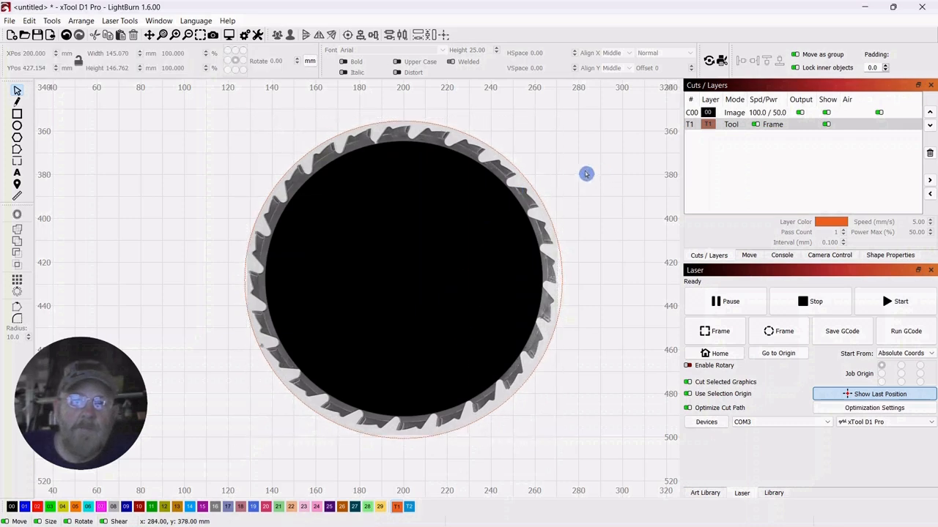
mouse_move(427, 250)
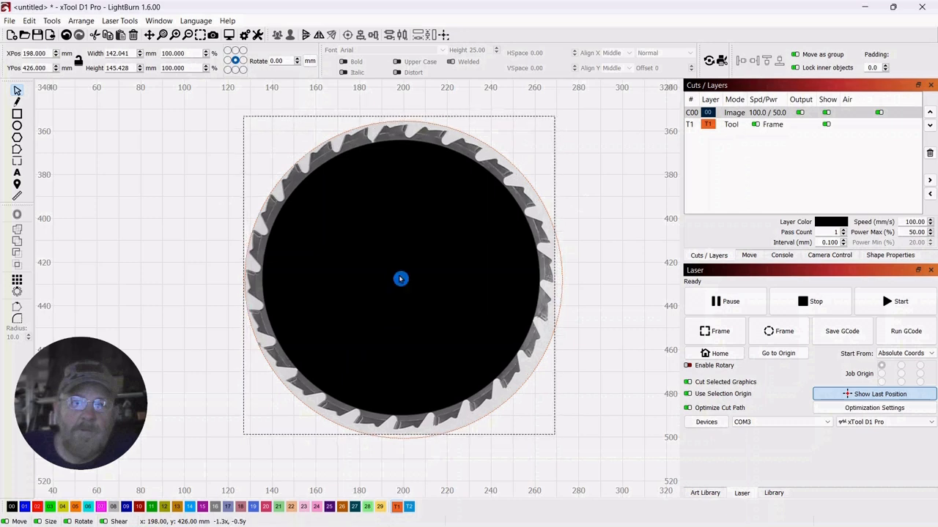
drag(402, 278, 466, 274)
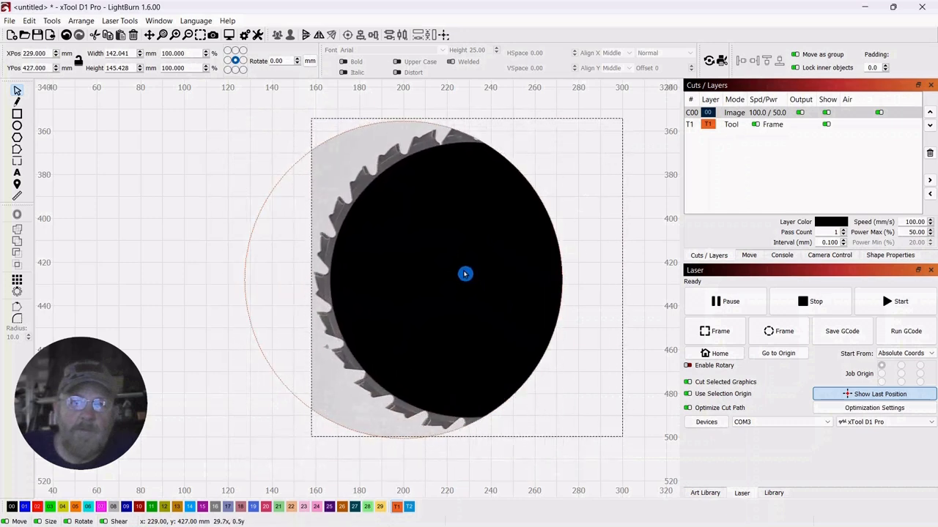
drag(466, 274, 460, 247)
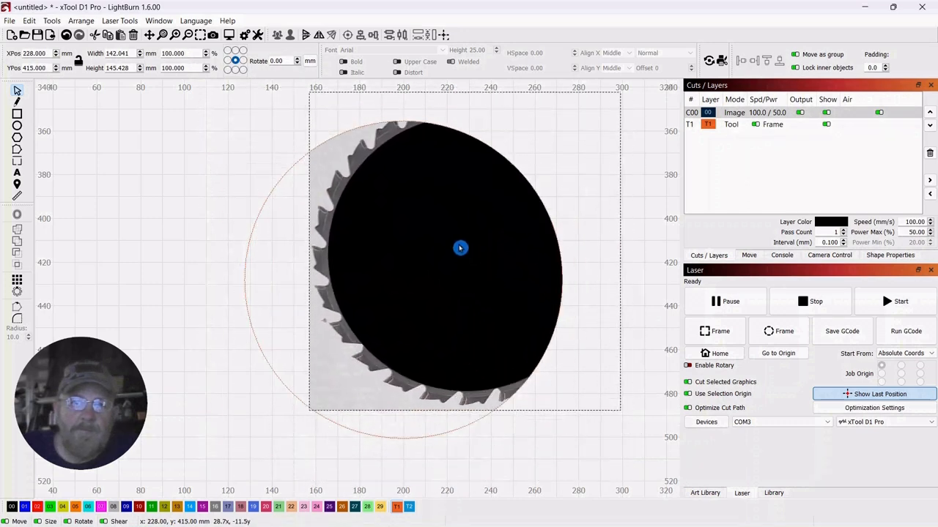
drag(461, 248, 407, 278)
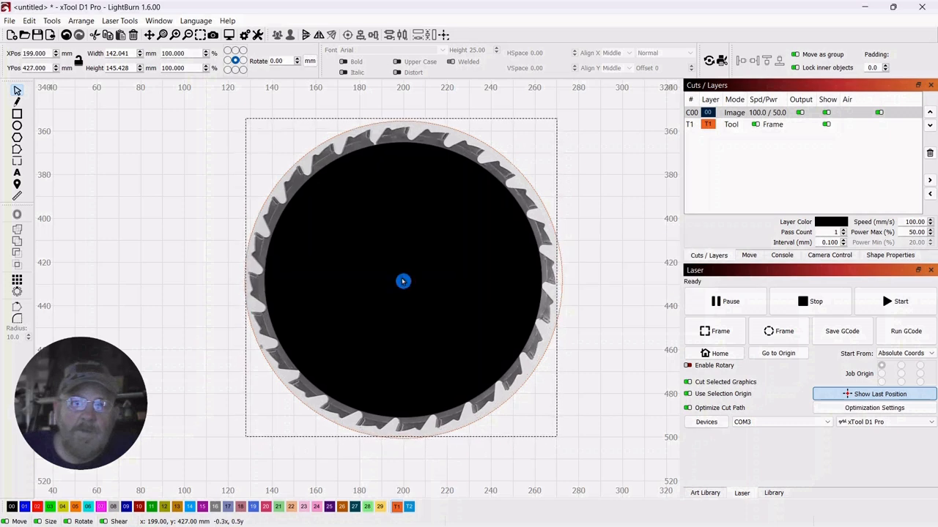
click(403, 281)
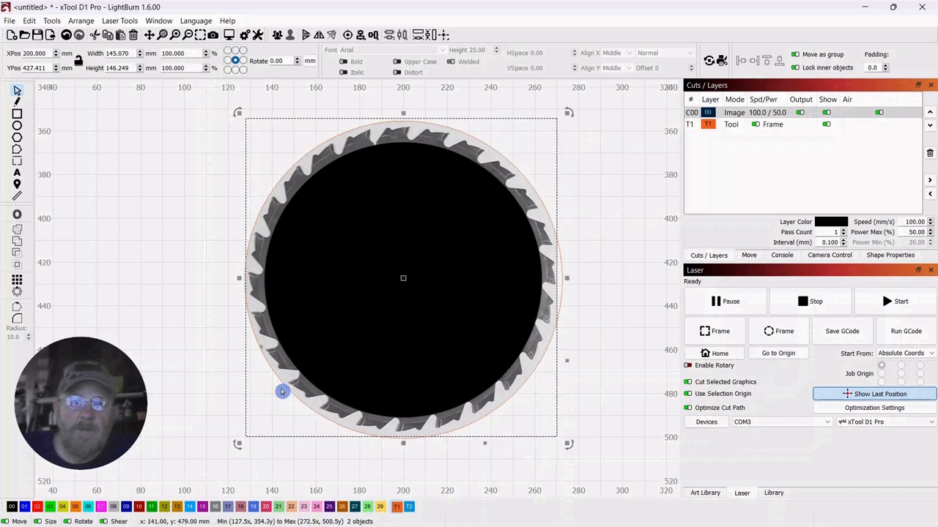
Flatten the disc into the blade image as a mask and reposition the merged image
right_click(402, 281)
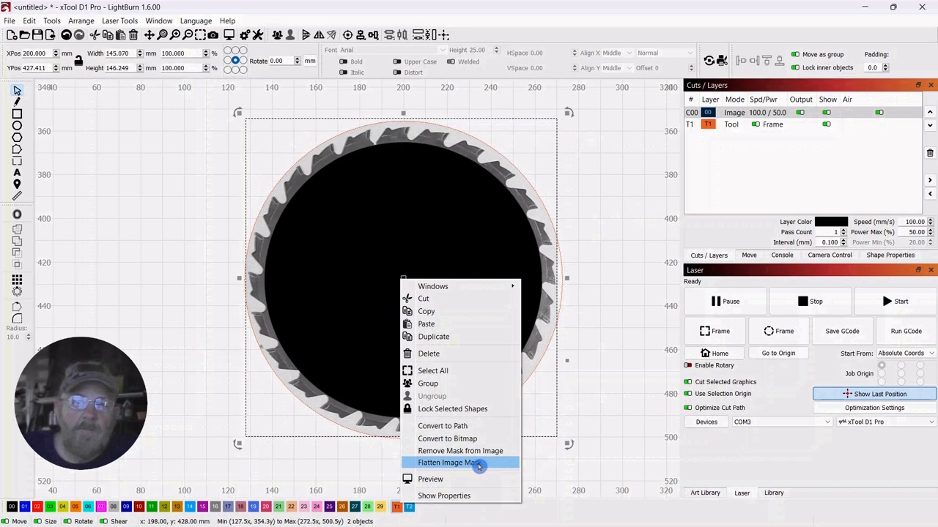
click(449, 463)
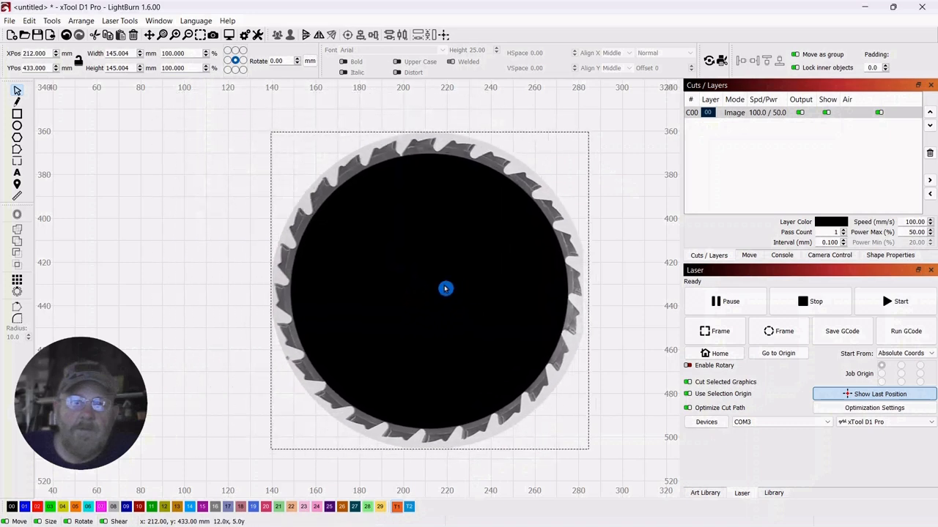
drag(445, 289, 432, 283)
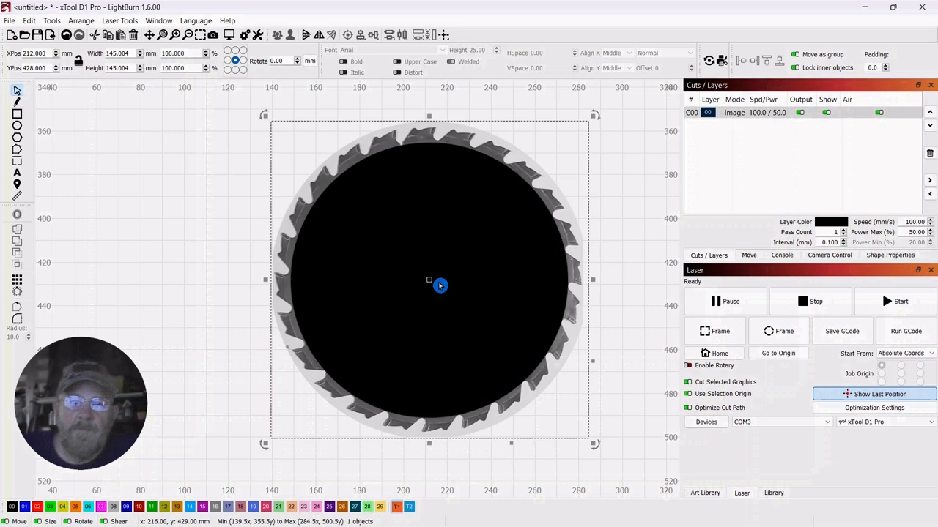
drag(440, 286, 393, 275)
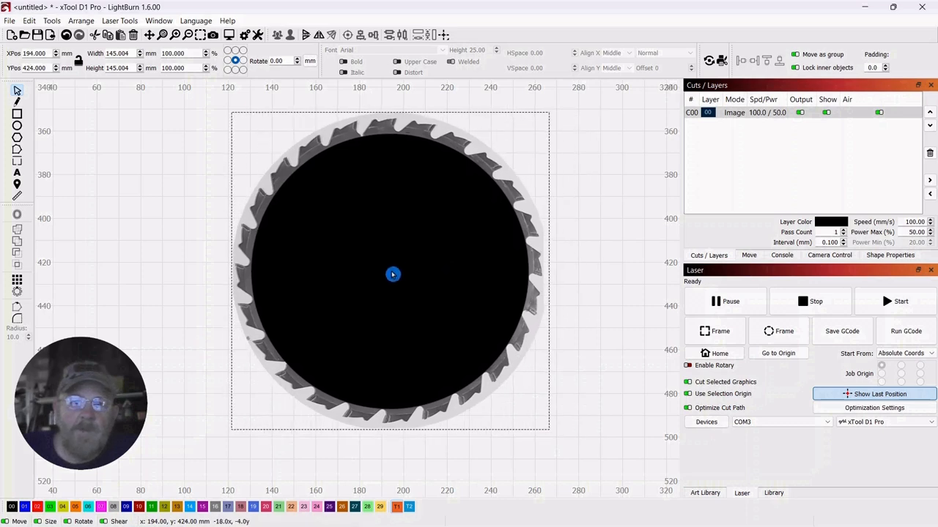
Start Trace Image on the merged blade and fade the image behind the traced outline
right_click(393, 274)
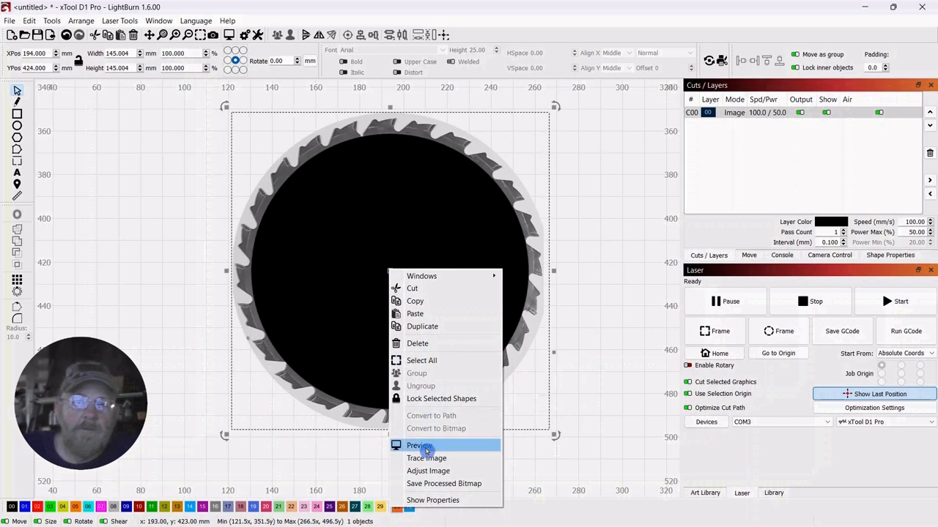
click(425, 457)
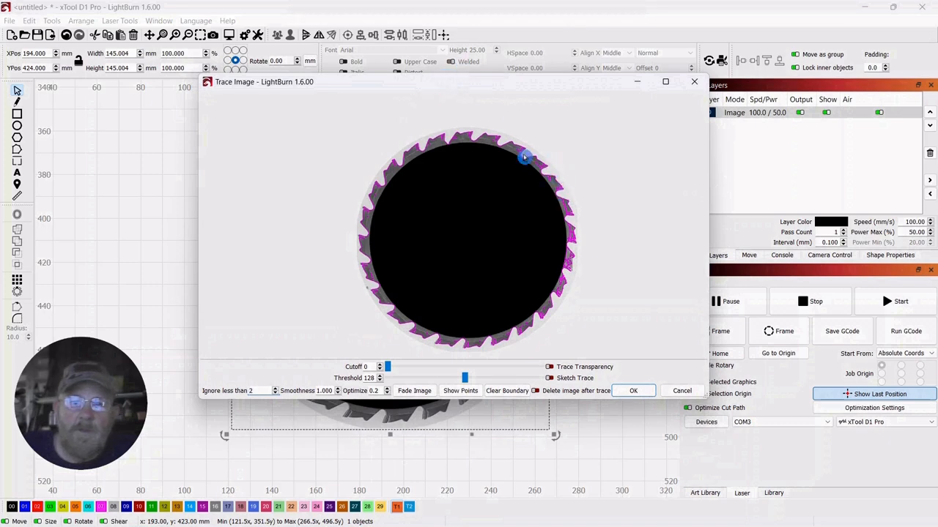
mouse_move(548, 197)
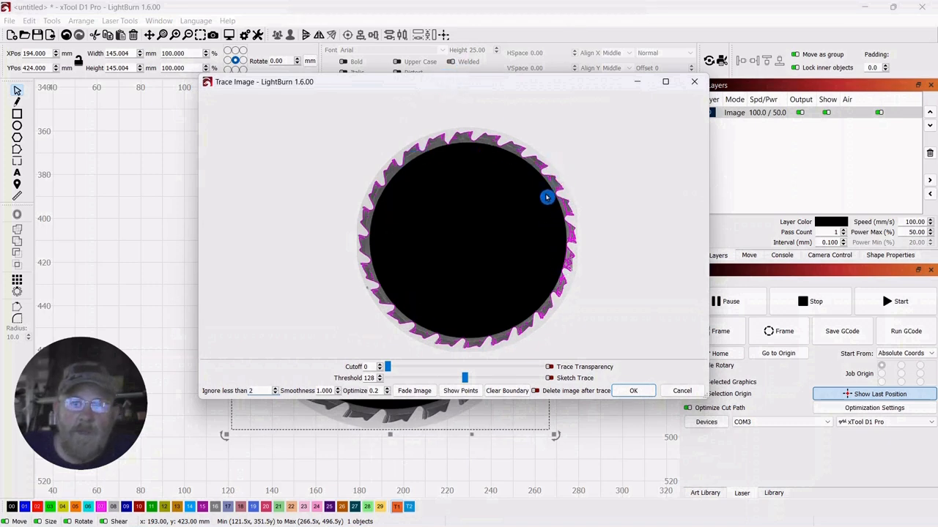
mouse_move(381, 135)
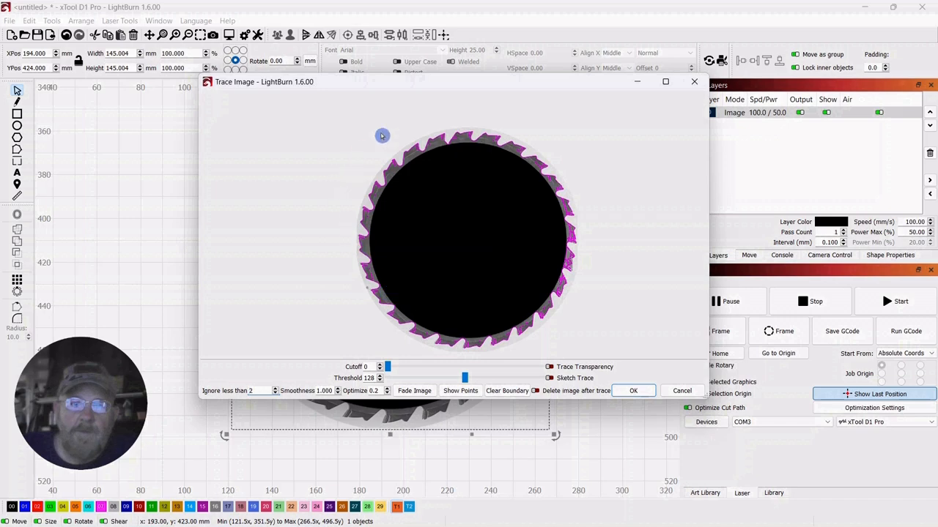
mouse_move(498, 164)
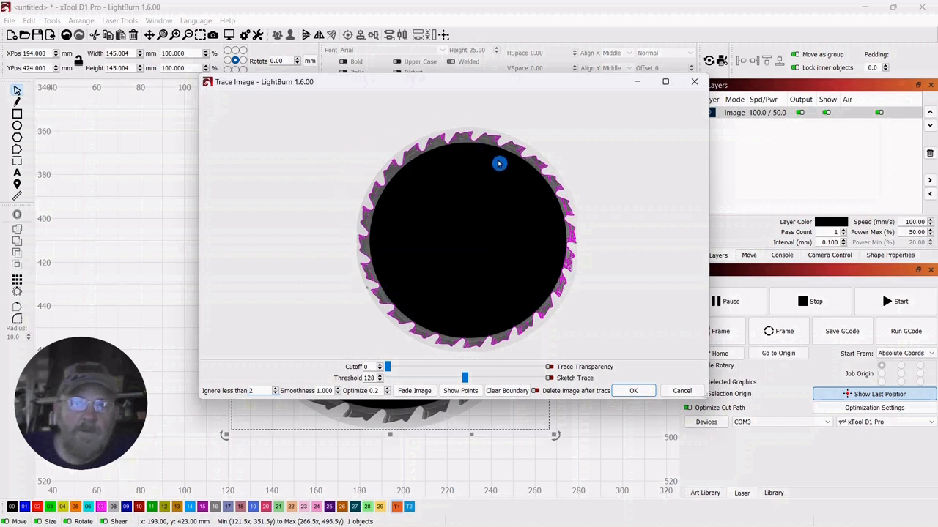
mouse_move(592, 196)
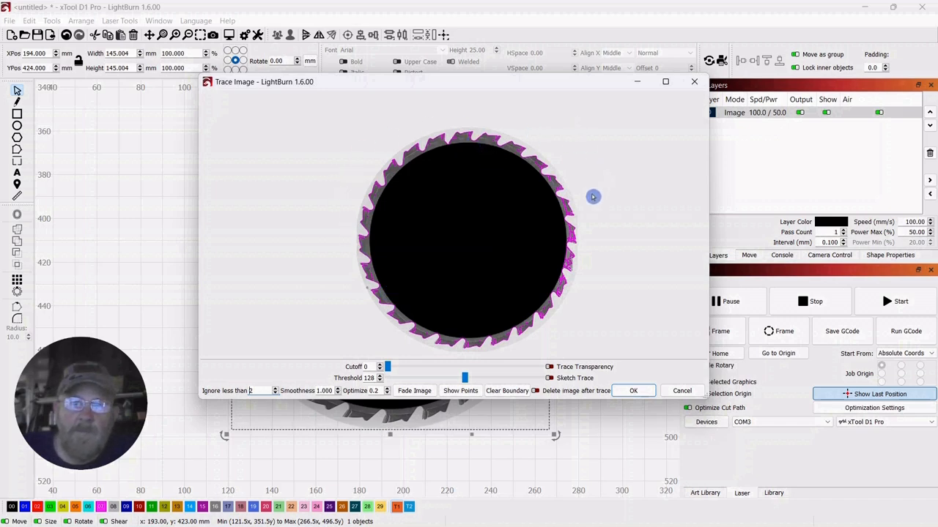
mouse_move(575, 208)
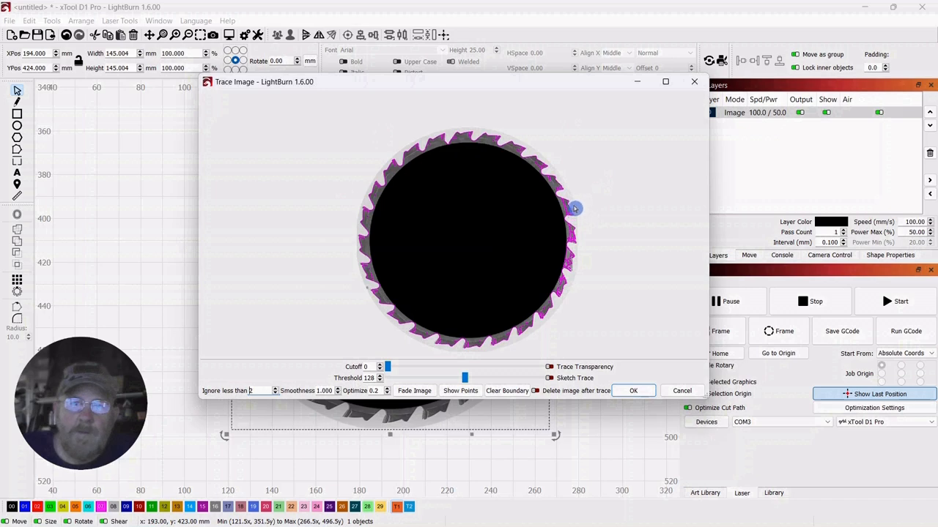
mouse_move(405, 295)
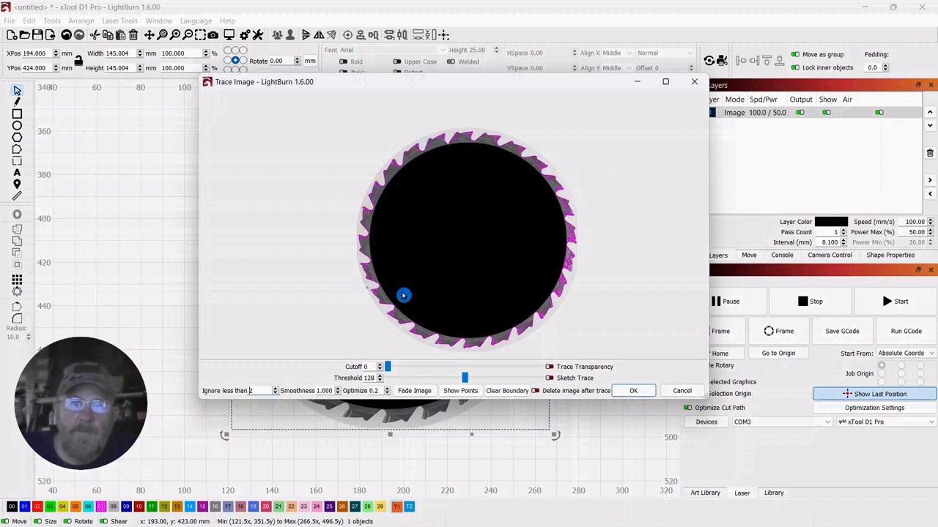
mouse_move(480, 203)
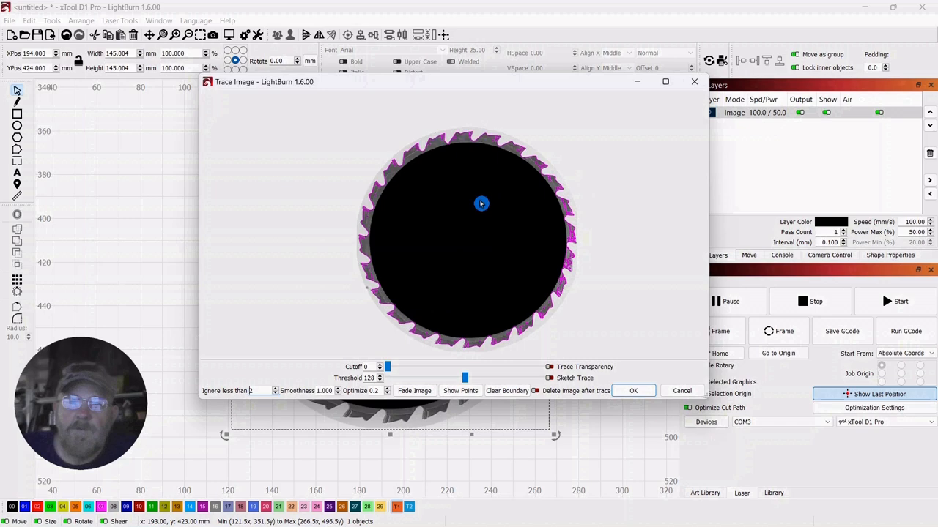
click(413, 390)
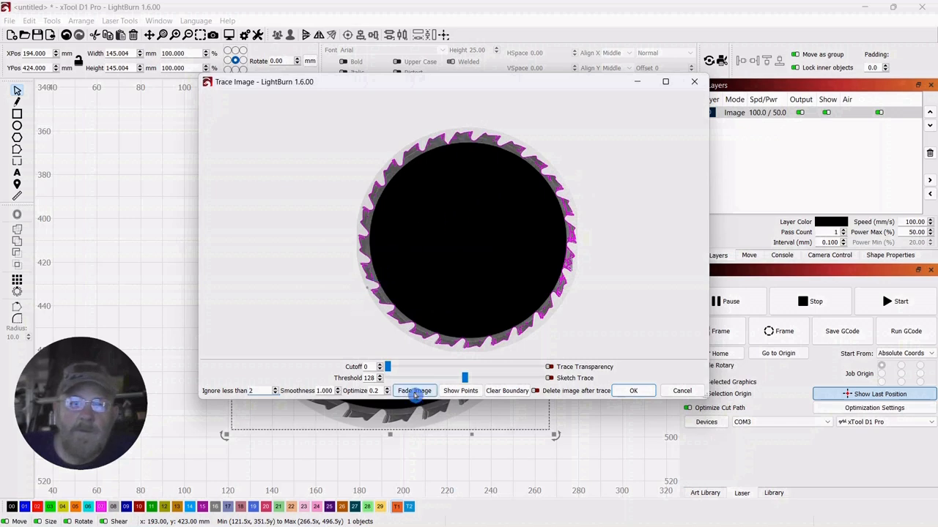
click(413, 390)
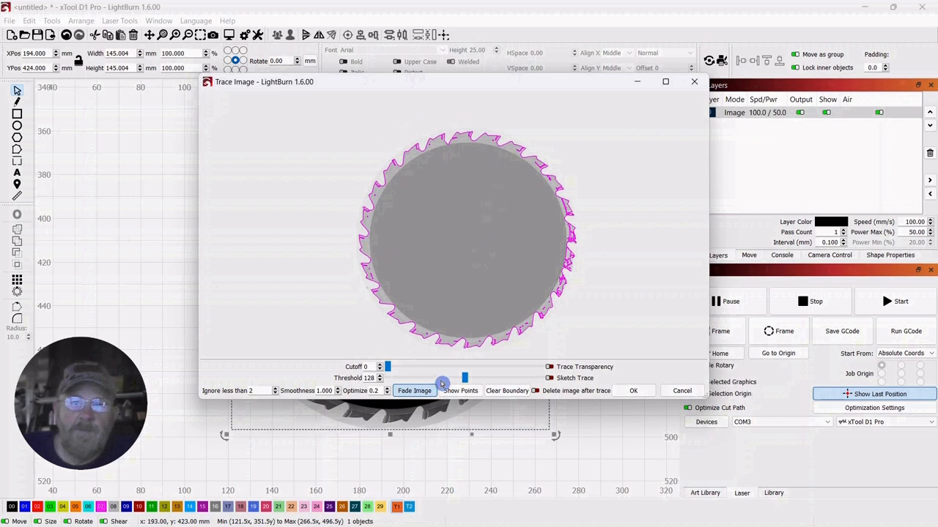
mouse_move(609, 220)
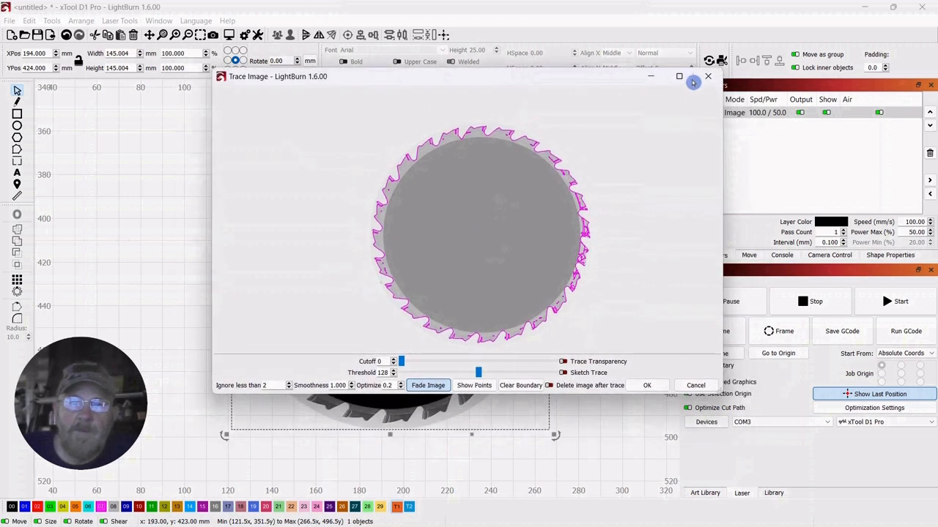
Maximise the trace window and raise the threshold until the outline hugs the saw teeth
click(680, 76)
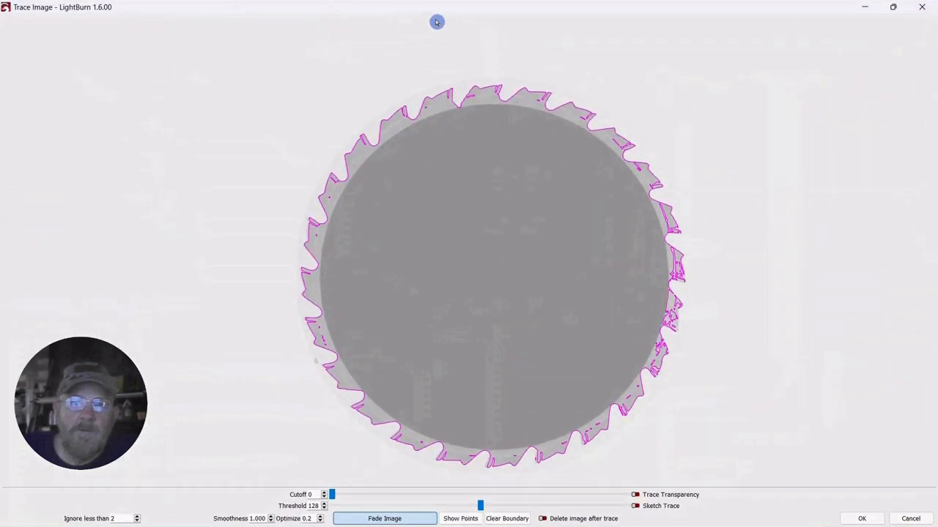
mouse_move(703, 305)
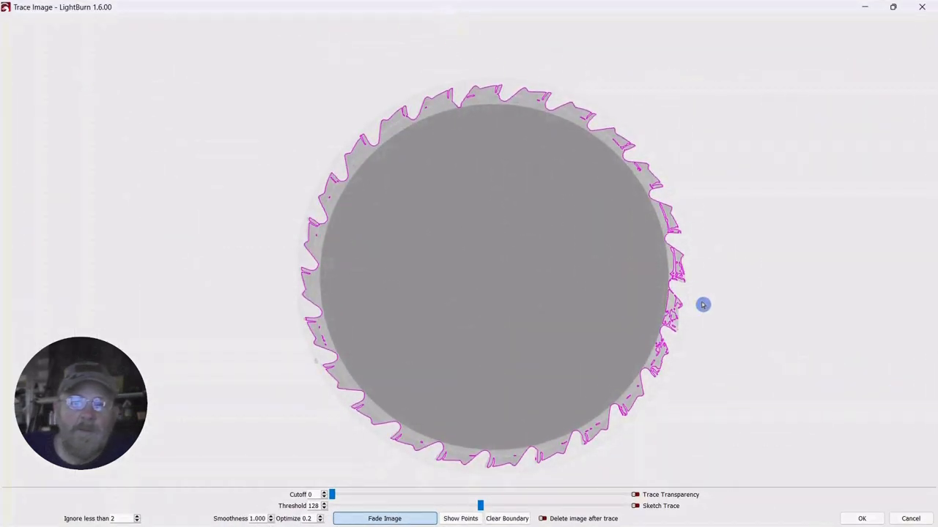
mouse_move(457, 448)
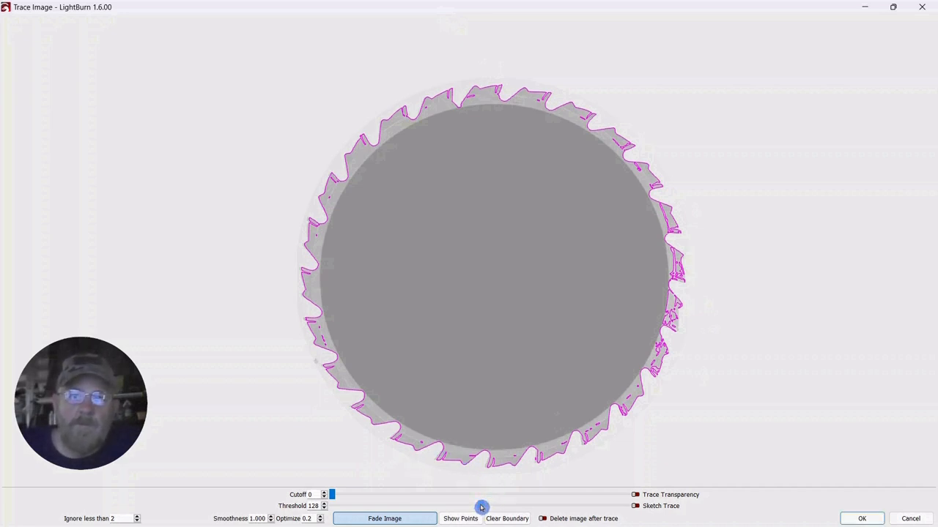
drag(481, 505, 451, 504)
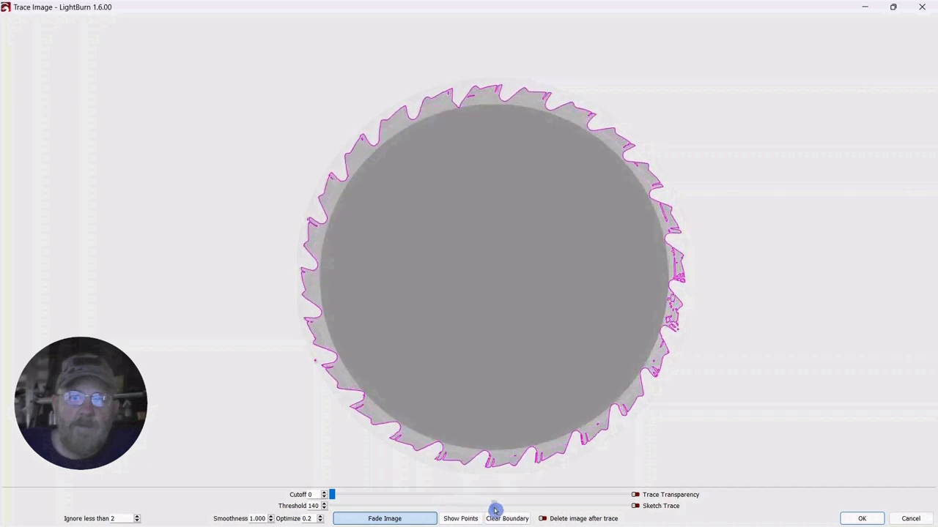
click(636, 507)
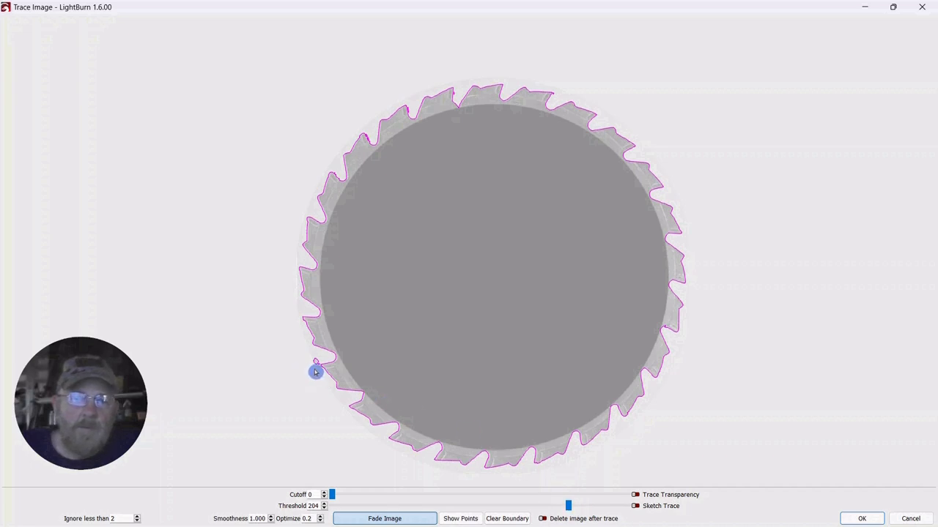
mouse_move(642, 352)
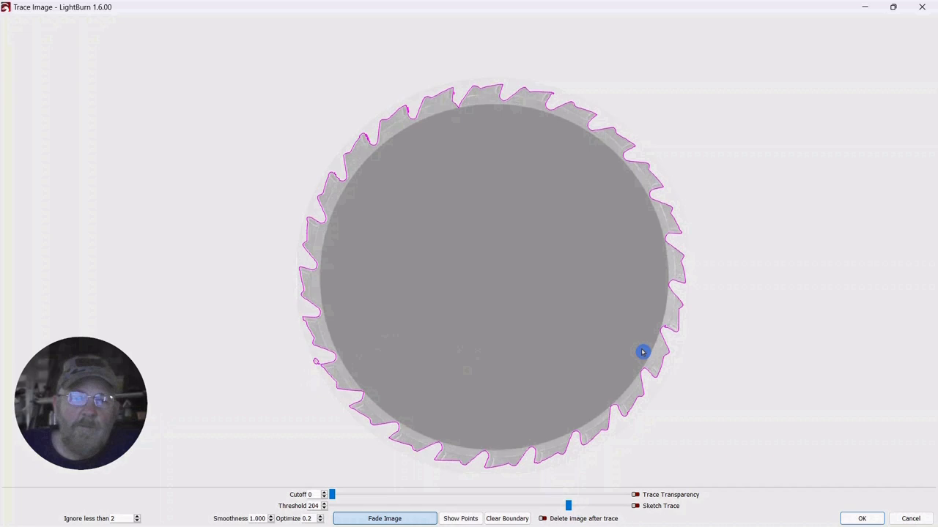
mouse_move(744, 332)
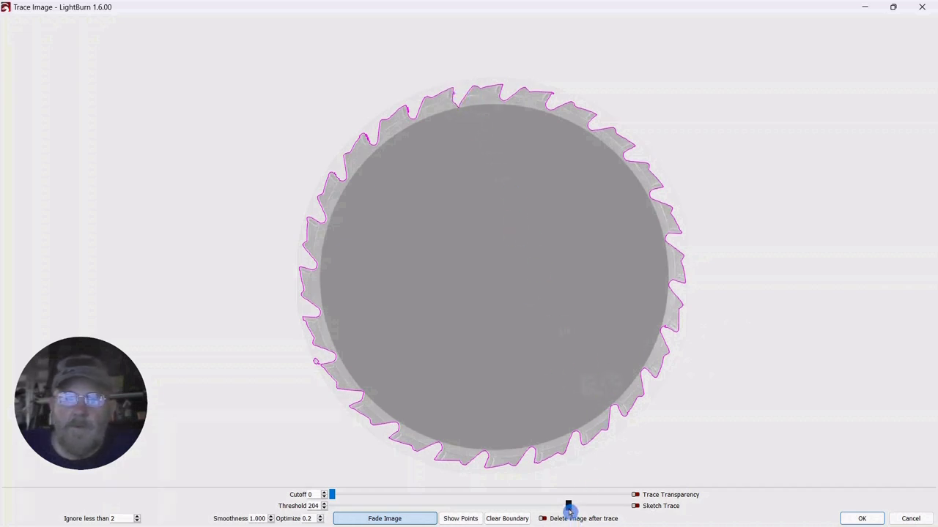
drag(570, 510, 569, 510)
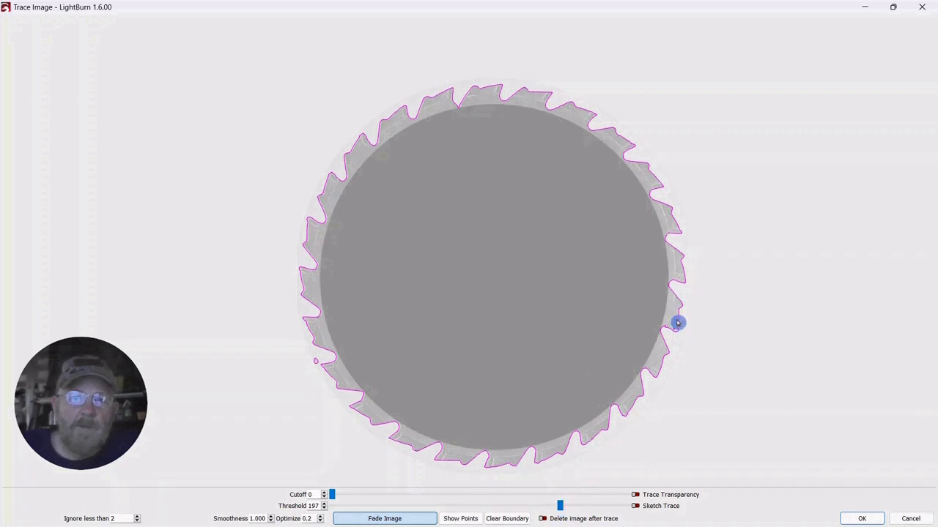
mouse_move(712, 249)
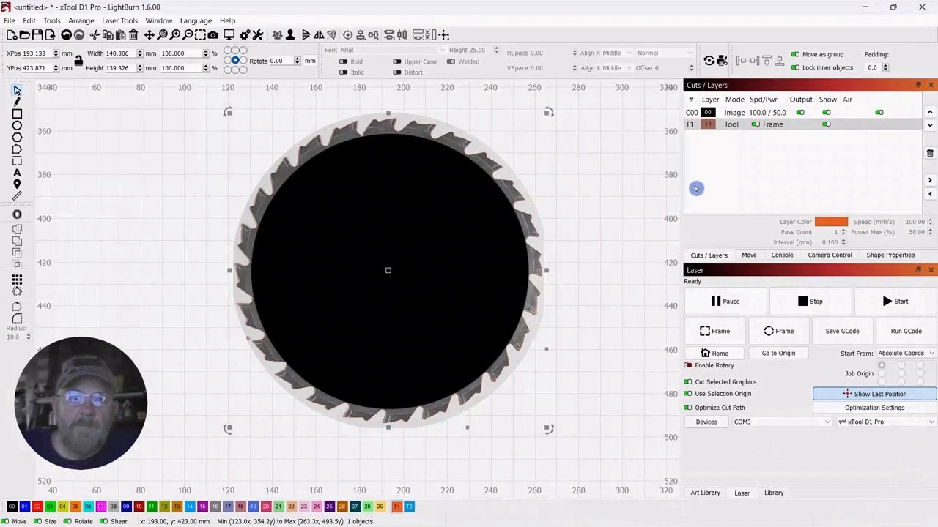
mouse_move(554, 147)
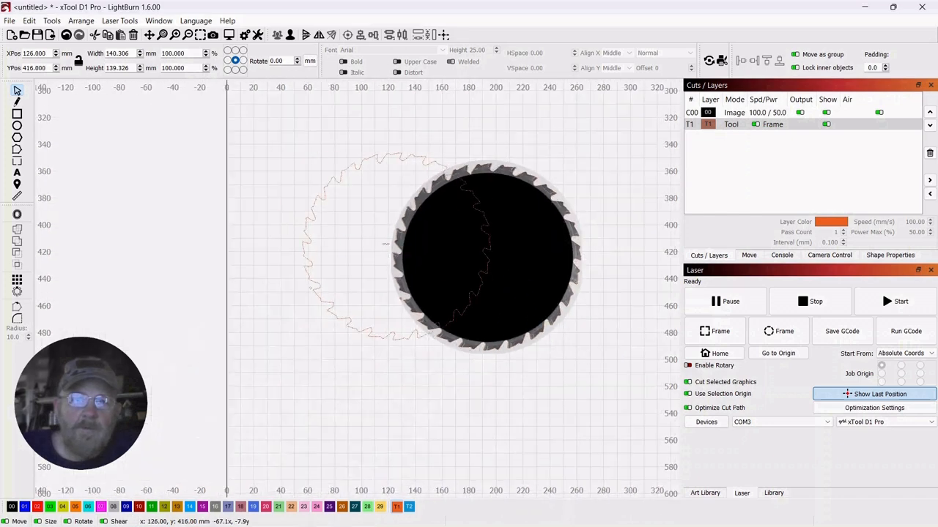
Drag the traced saw blade outline away from the underlying image
drag(384, 243, 277, 234)
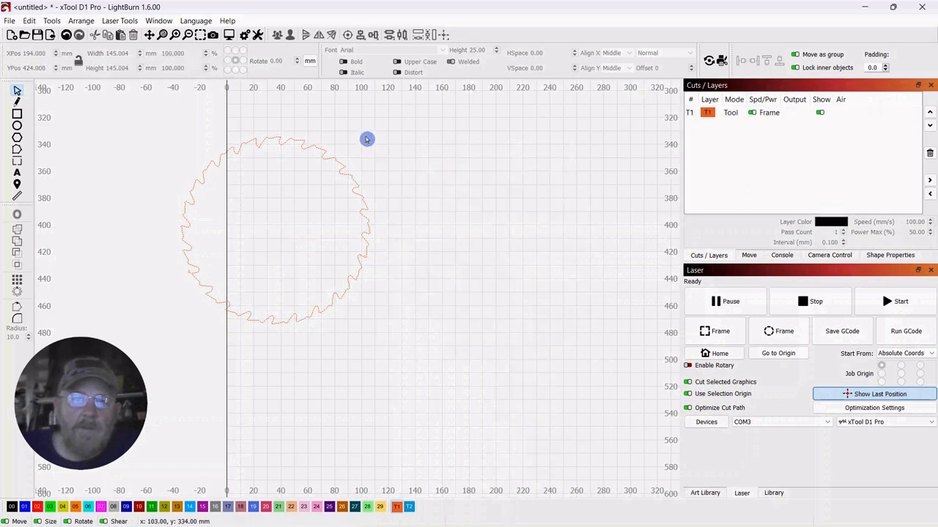
Move the saw blade outline right toward the middle of the bed, around X 205 Y 411
click(276, 229)
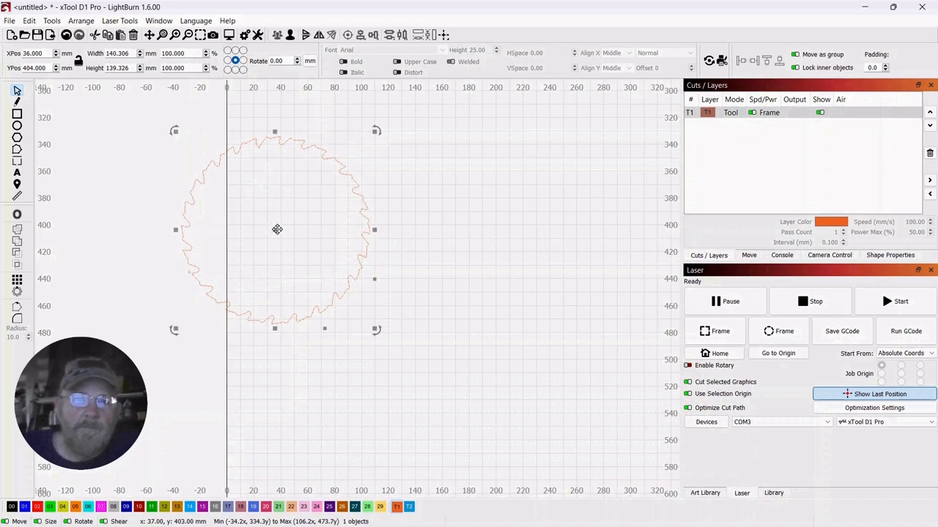
drag(277, 230, 569, 381)
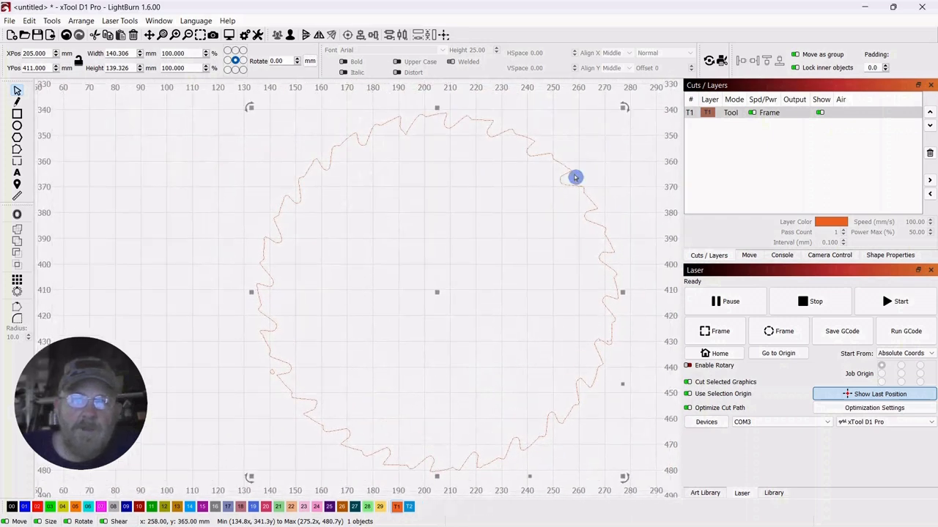
mouse_move(546, 234)
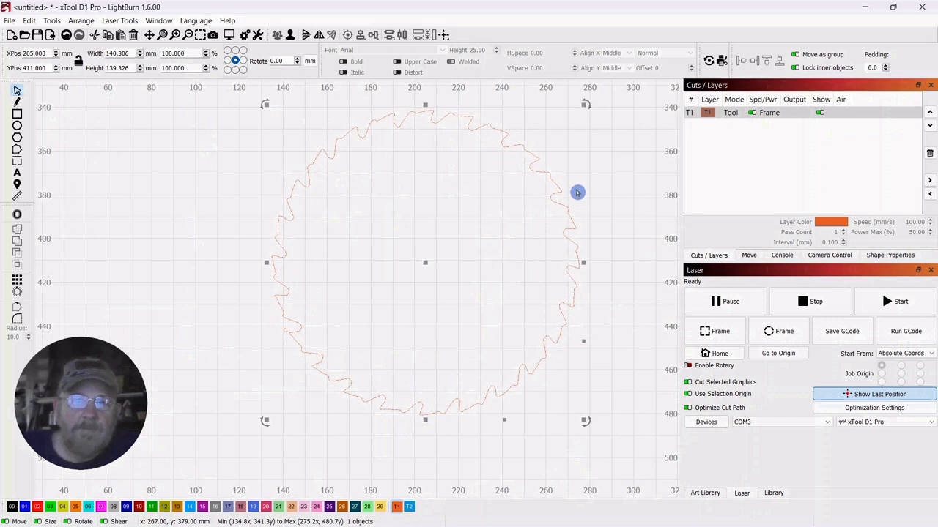
mouse_move(412, 274)
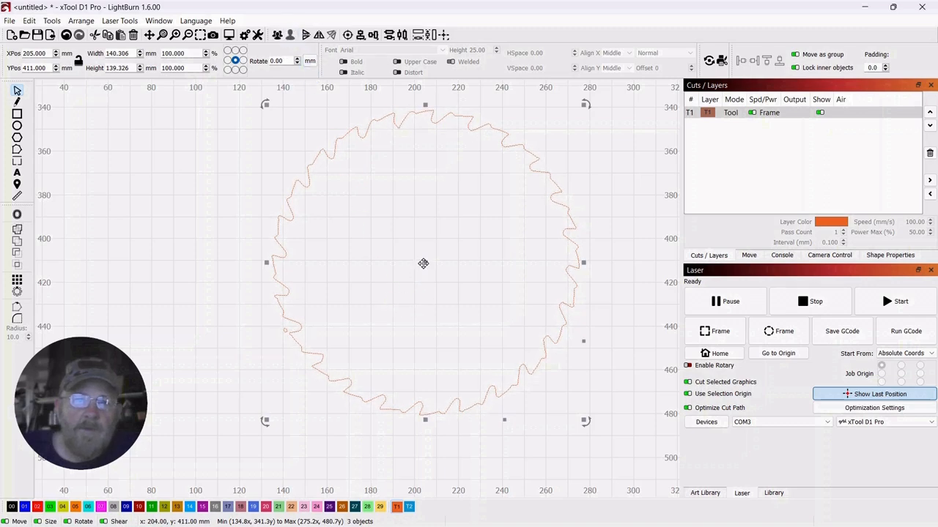
Group the blade pieces into one object, move it aside and select the stray fragment
right_click(422, 264)
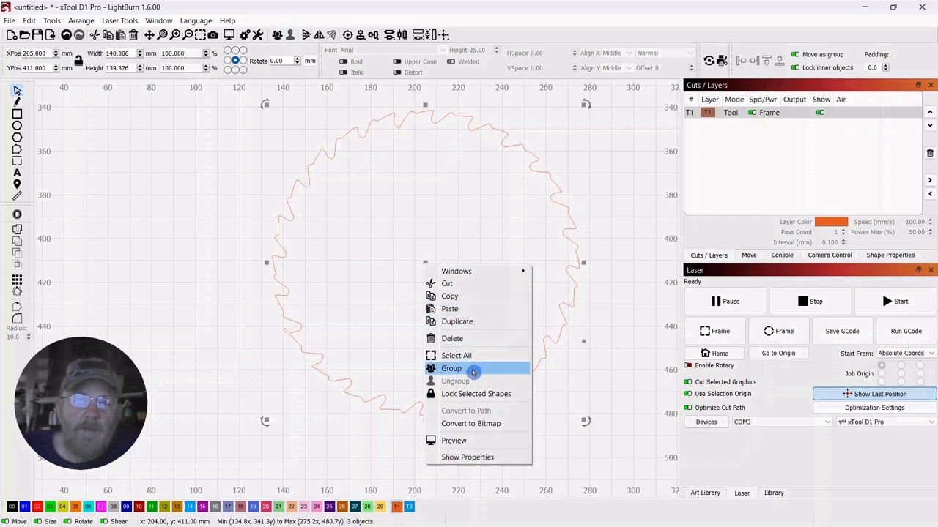
click(451, 367)
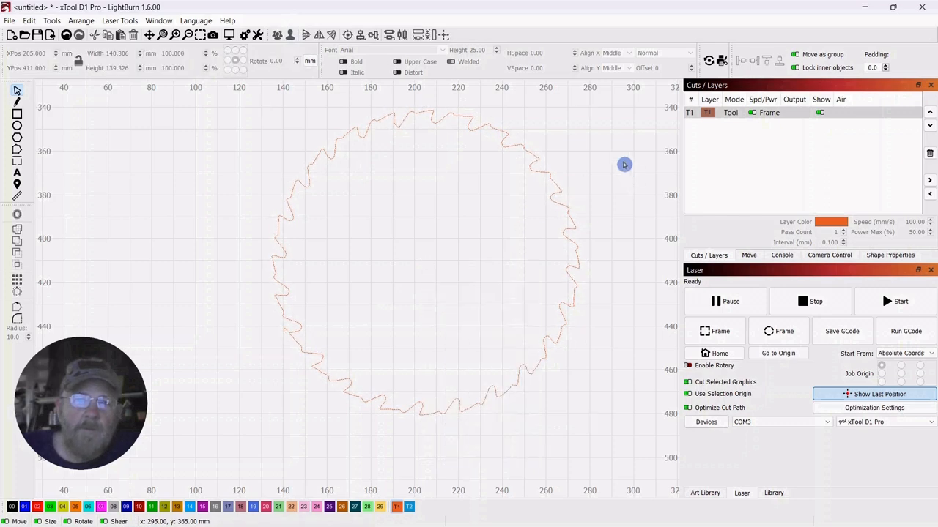
click(425, 271)
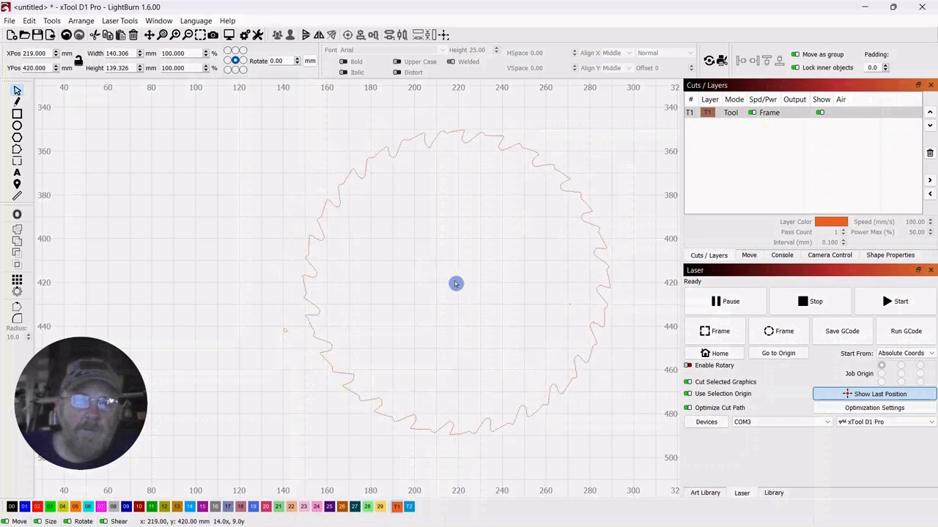
drag(456, 285, 665, 201)
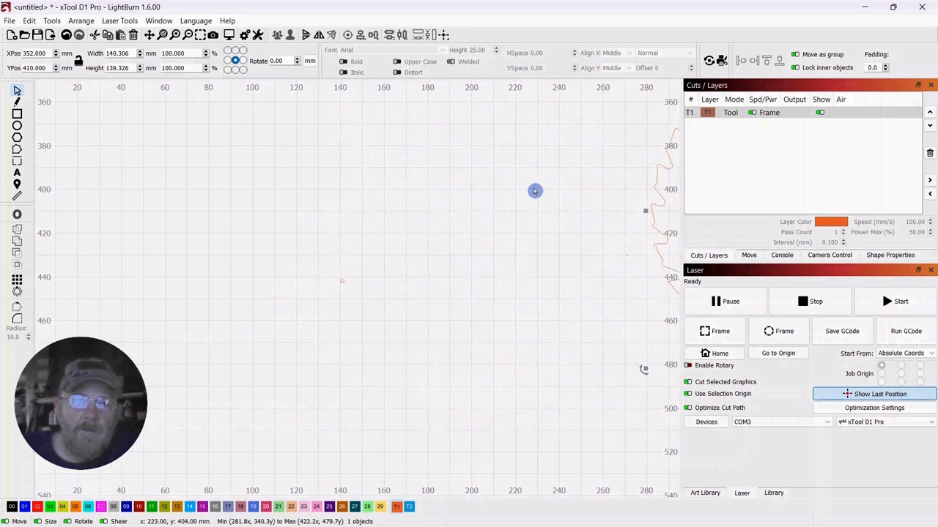
drag(535, 190, 217, 357)
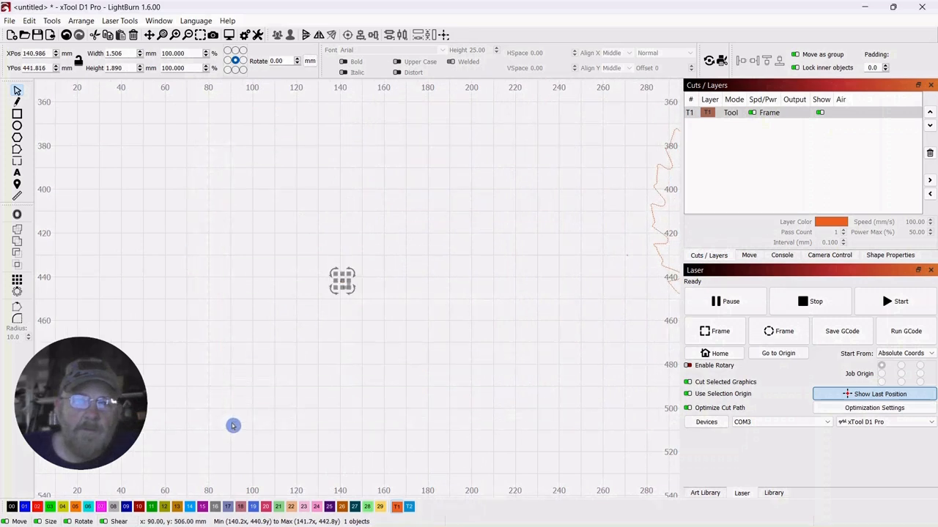
mouse_move(399, 265)
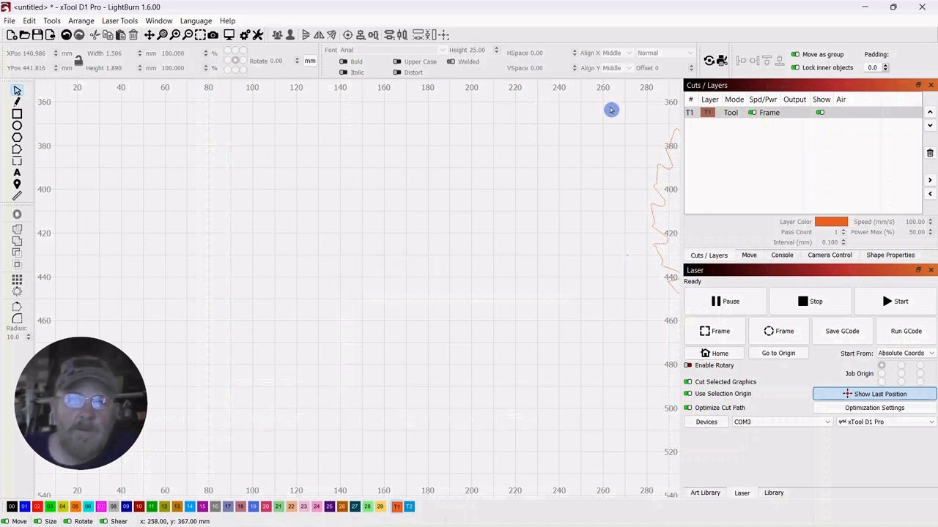
Bring the grouped saw blade back and position it around X 225, Y 459
drag(611, 110, 254, 370)
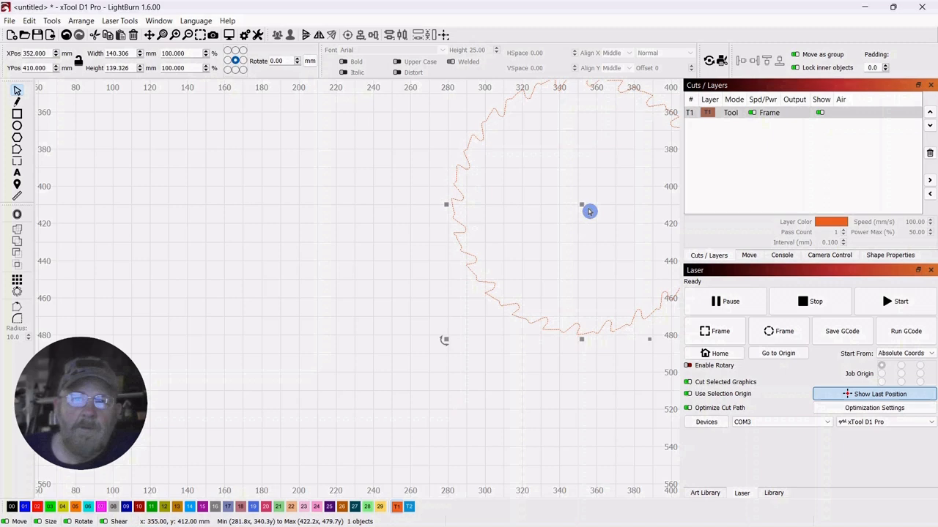
drag(589, 211, 425, 274)
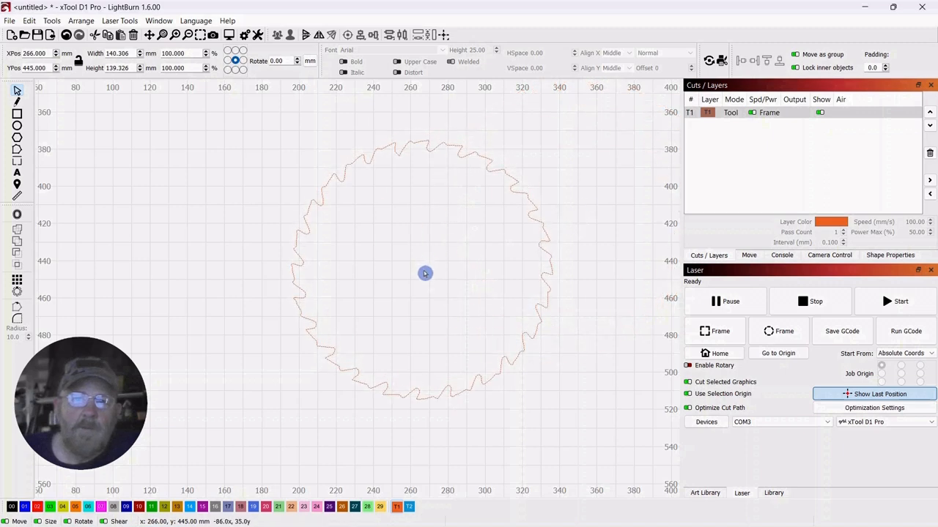
click(425, 274)
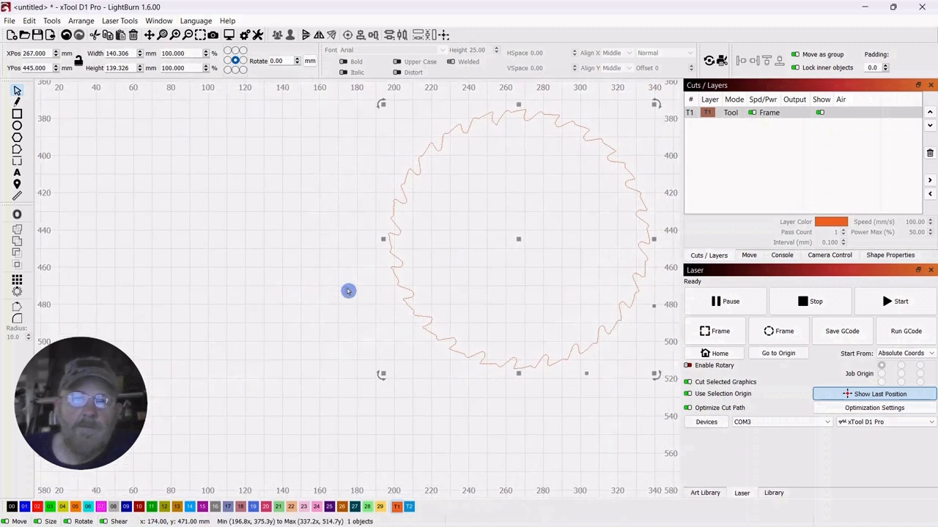
drag(348, 290, 443, 270)
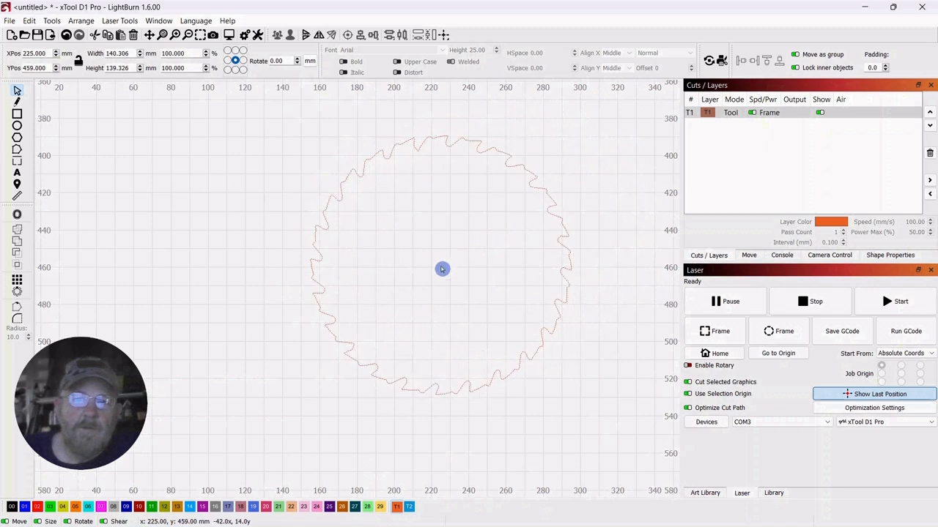
click(440, 270)
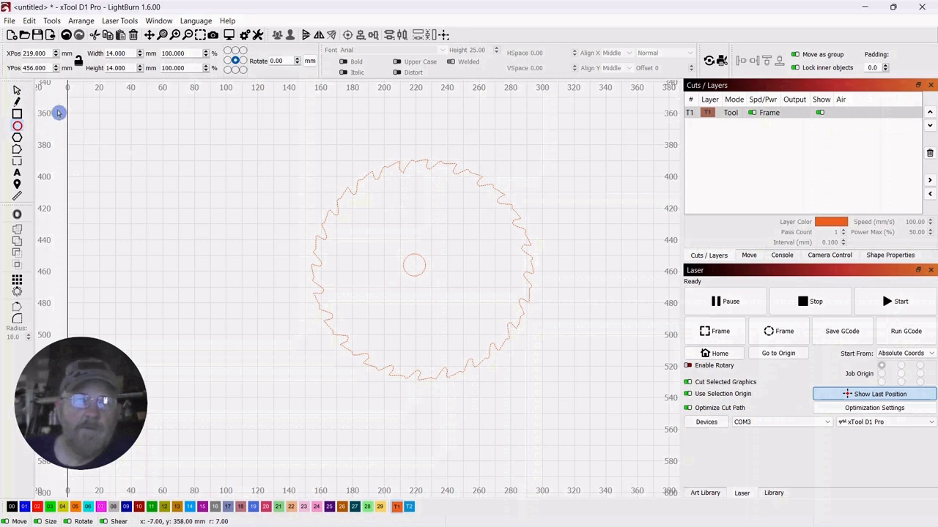
Resize the centre circle to 15 mm and put blade and hole on the black line-cut layer
click(413, 265)
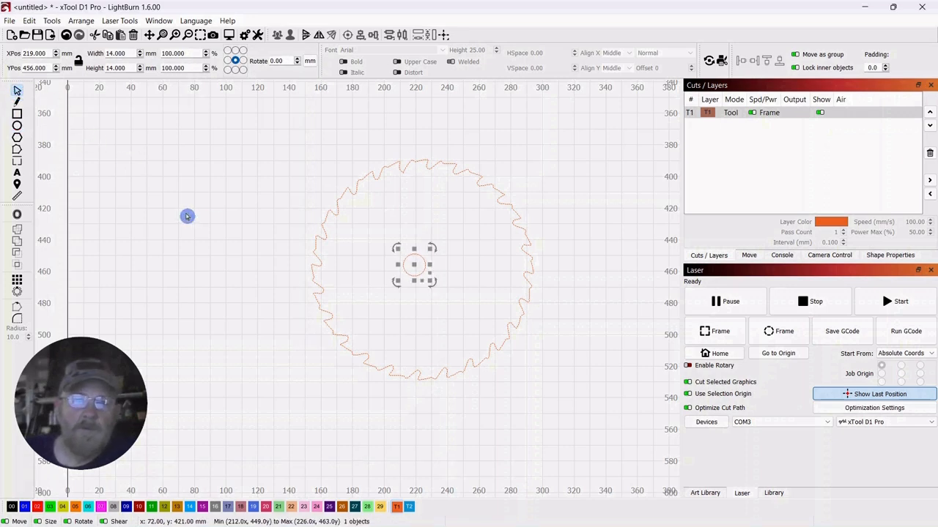
mouse_move(130, 56)
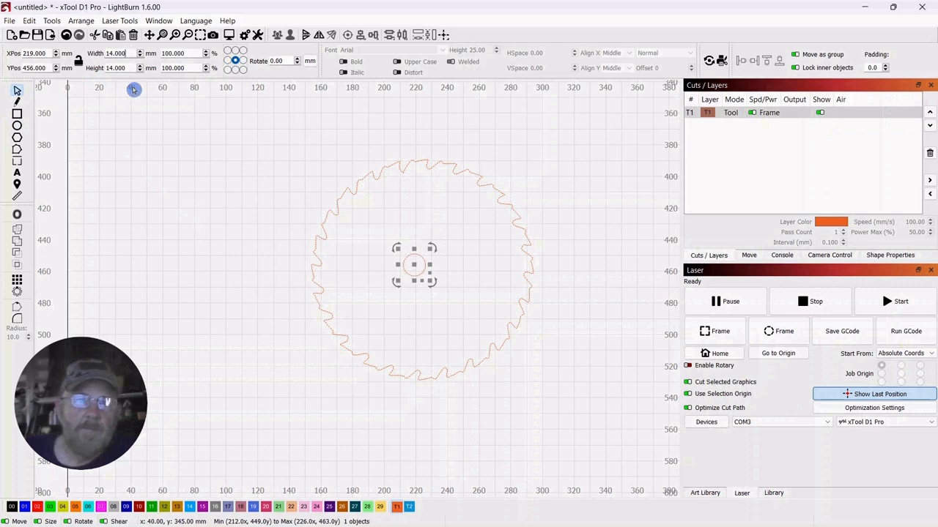
mouse_move(102, 110)
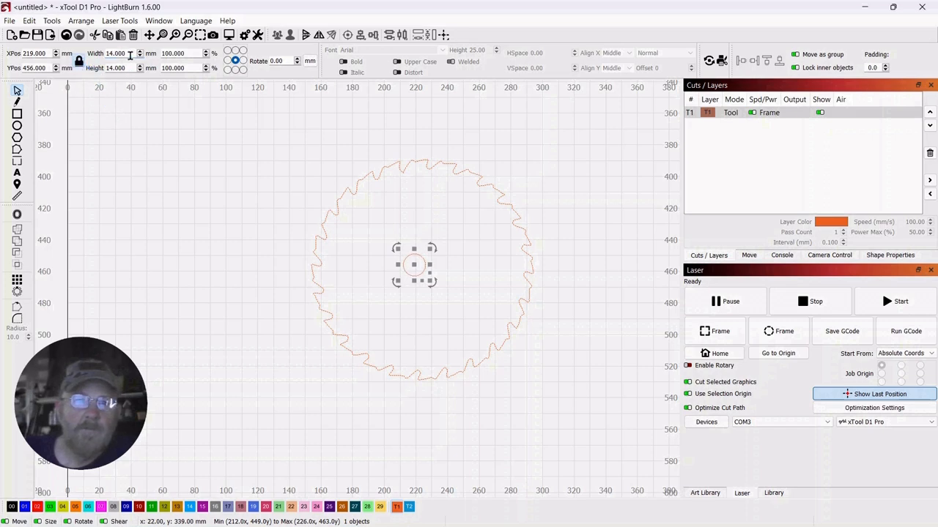
triple_click(114, 53)
text(15.000)
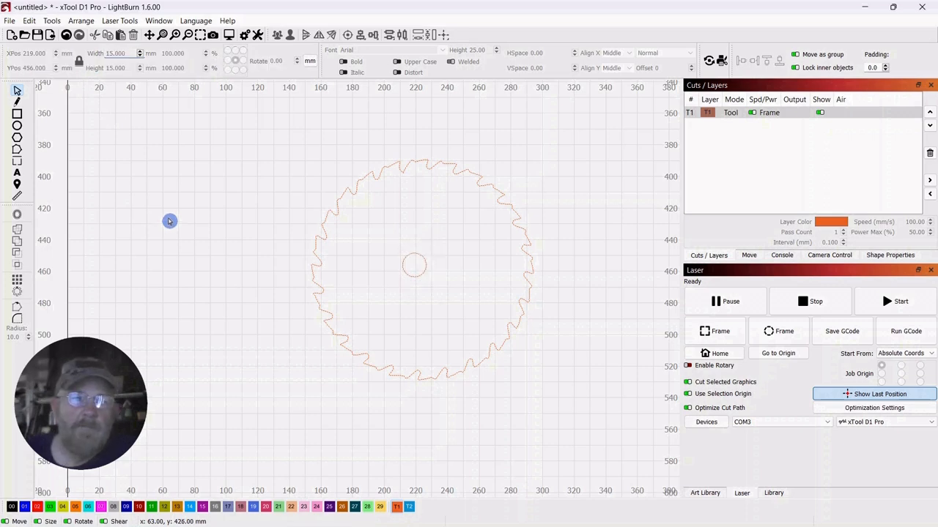
mouse_move(434, 225)
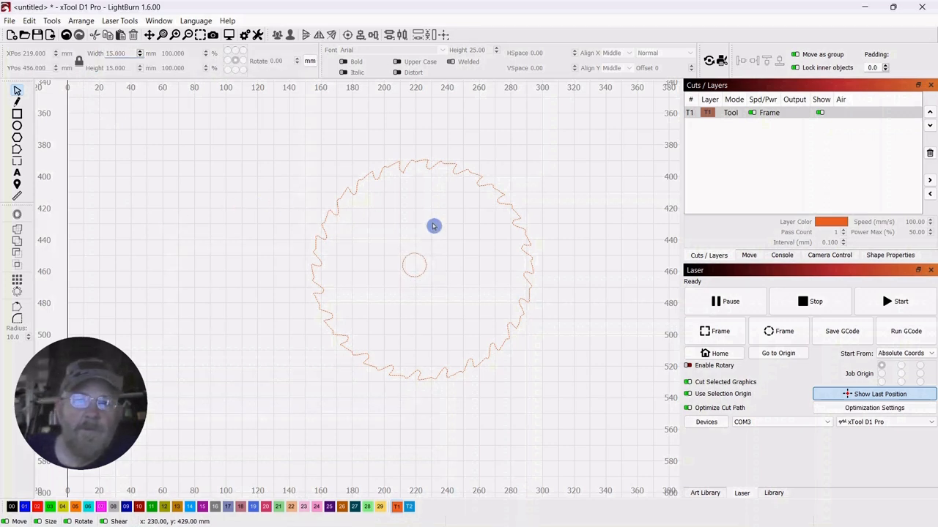
click(413, 265)
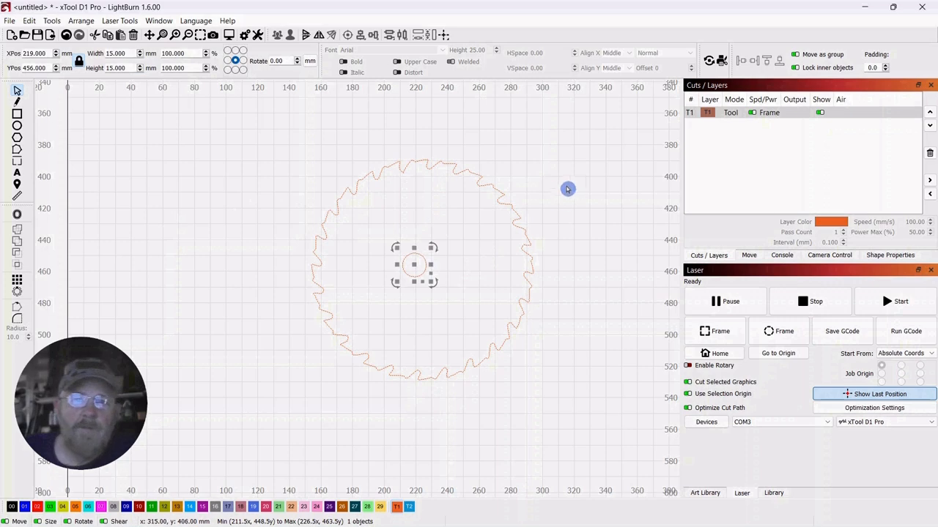
mouse_move(542, 187)
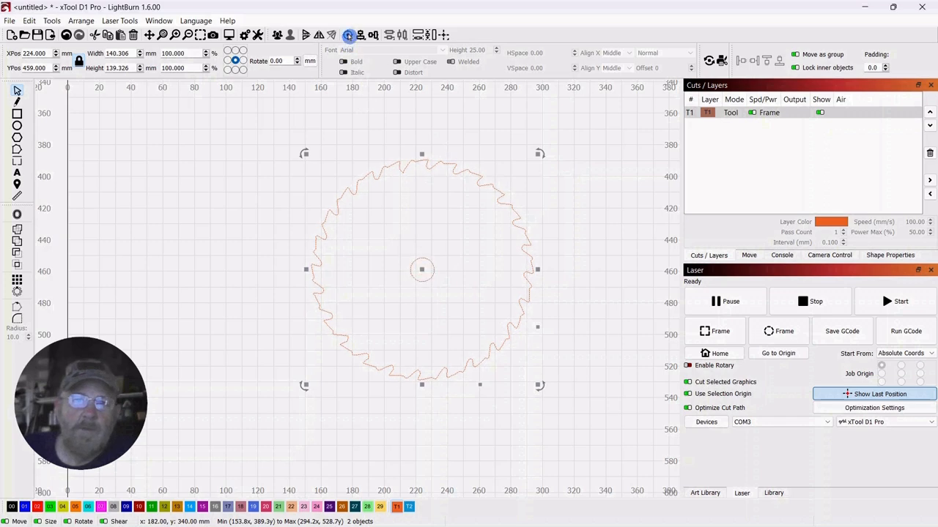
click(572, 204)
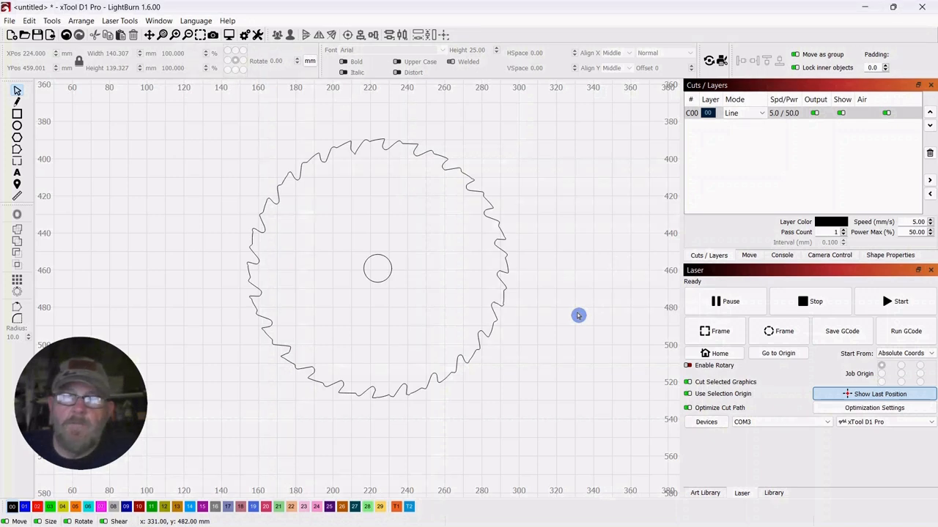
mouse_move(498, 199)
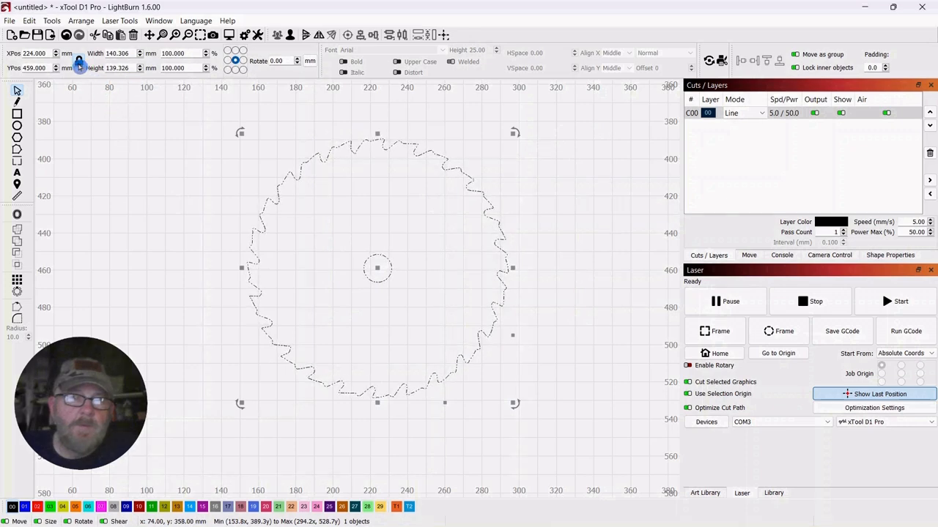
mouse_move(115, 136)
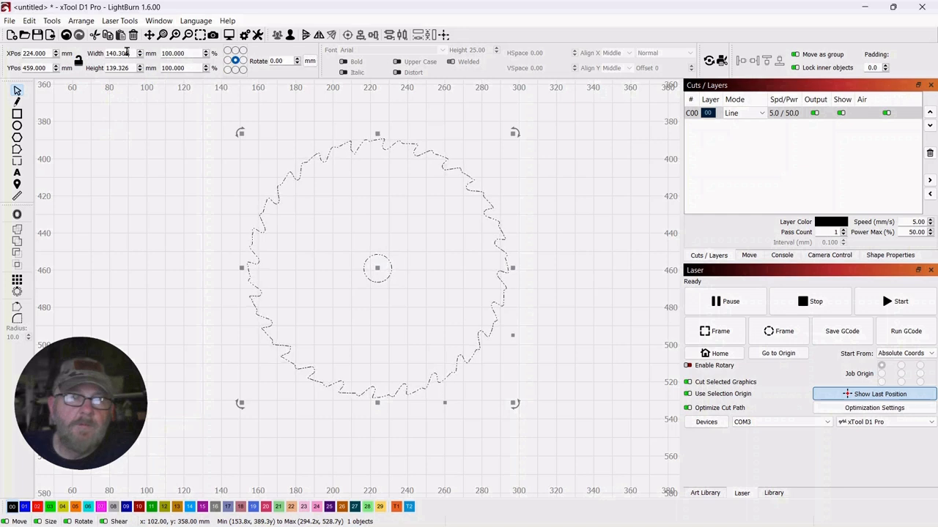
Set the combined blade and hole to 203 mm width and 203 mm height, then reselect it
triple_click(114, 53)
text(203.000)
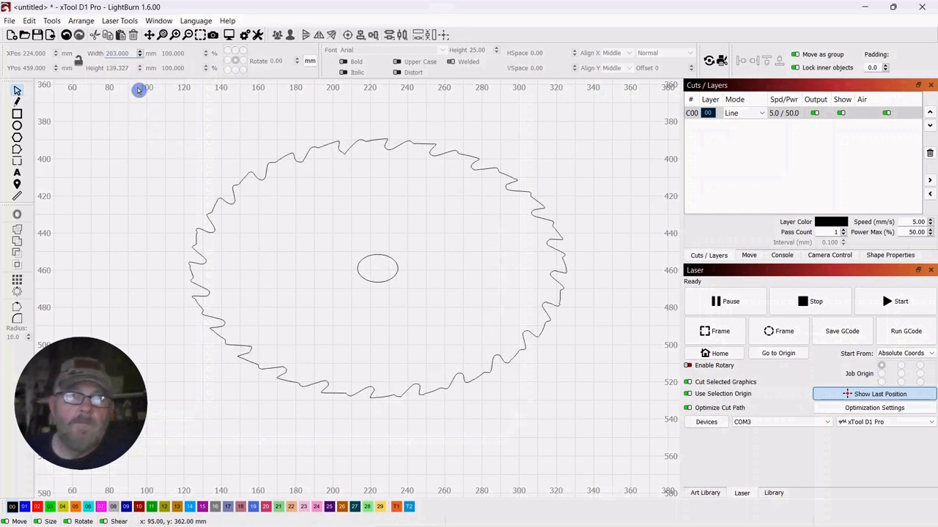
click(378, 257)
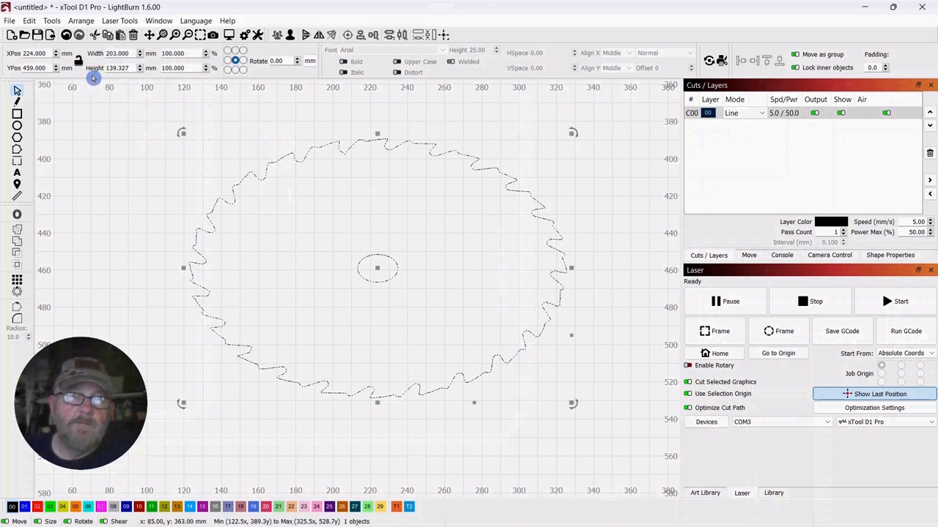
triple_click(117, 68)
text(203.000)
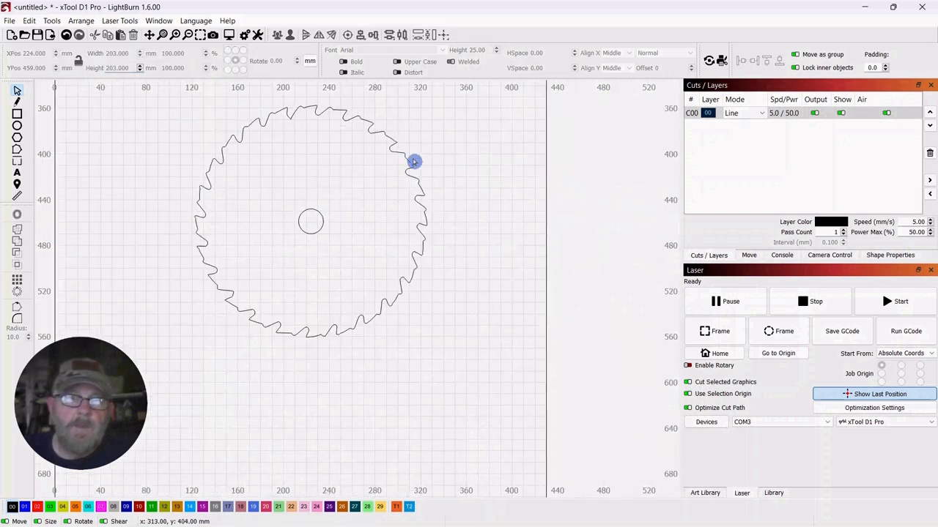
click(414, 161)
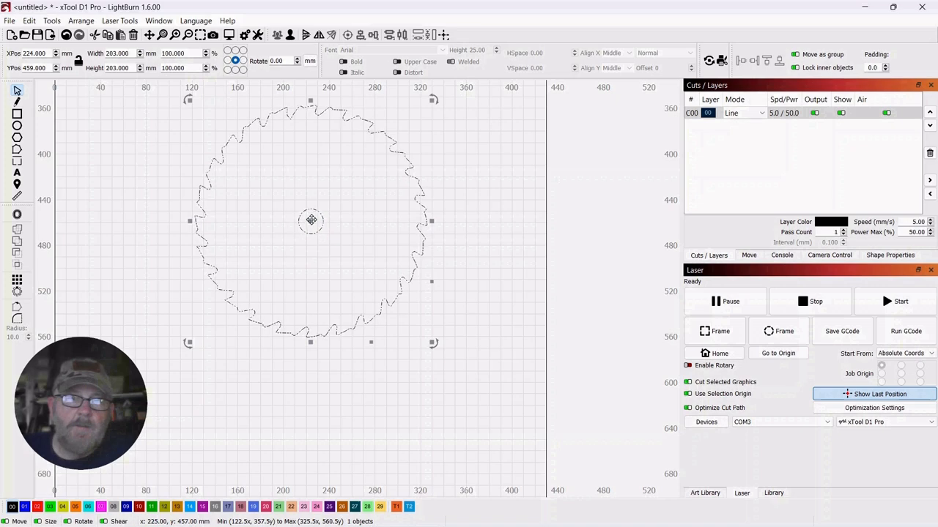
drag(310, 220, 375, 276)
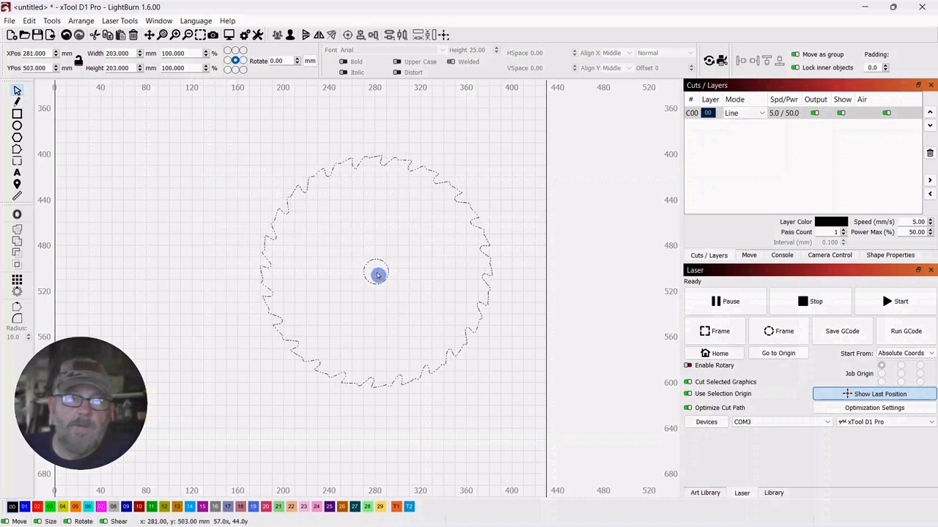
click(167, 209)
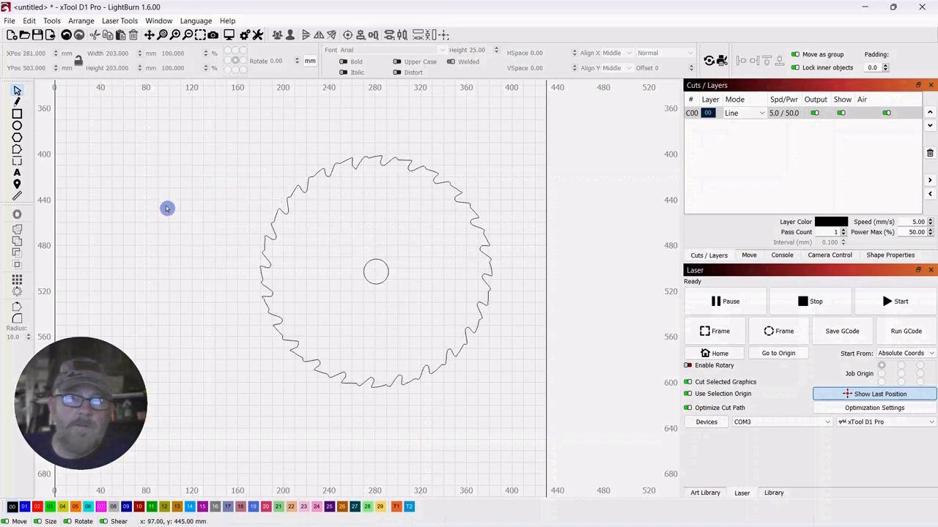
mouse_move(172, 209)
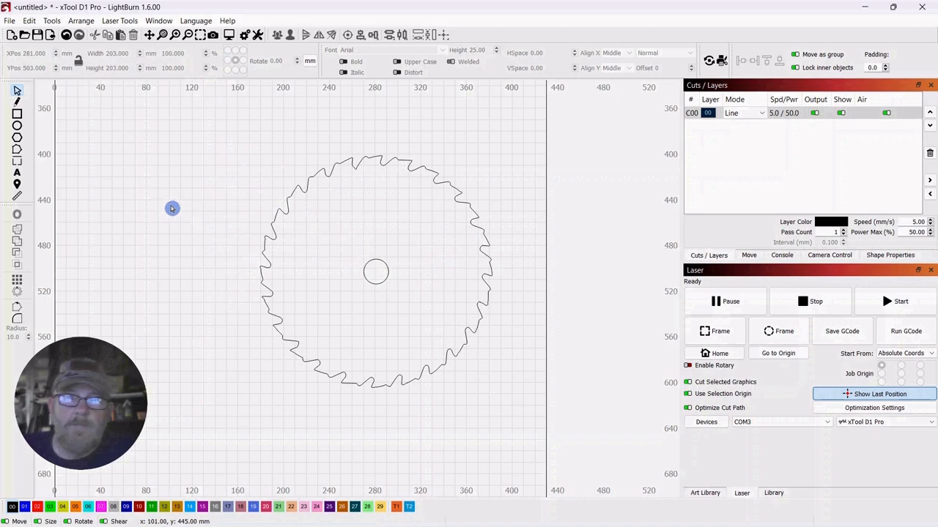
mouse_move(307, 214)
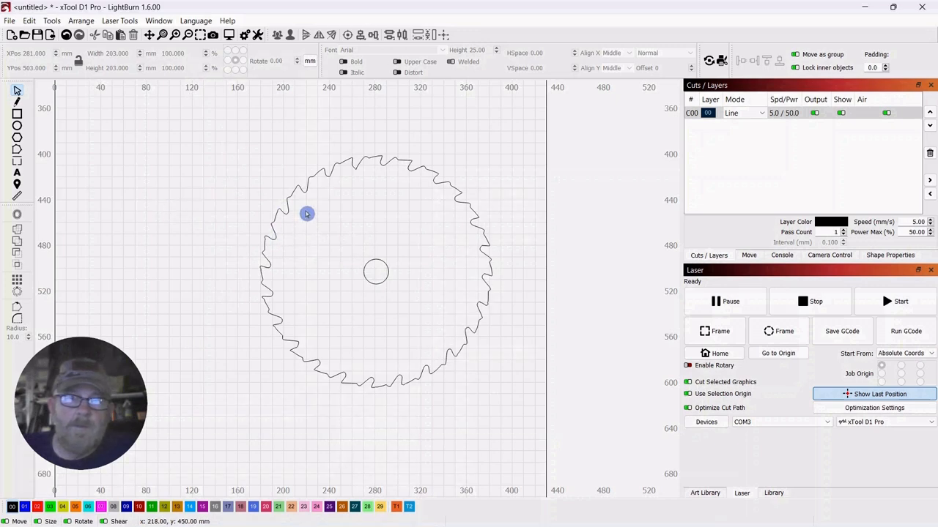
mouse_move(197, 208)
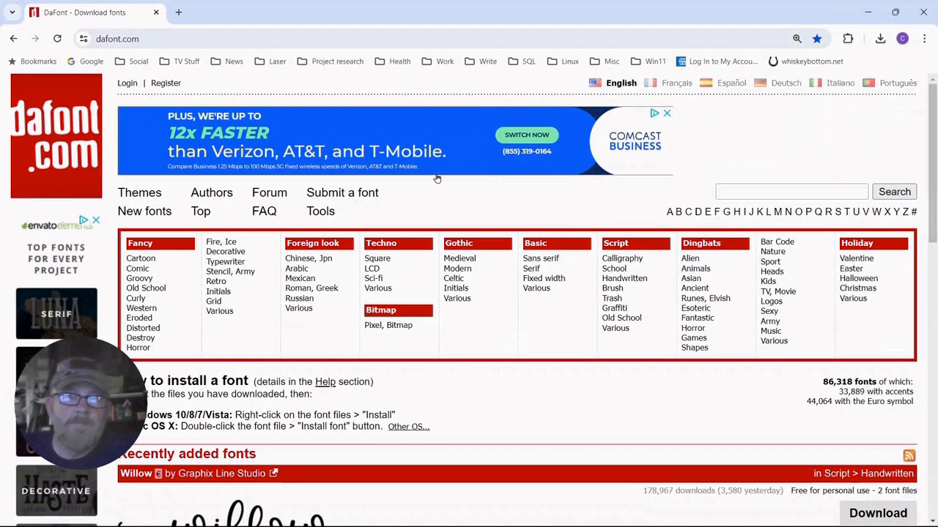
In the Retro category, enter DAVE'S SHOP as the custom preview text
scroll(down, 3)
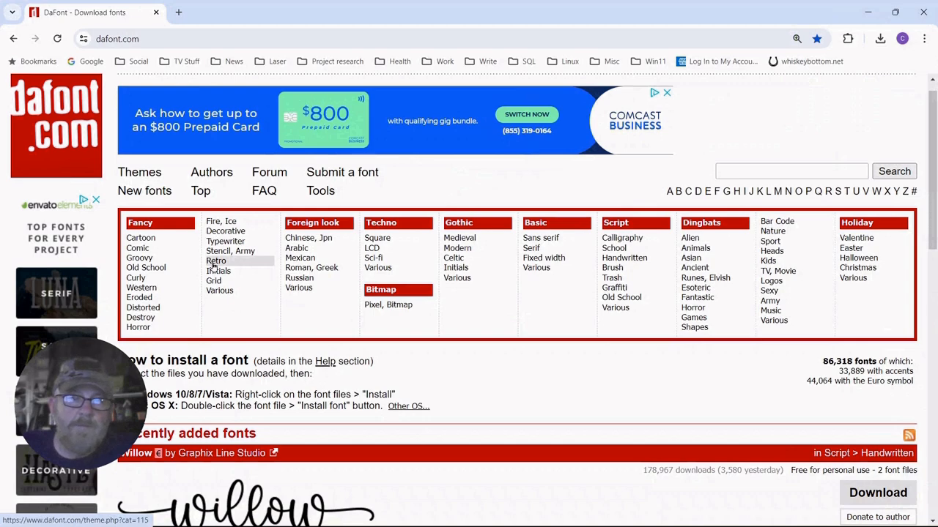
click(217, 261)
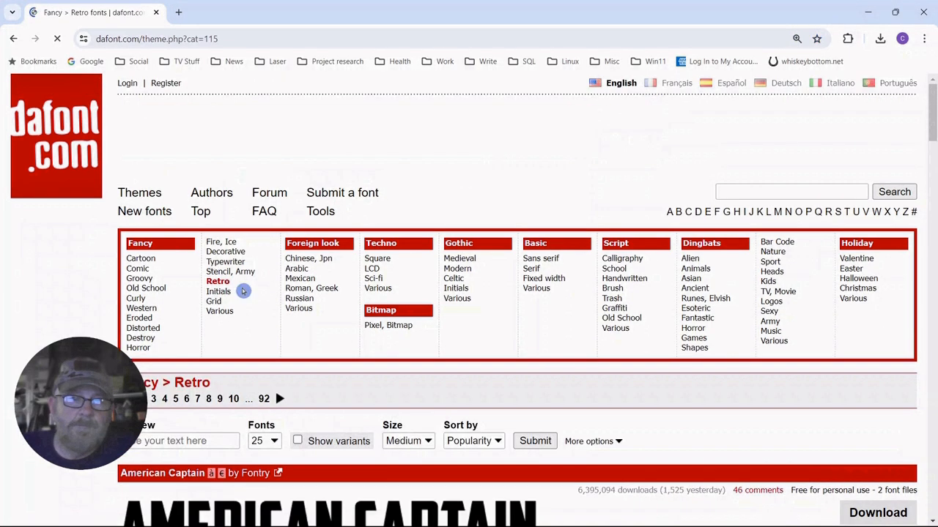
scroll(down, 3)
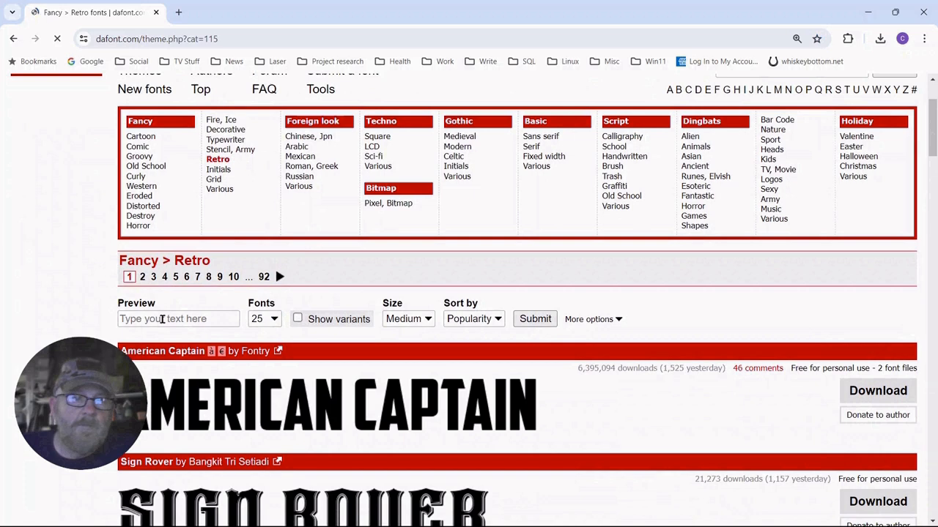
click(179, 319)
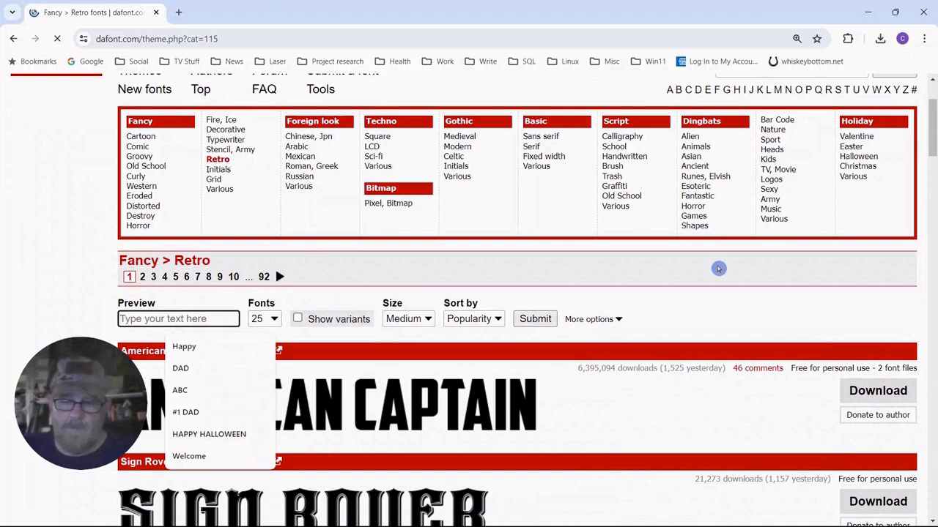
text(da)
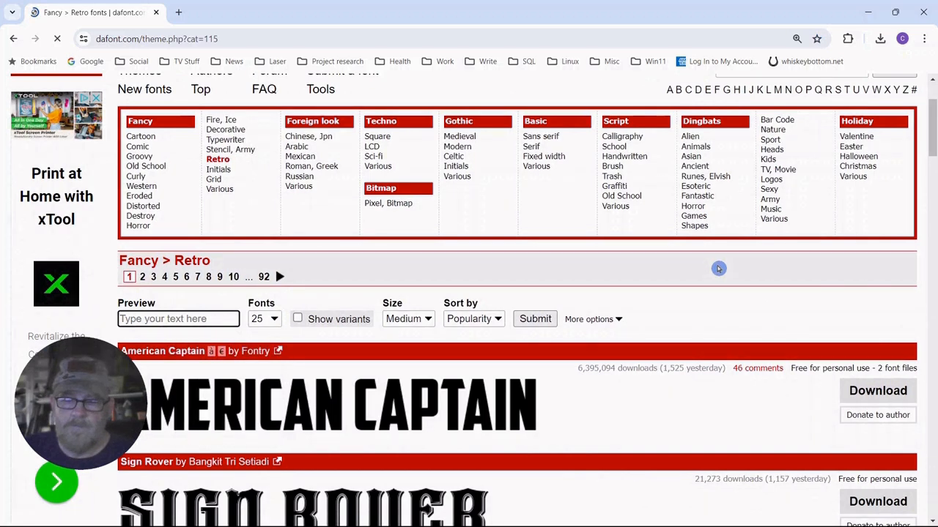
text(DAVES)
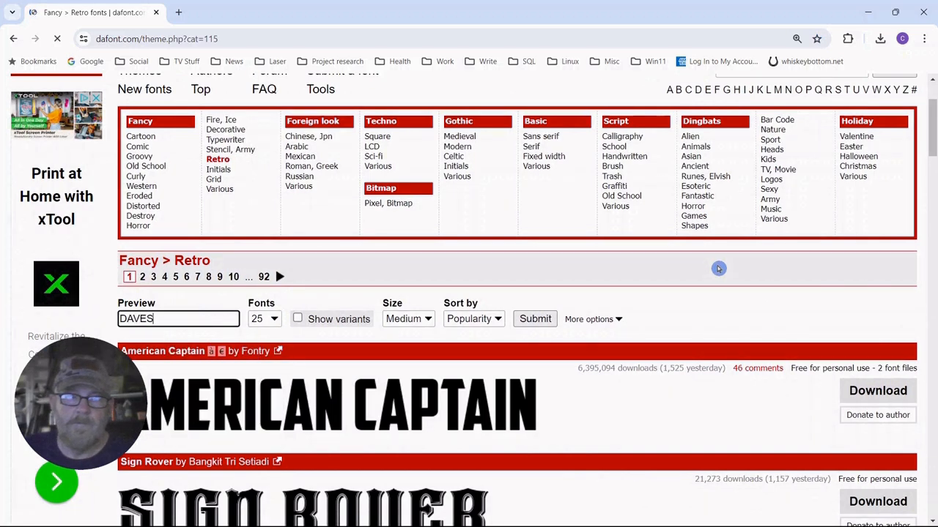
text('S SHOP)
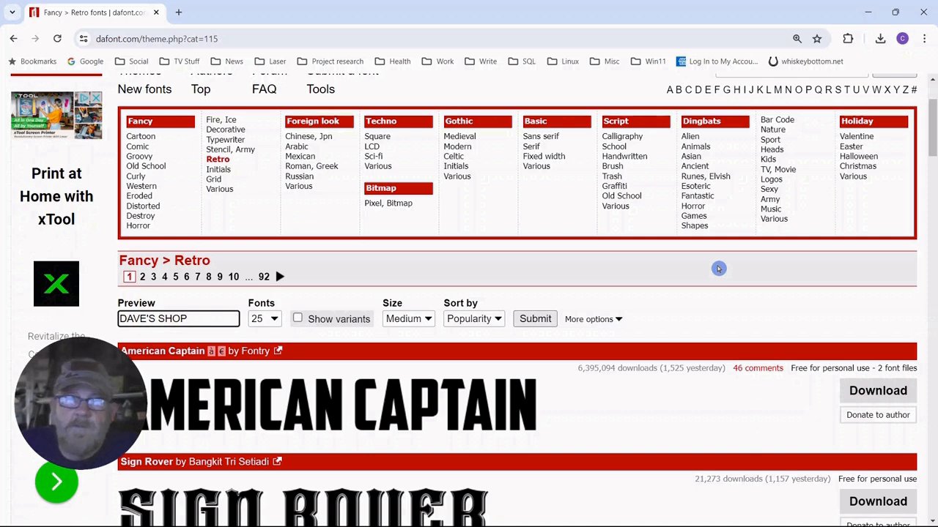
mouse_move(321, 249)
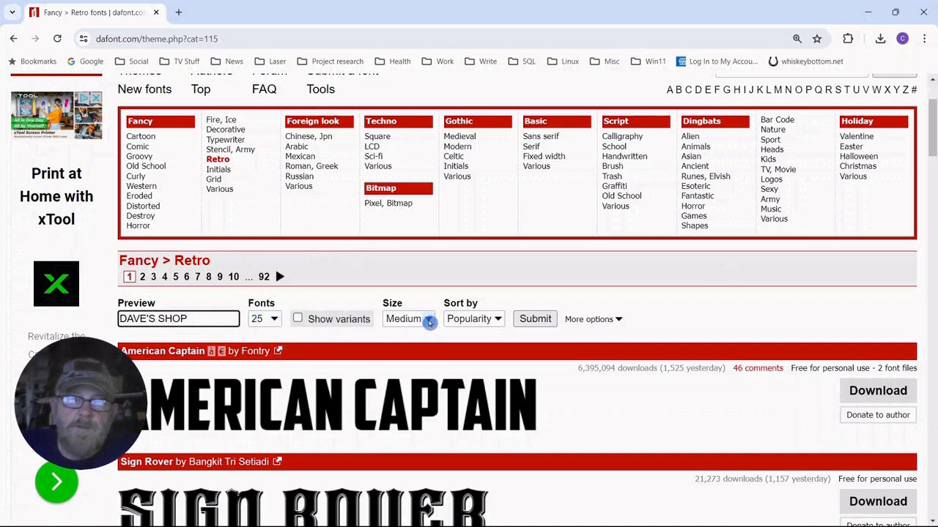
Choose the large preview size, filter to 100% free fonts and submit
click(408, 320)
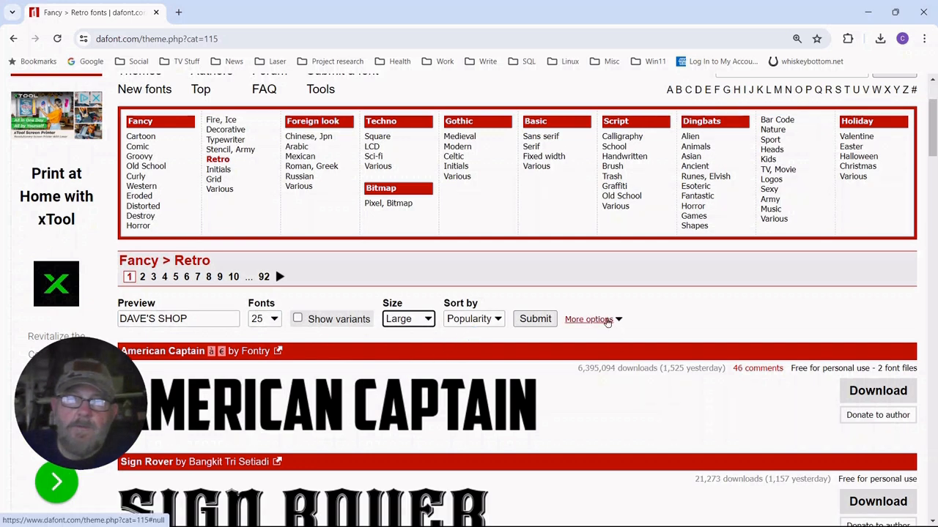
click(589, 319)
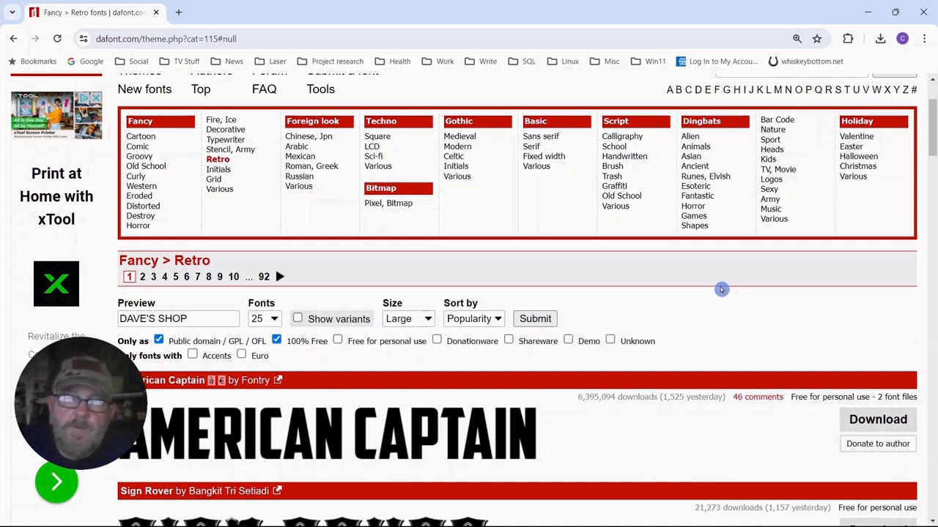
mouse_move(736, 326)
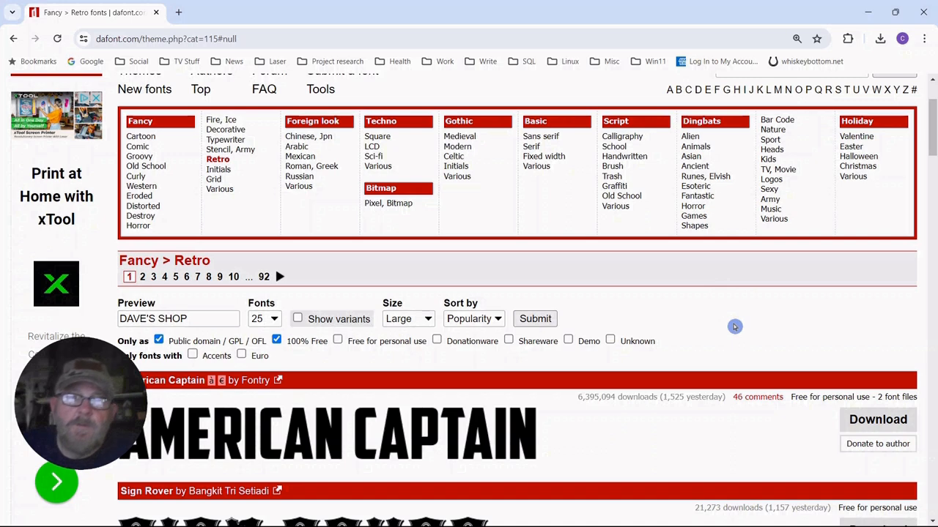
mouse_move(548, 288)
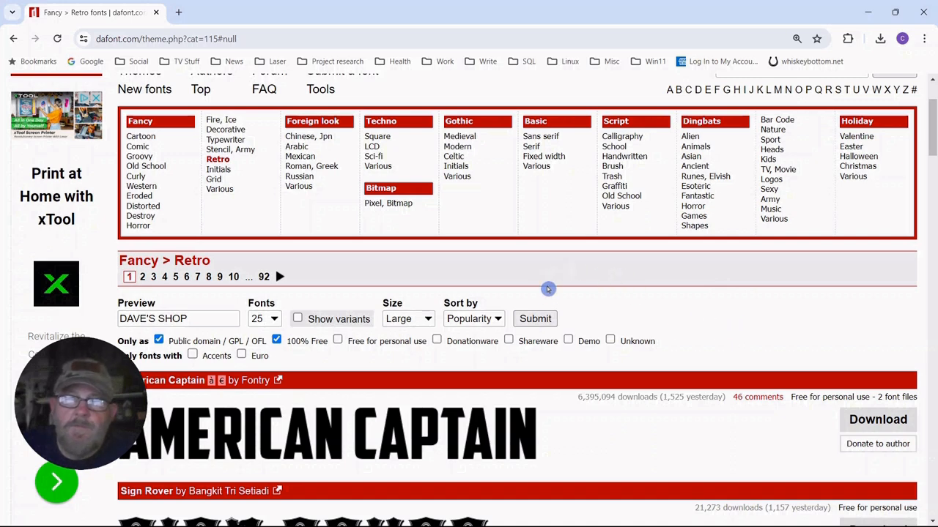
click(535, 320)
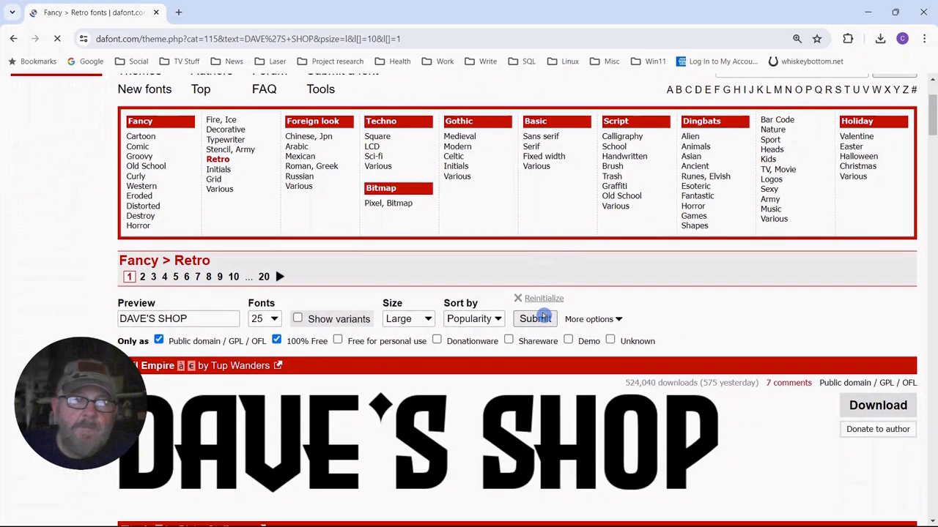
Scroll the Retro results to Verve and open its font page
scroll(down, 3)
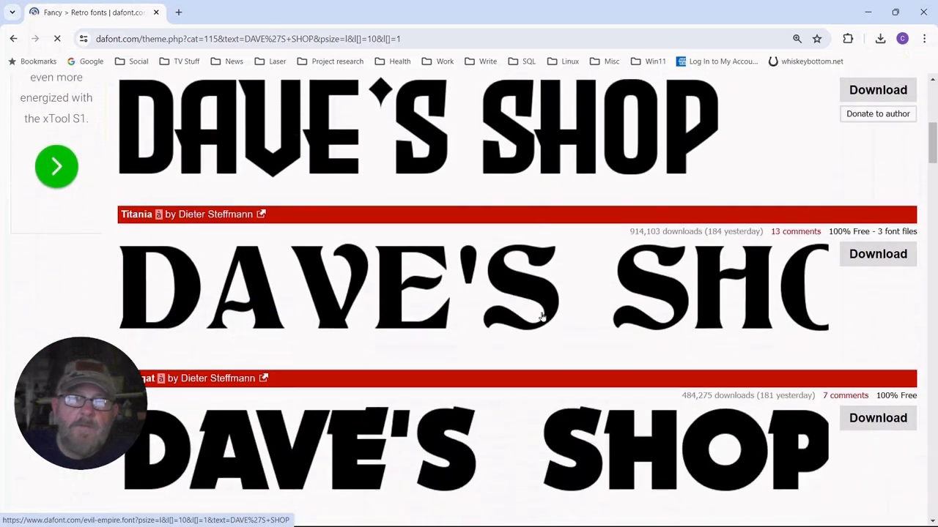
scroll(down, 3)
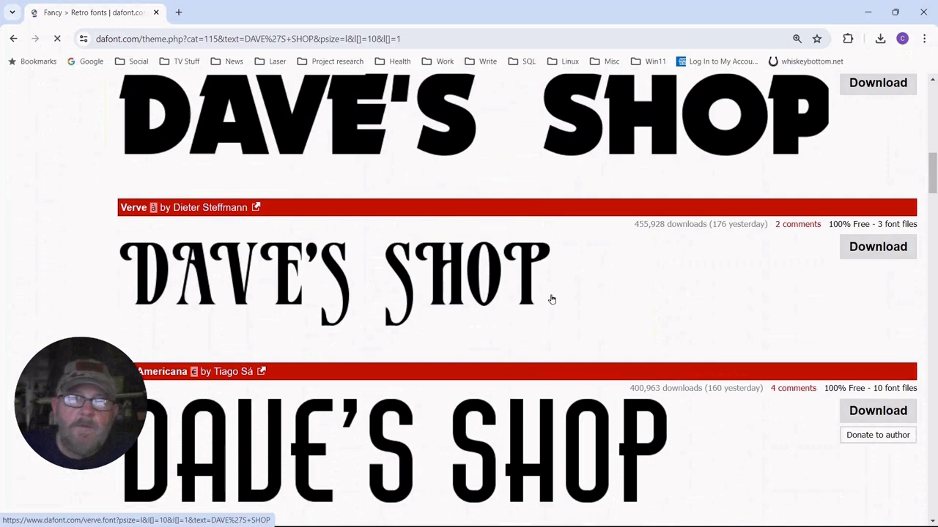
scroll(down, 3)
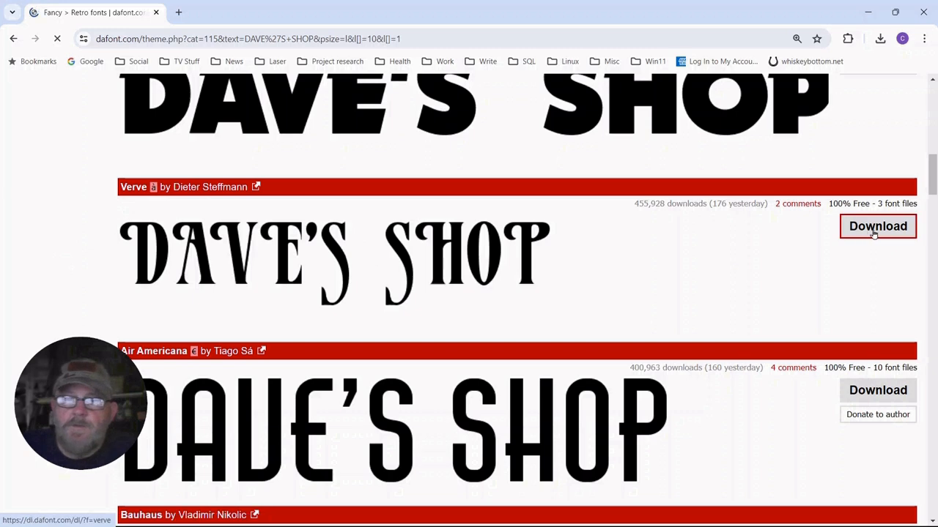
mouse_move(454, 261)
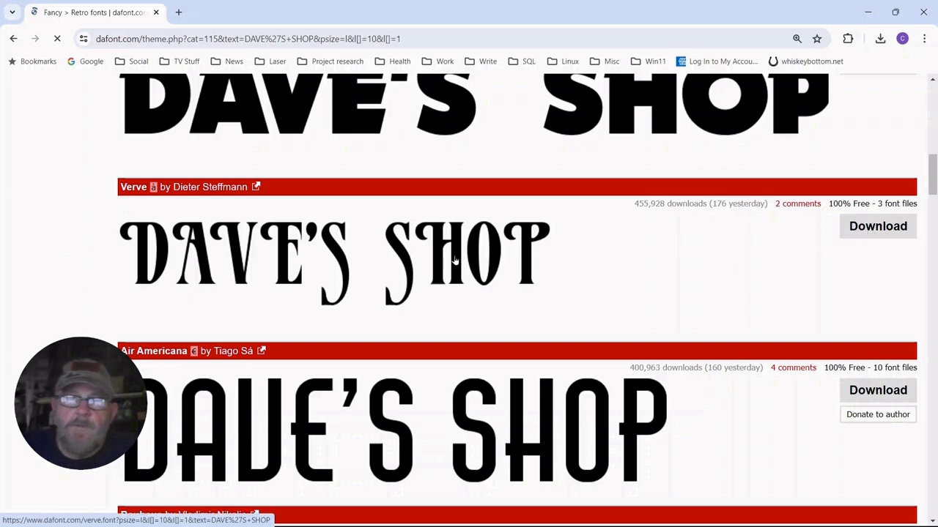
mouse_move(432, 249)
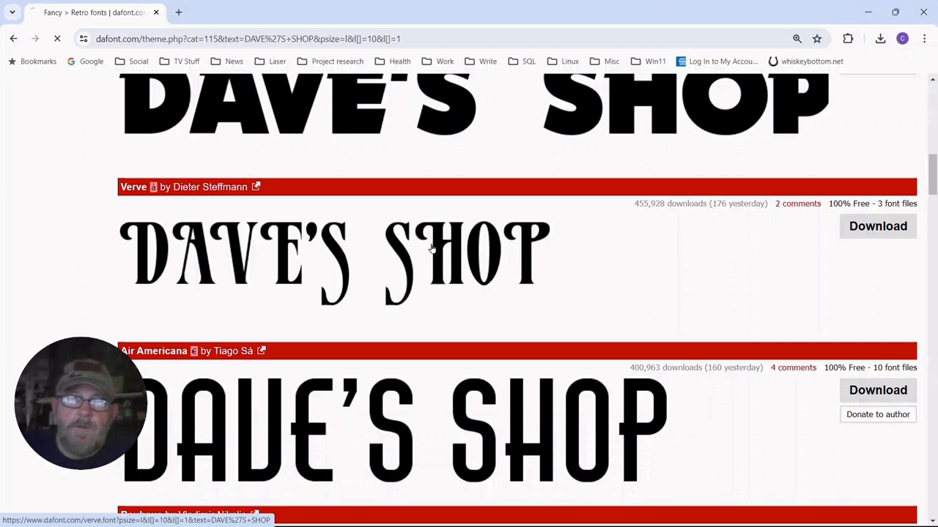
click(133, 187)
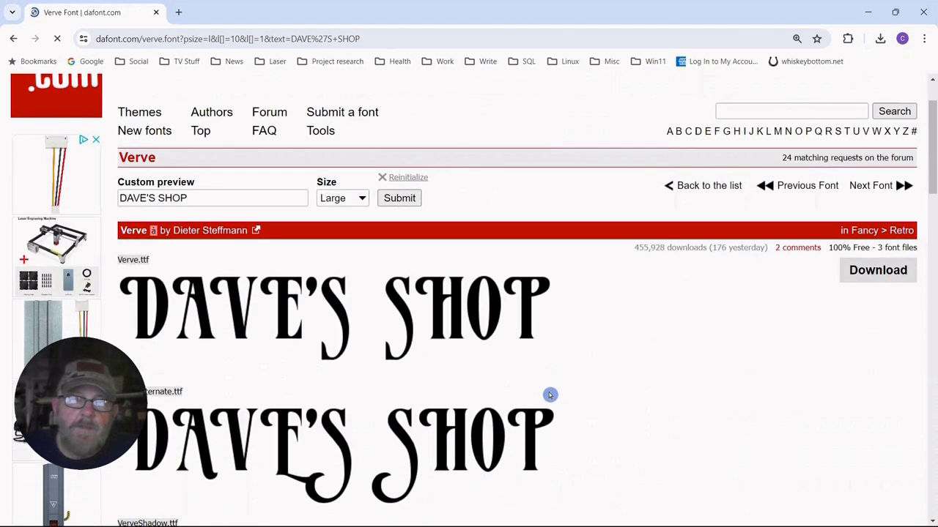
Scroll through Verve's full character map and back up to the DAVE'S SHOP preview
scroll(down, 3)
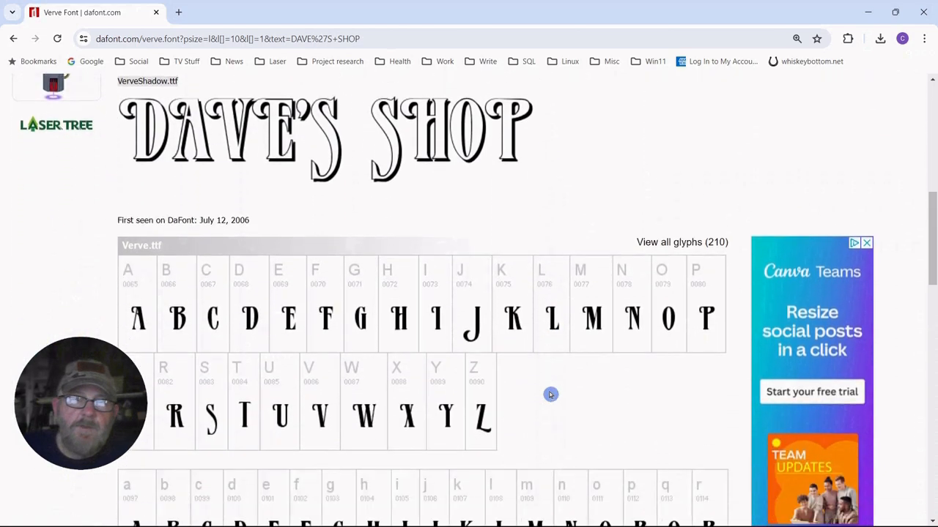
scroll(down, 3)
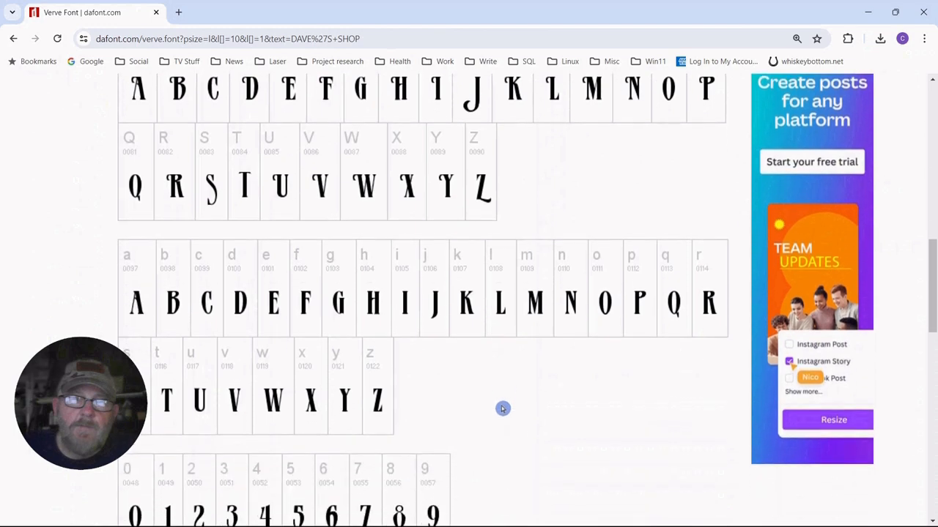
scroll(down, 3)
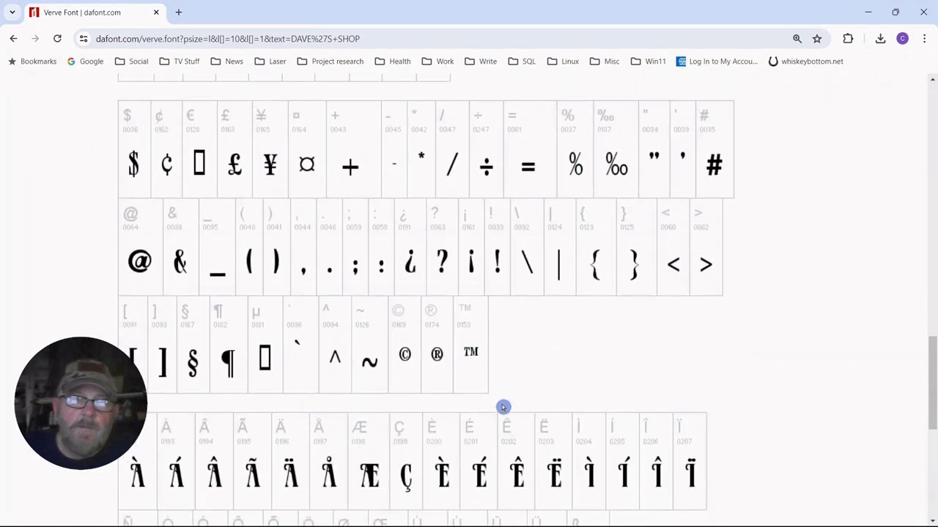
scroll(up, 3)
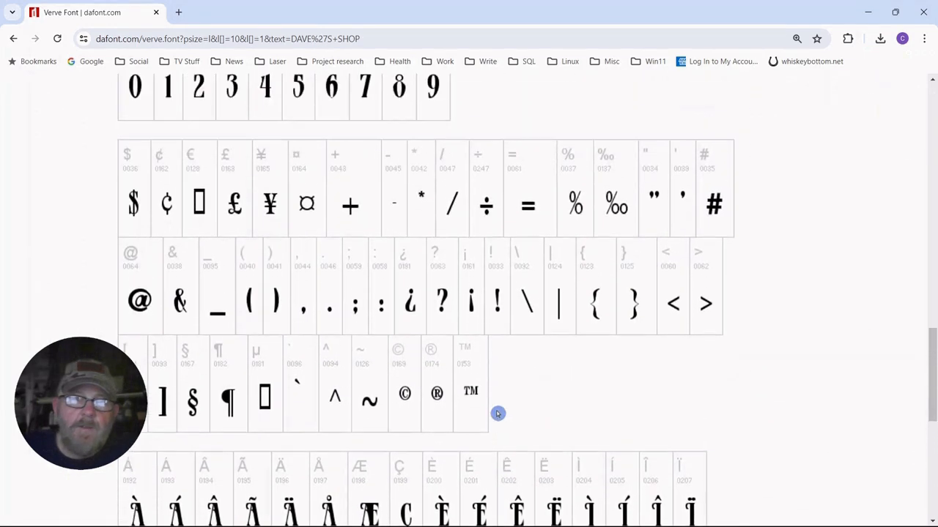
scroll(up, 3)
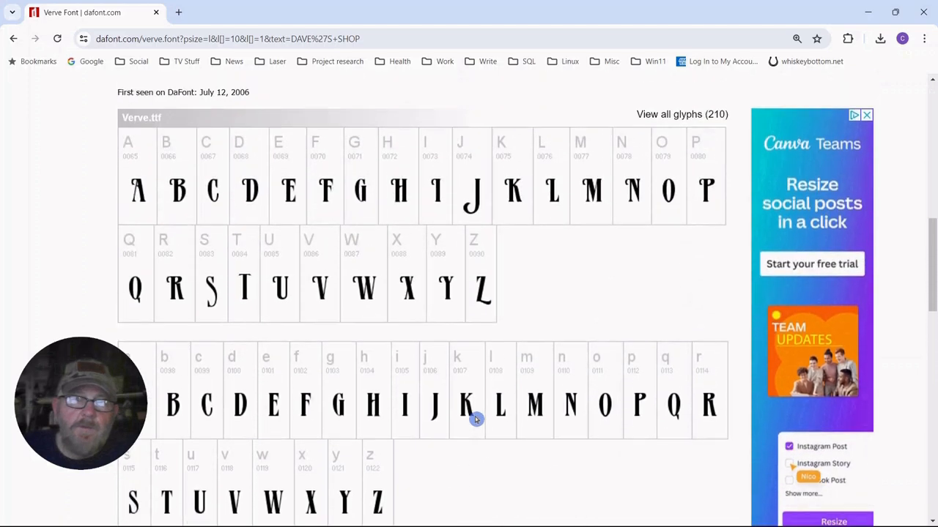
scroll(down, 3)
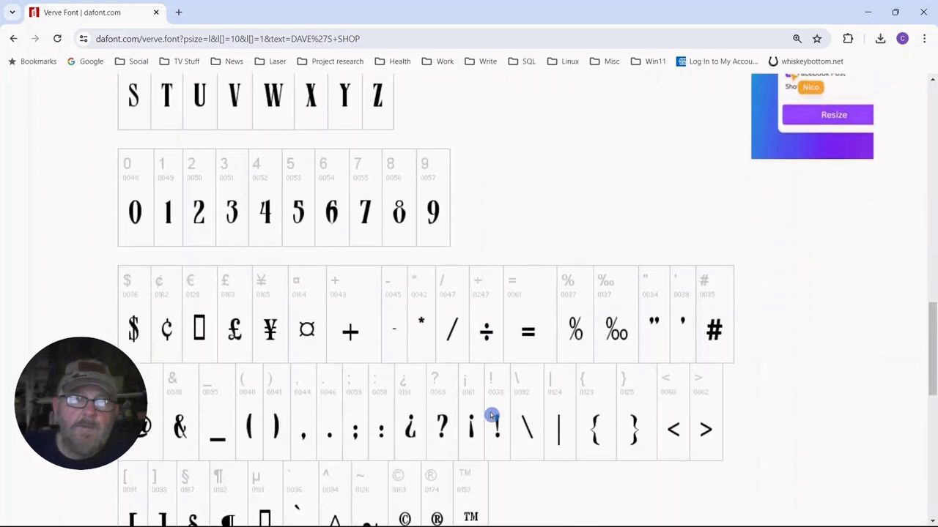
scroll(down, 3)
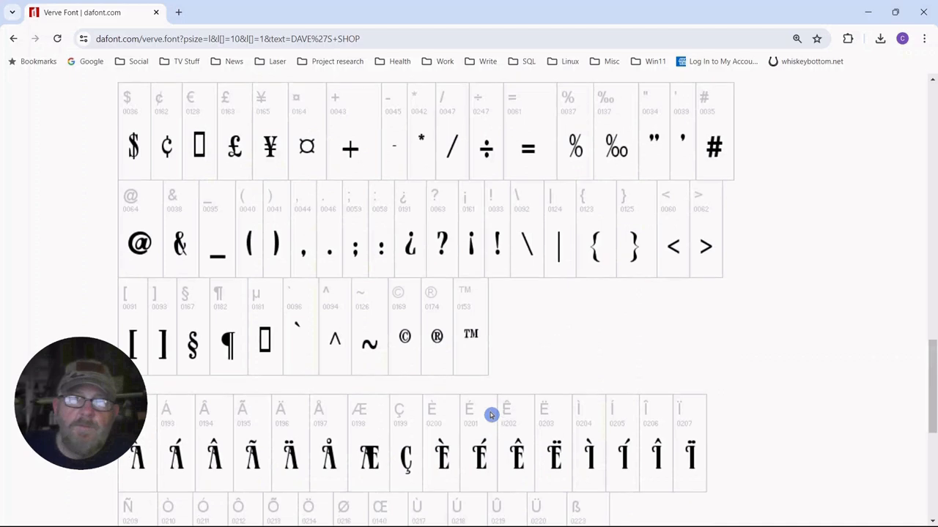
scroll(up, 3)
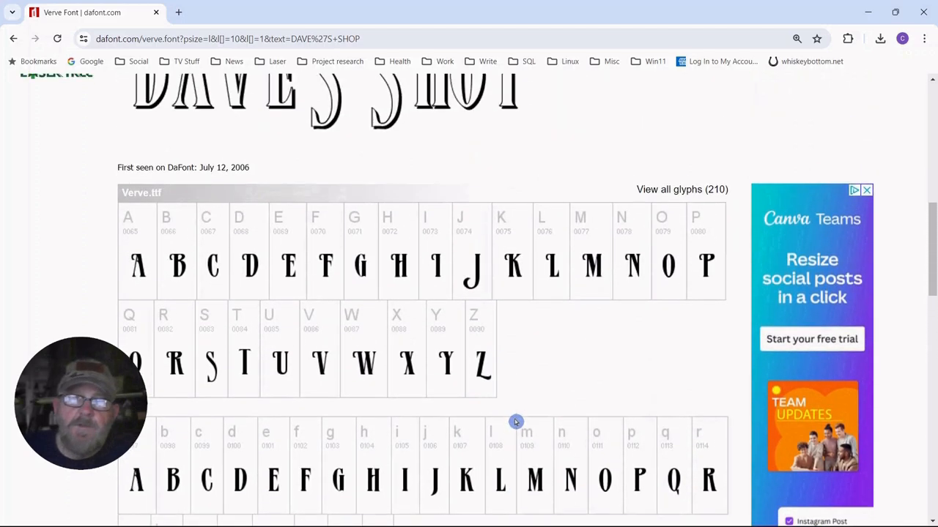
scroll(up, 3)
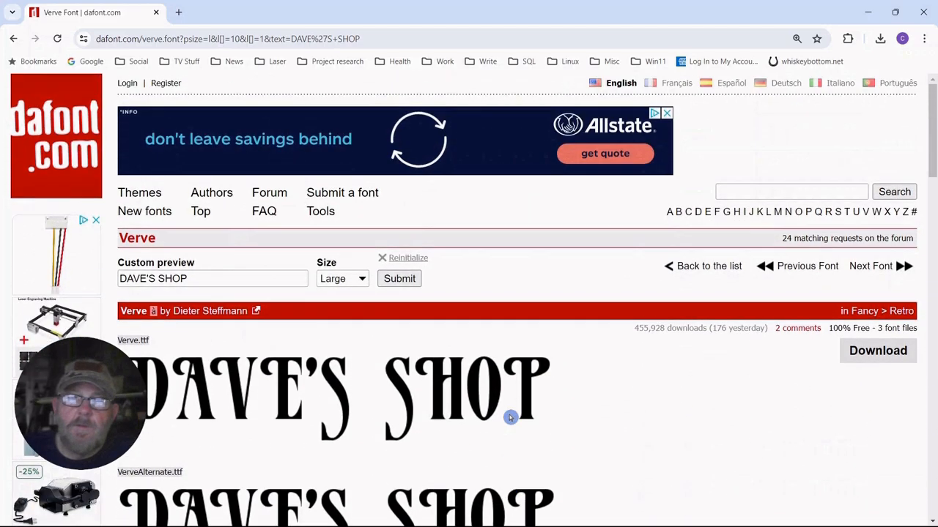
mouse_move(657, 387)
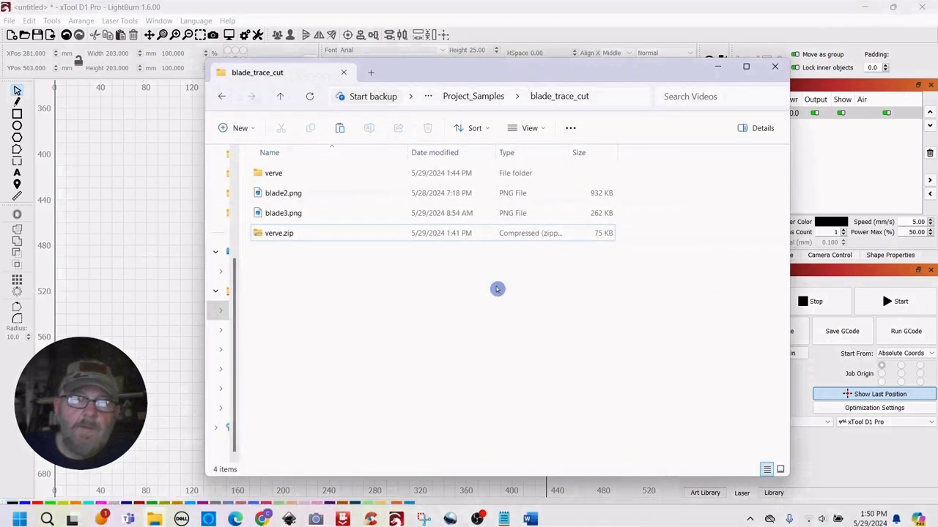
mouse_move(290, 246)
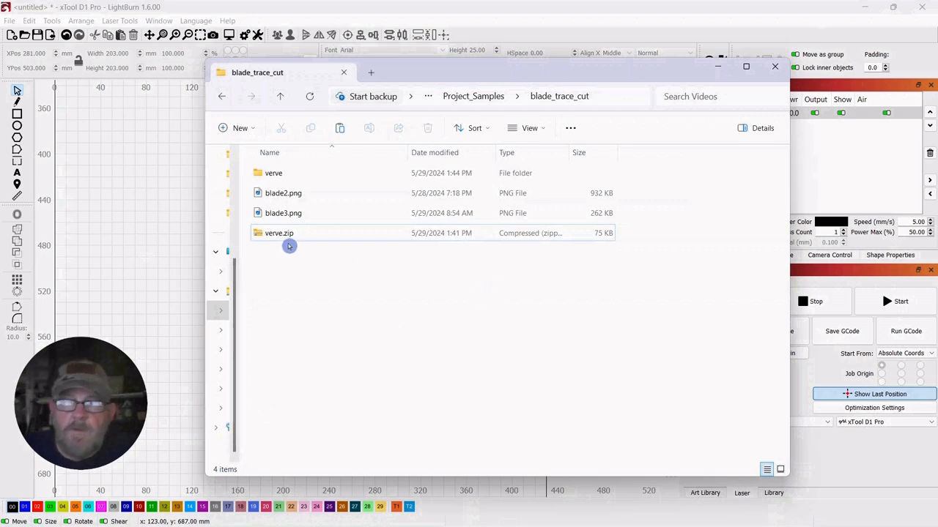
Extract verve.zip and open the resulting verve folder of .ttf files
click(278, 233)
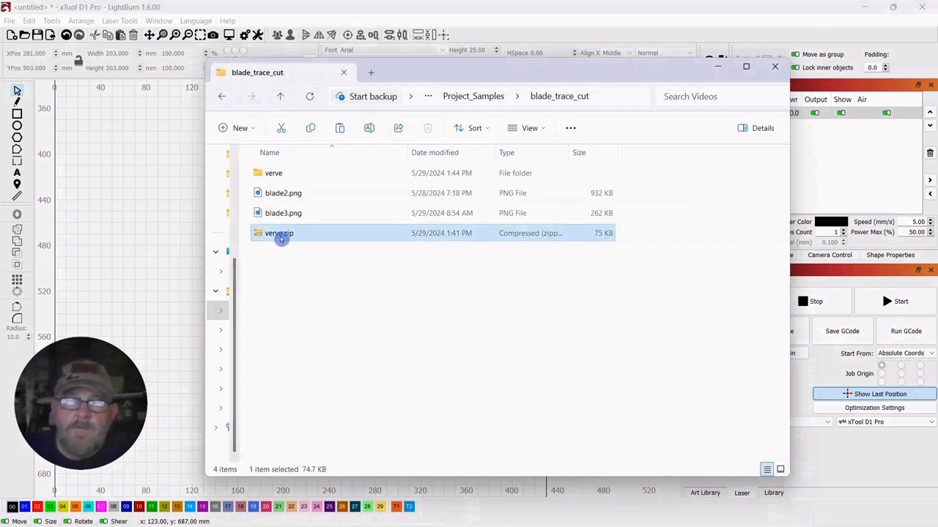
right_click(278, 233)
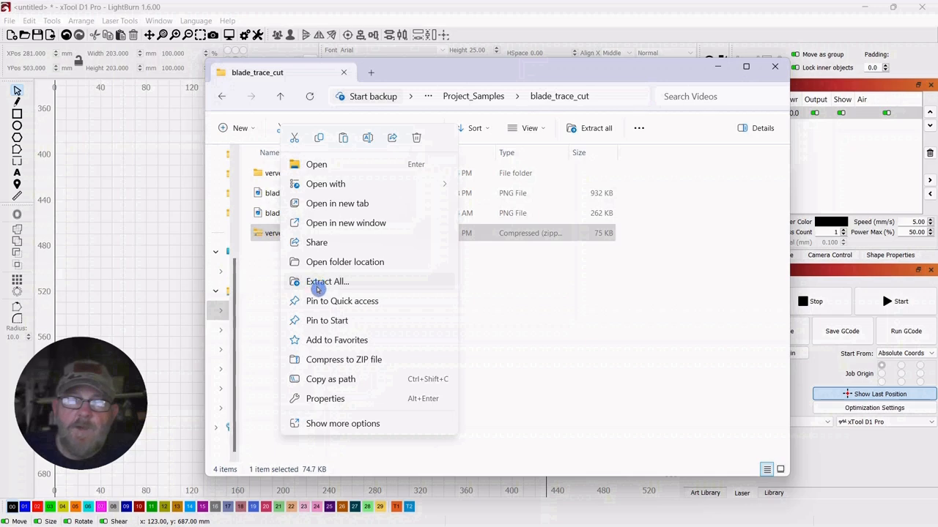
mouse_move(610, 337)
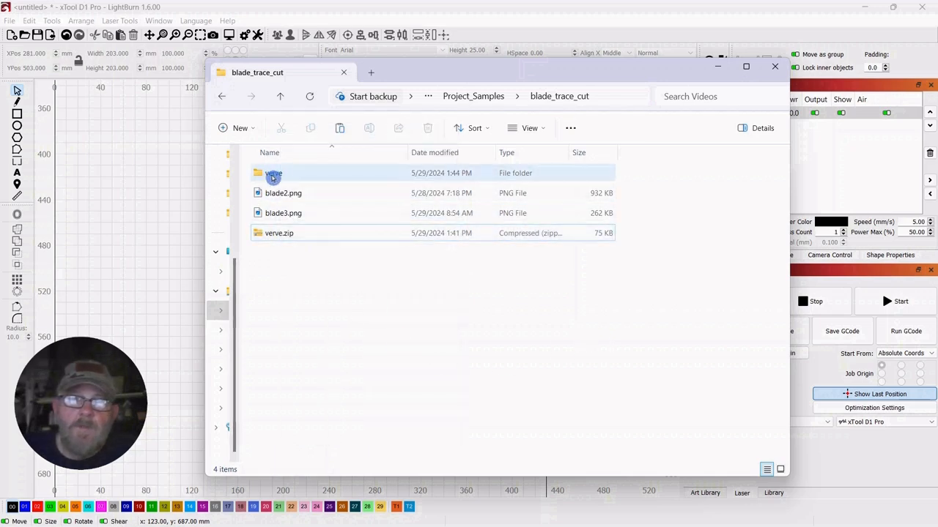
mouse_move(272, 172)
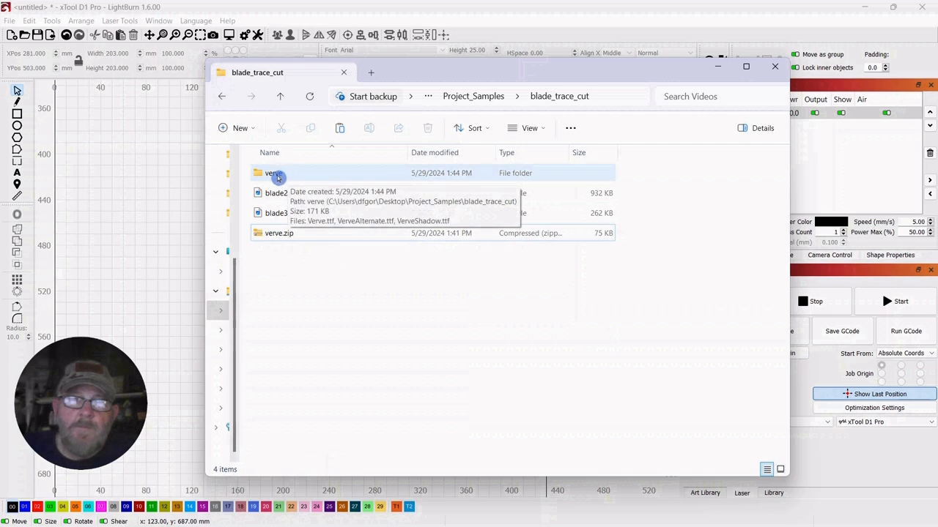
double_click(272, 173)
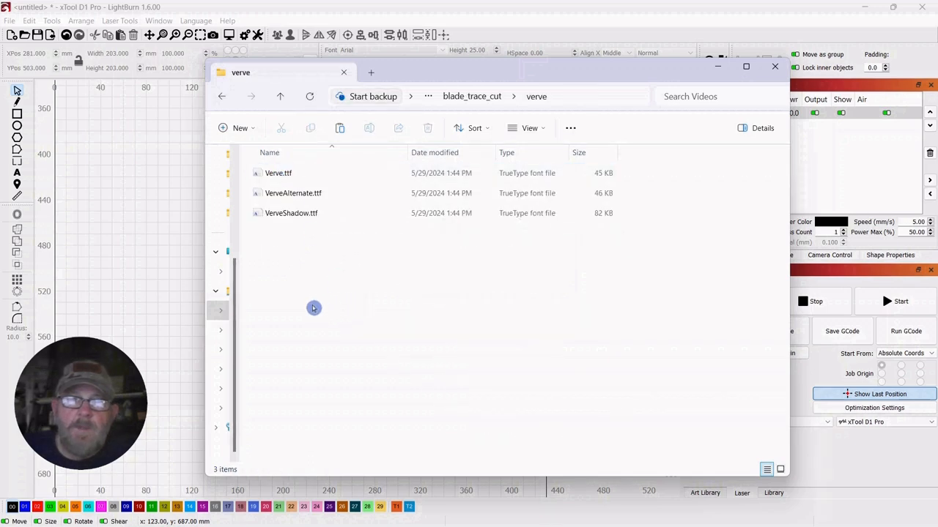
mouse_move(288, 243)
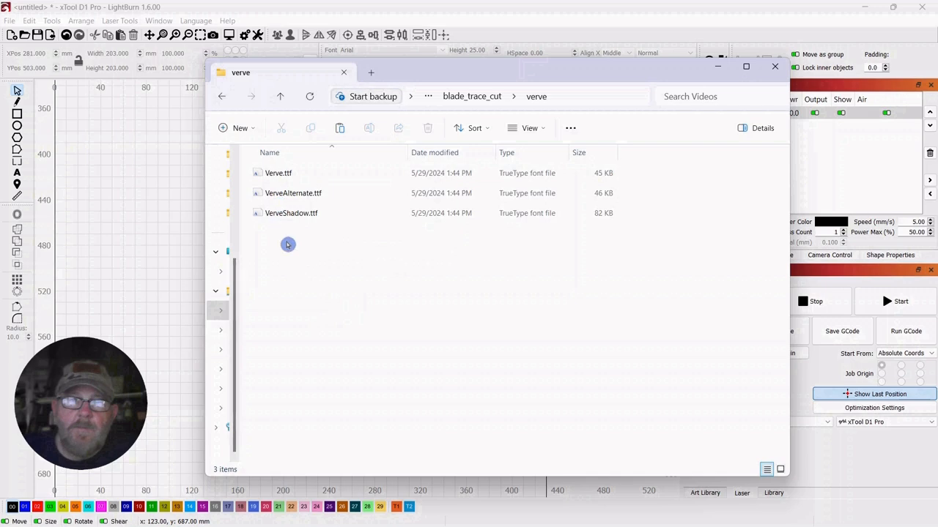
mouse_move(345, 249)
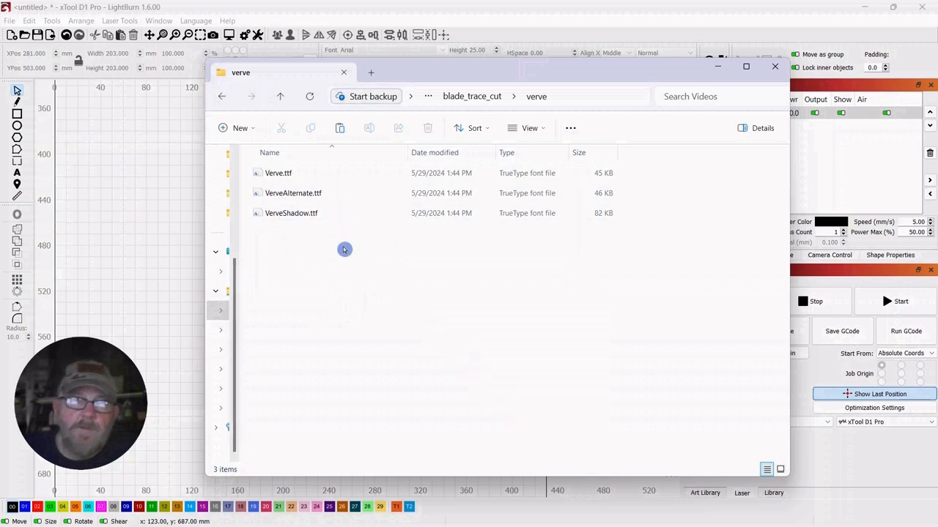
mouse_move(323, 287)
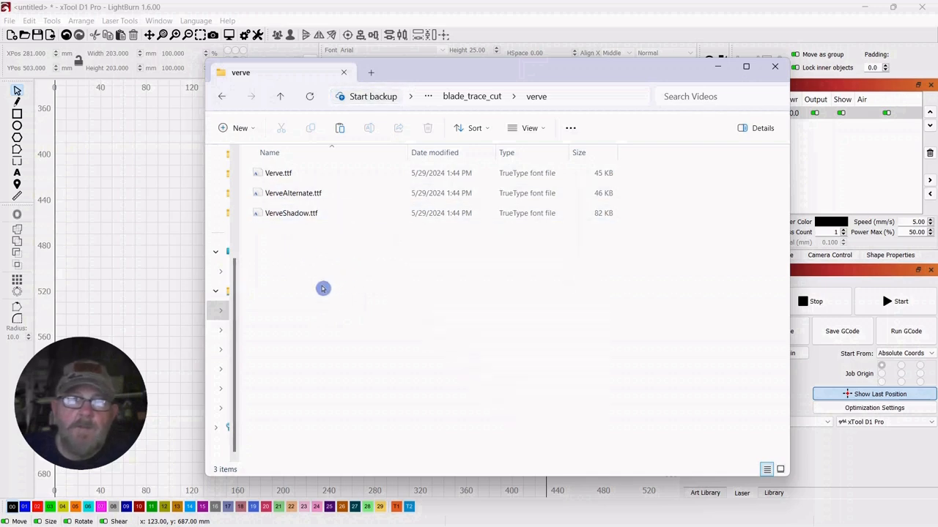
mouse_move(321, 285)
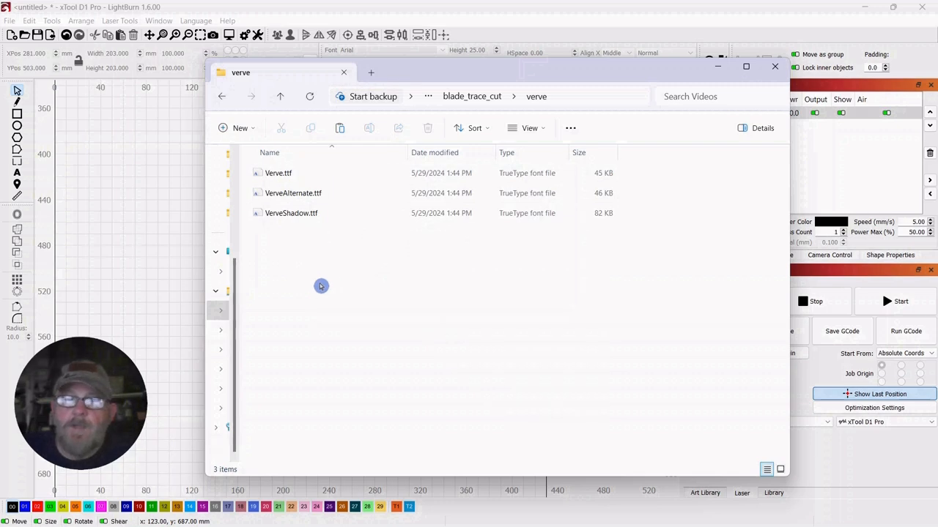
mouse_move(370, 316)
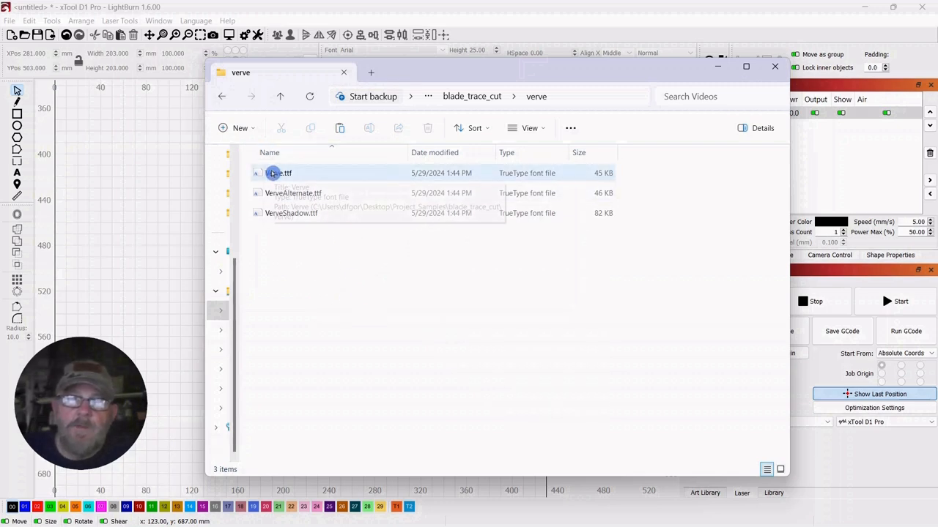
Bring up the actions for Verve.ttf to install the font
right_click(280, 173)
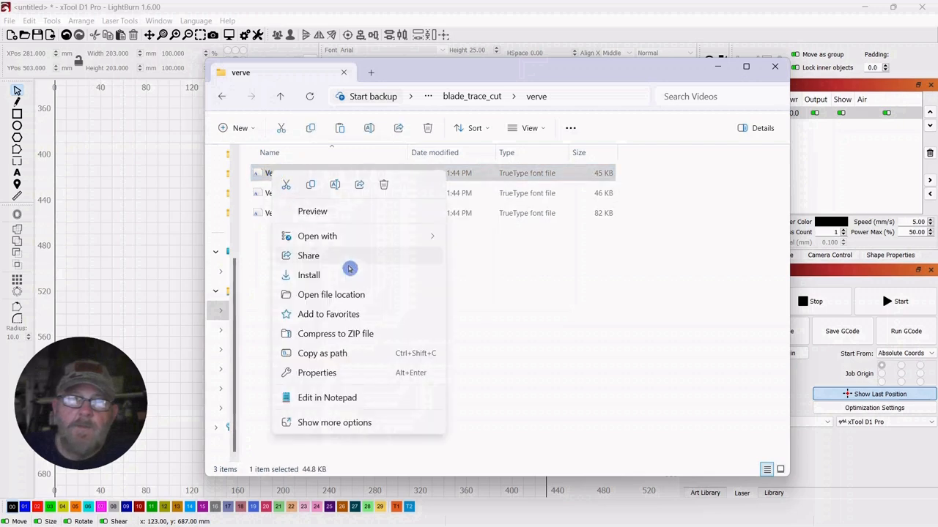
mouse_move(518, 286)
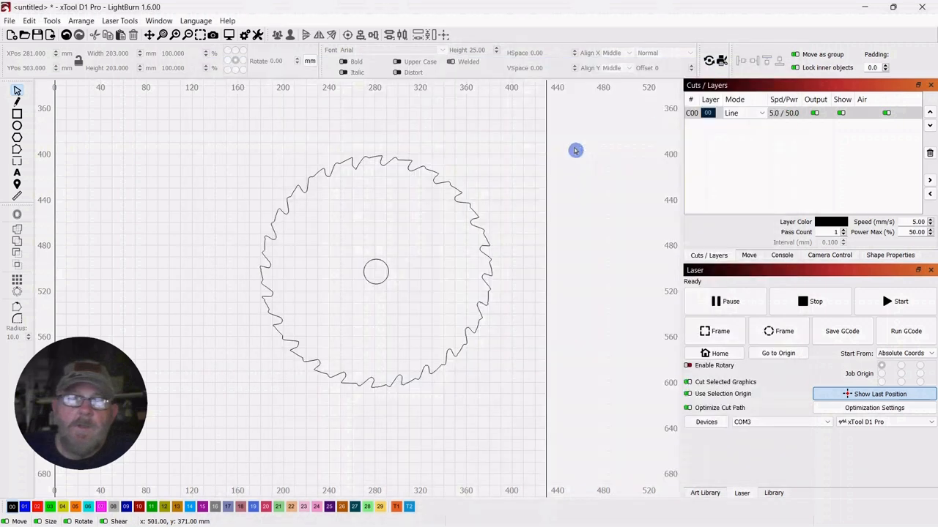
mouse_move(471, 154)
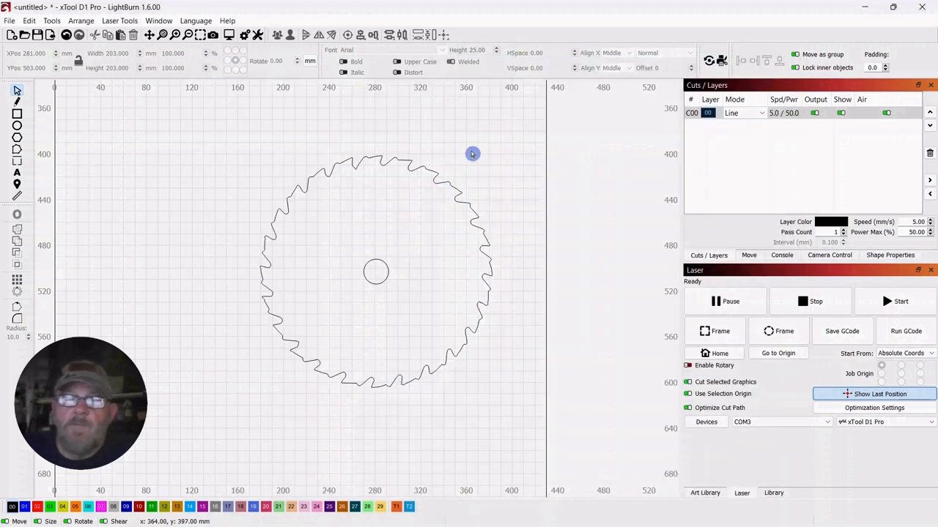
mouse_move(212, 164)
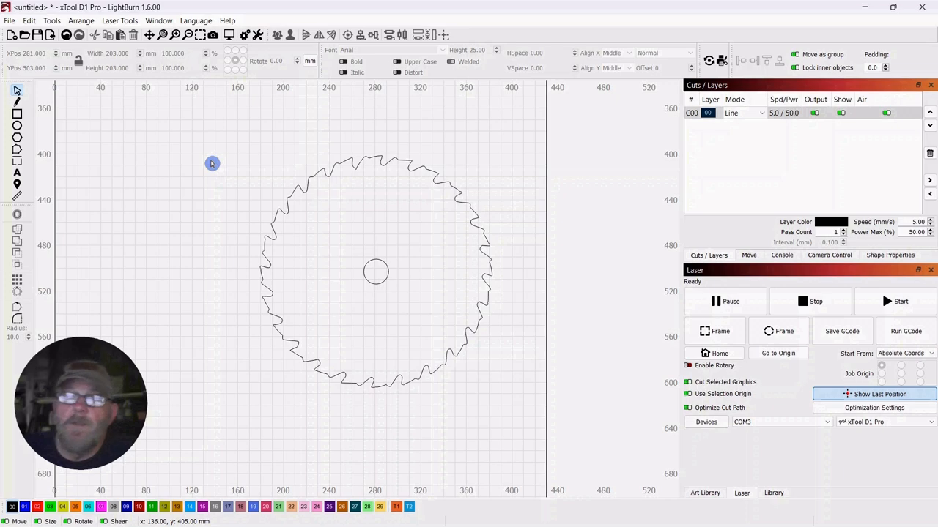
mouse_move(36, 178)
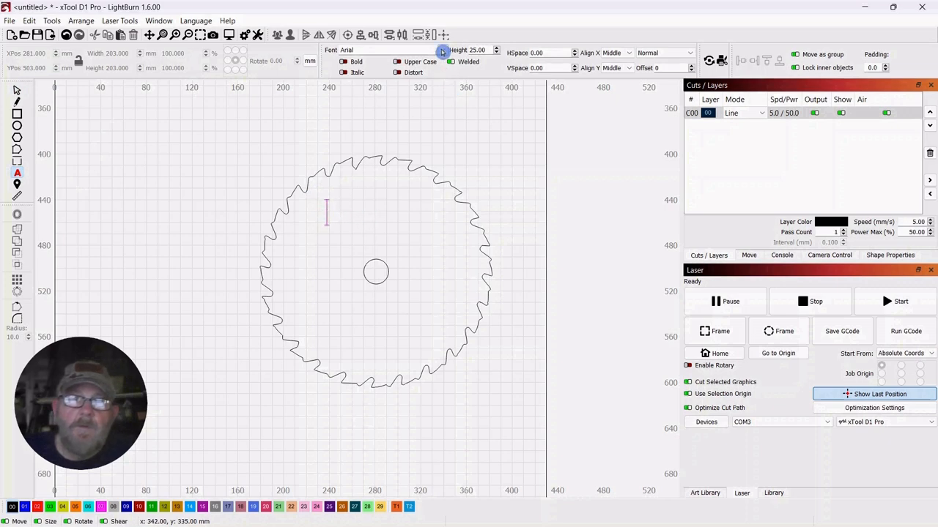
Choose Verve from the font list for the new text inside the blade
click(443, 53)
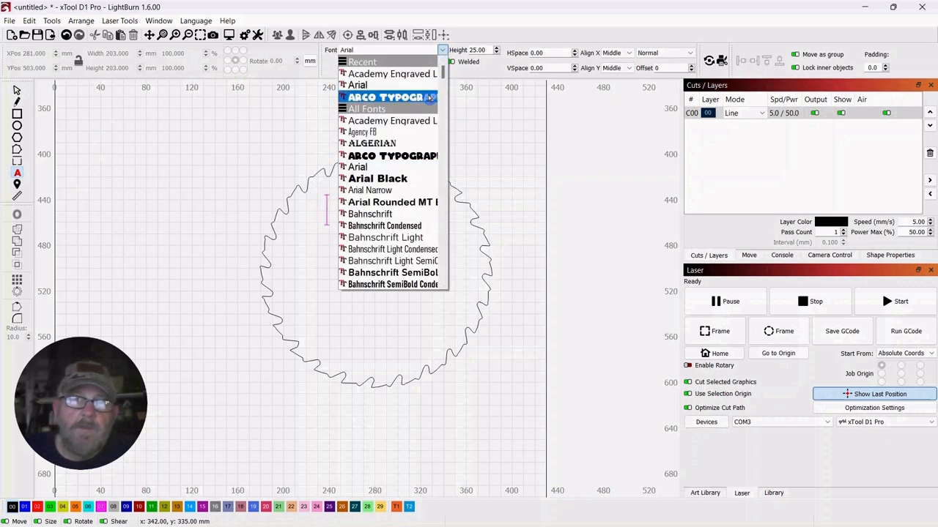
scroll(down, 3)
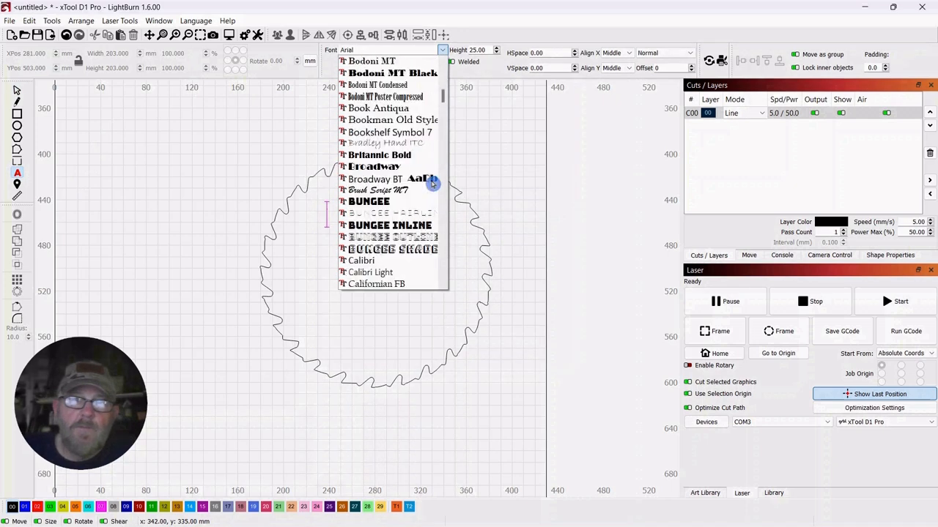
scroll(down, 3)
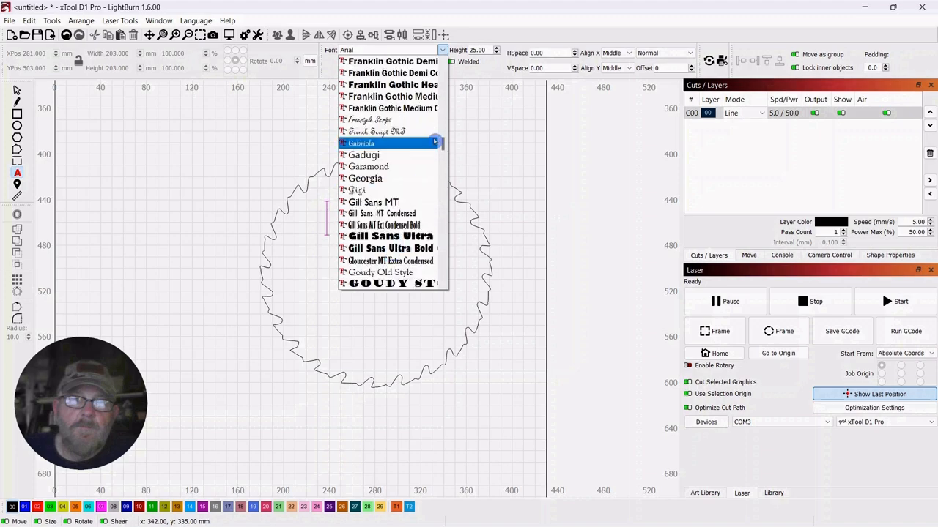
scroll(down, 3)
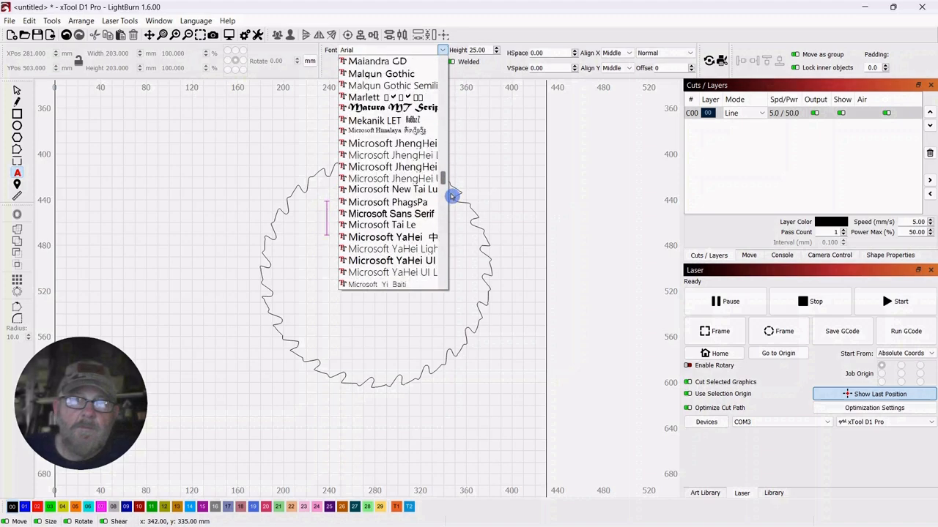
scroll(down, 3)
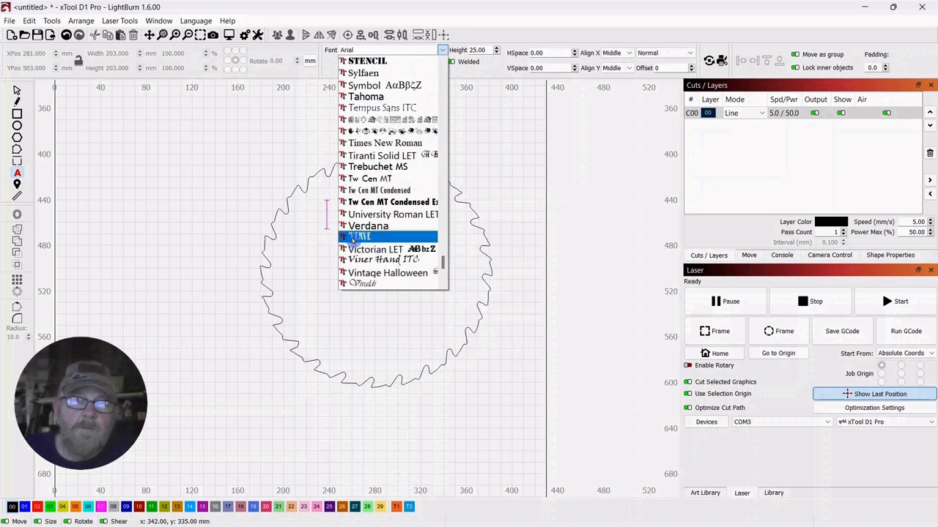
click(361, 235)
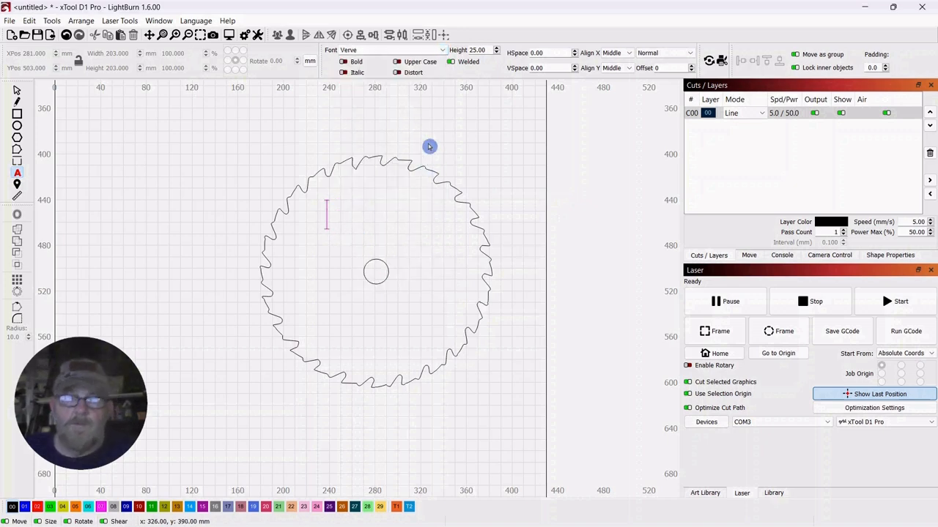
Type DAVE'S in Verve and finish the text
text(D)
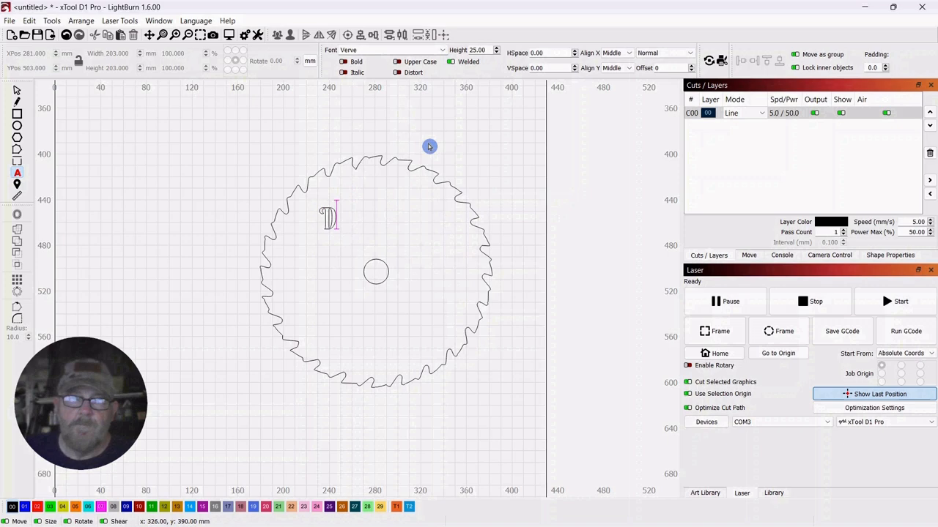
text(AVE)
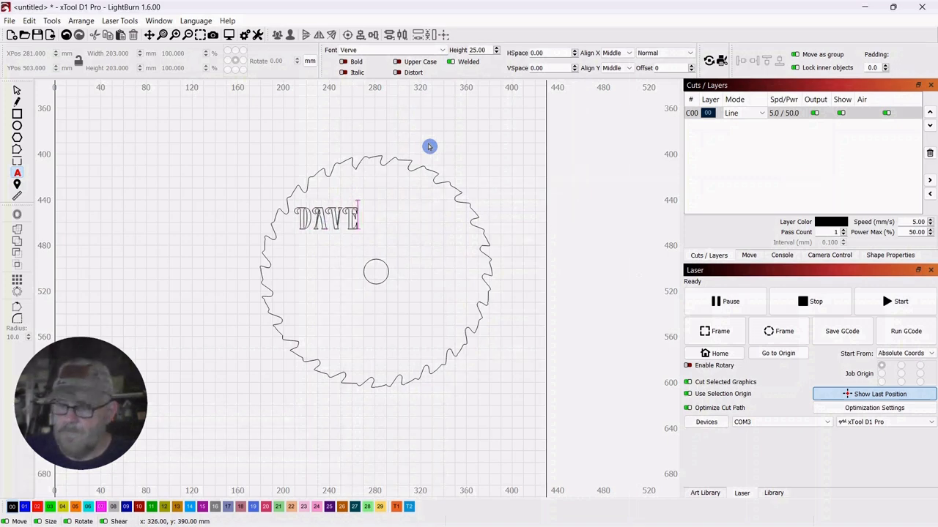
text(S)
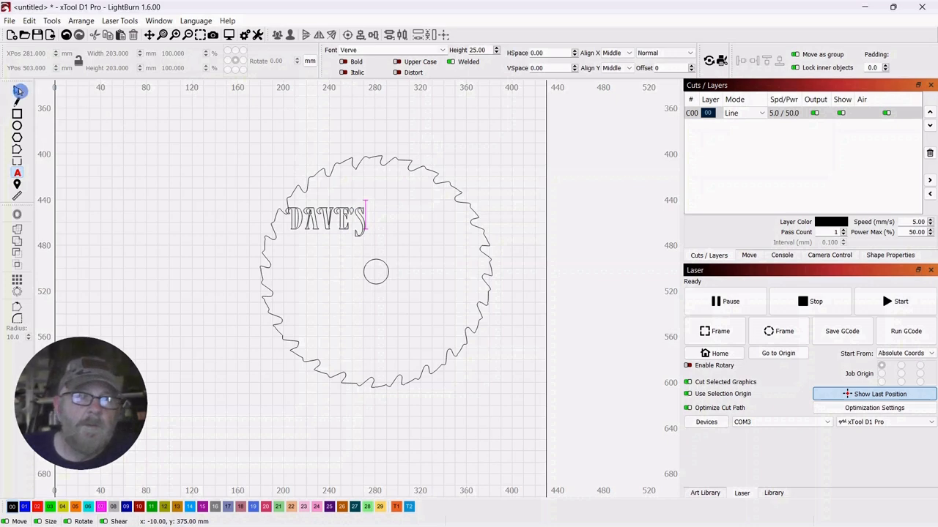
click(325, 219)
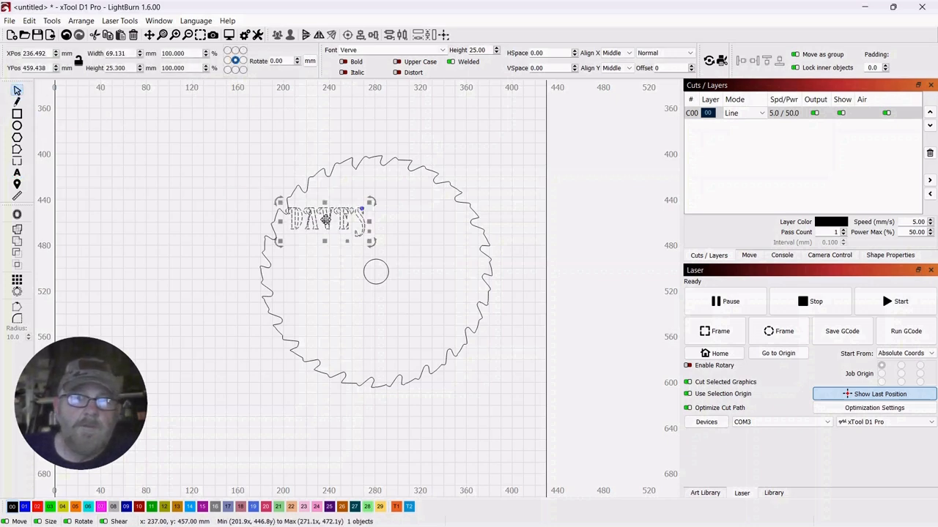
Move DAVE'S above the centre hole and enlarge it to about 44.47 mm tall
drag(325, 220, 375, 223)
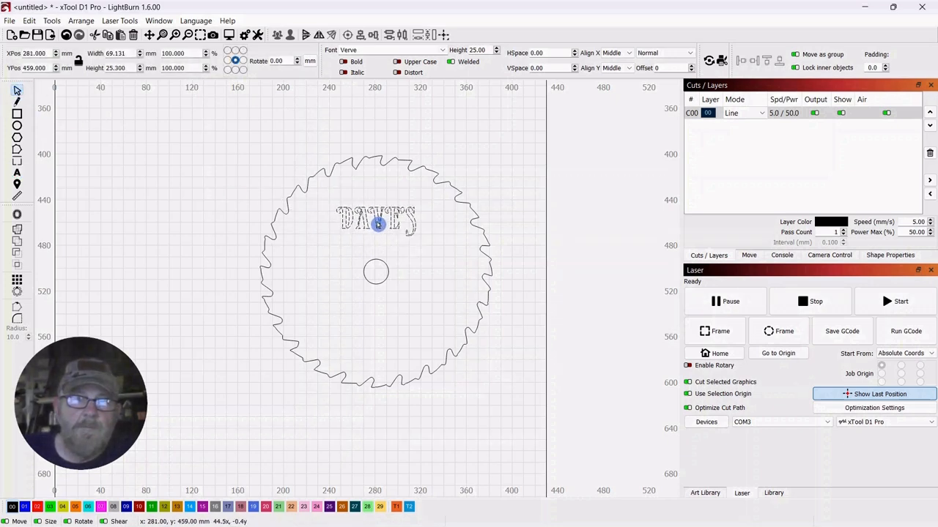
click(377, 219)
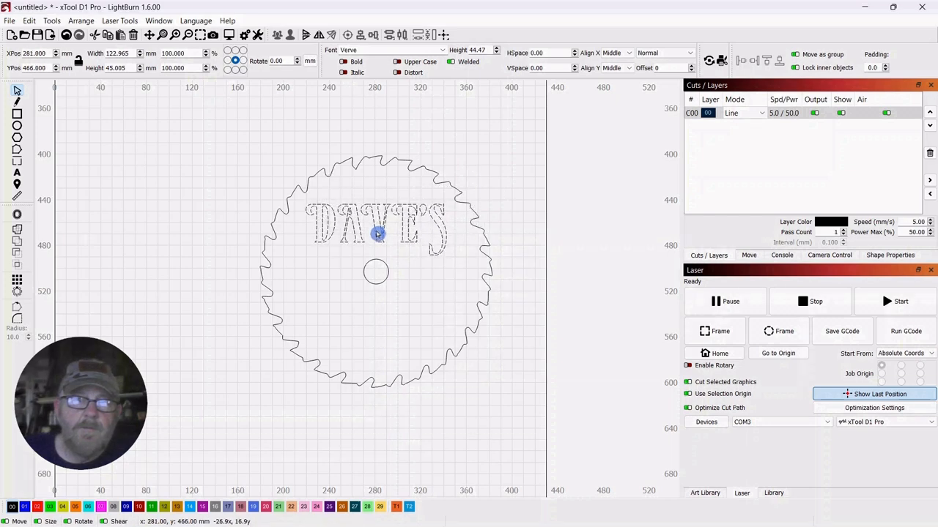
click(375, 233)
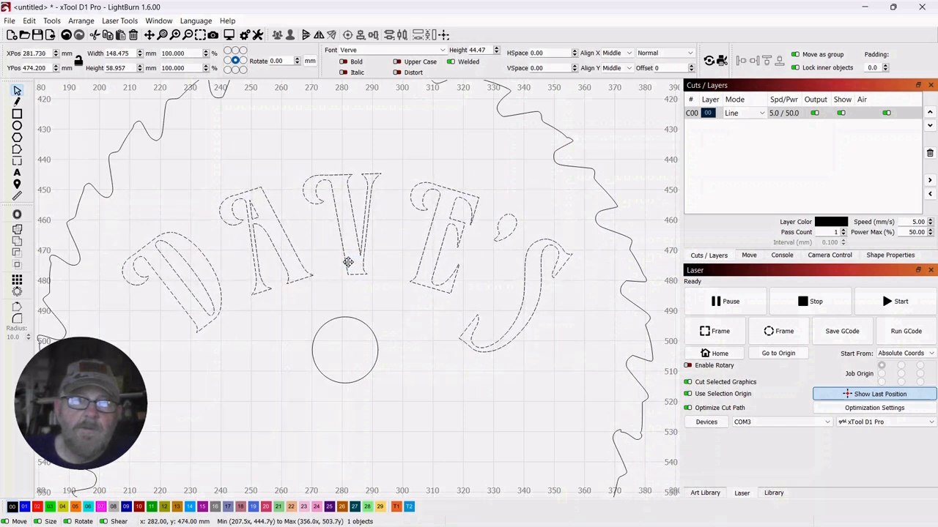
Arch DAVE'S along the top of the blade and rotate it level over the hole
drag(349, 263, 349, 243)
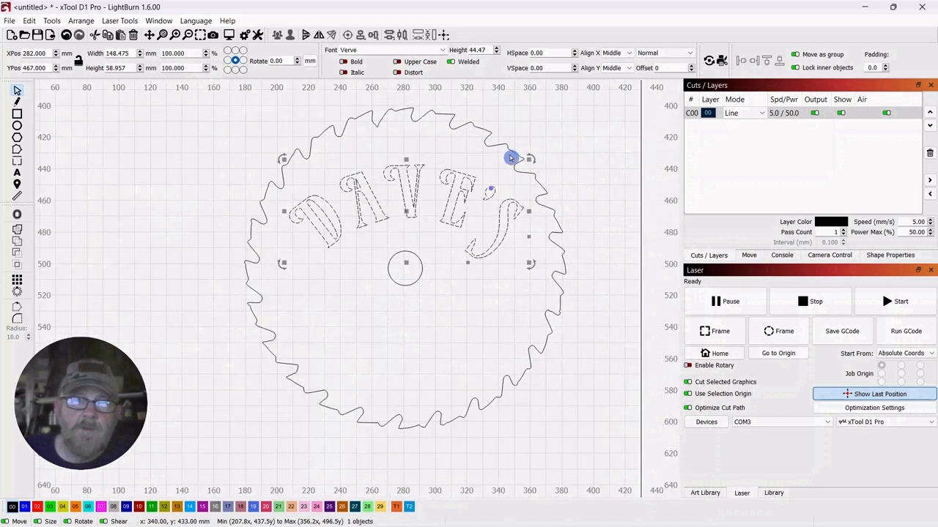
mouse_move(560, 138)
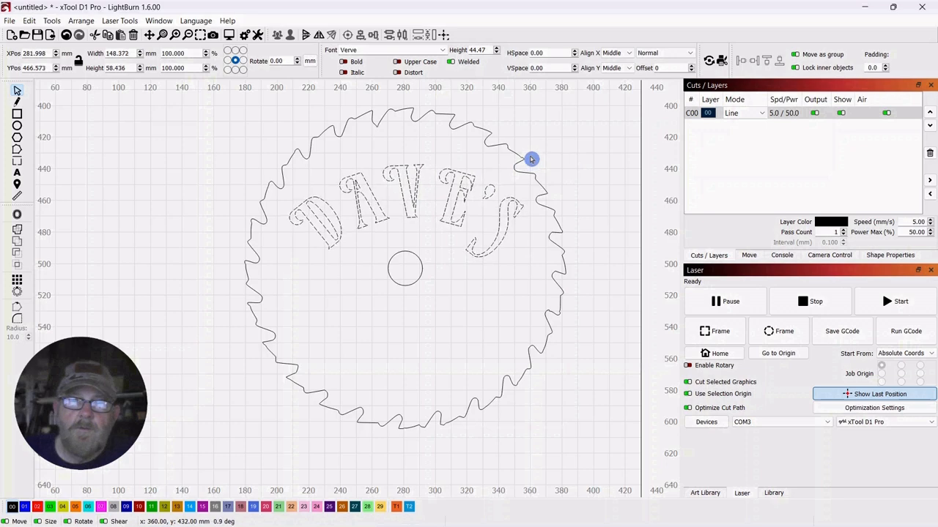
drag(531, 158, 531, 166)
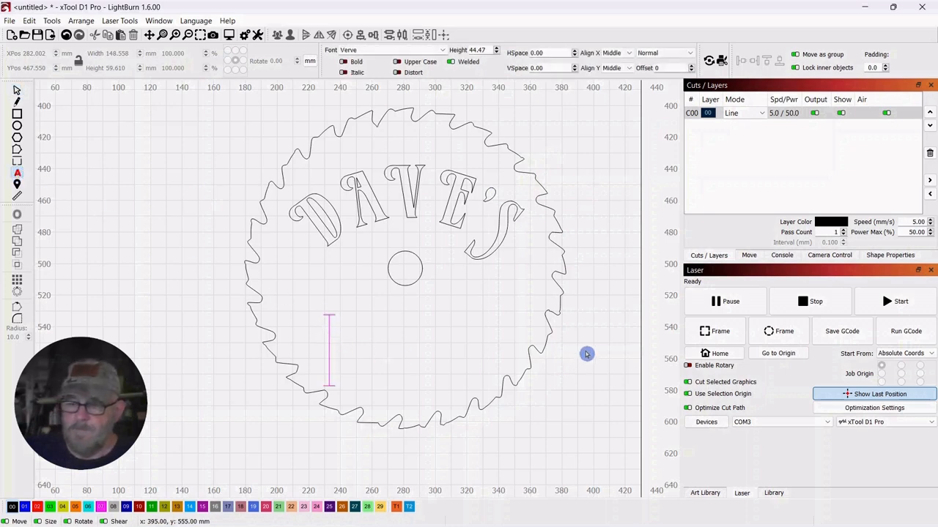
Type SHOP in Verve and move it beneath the centre hole, under the arched DAVE'S
text(SHOP)
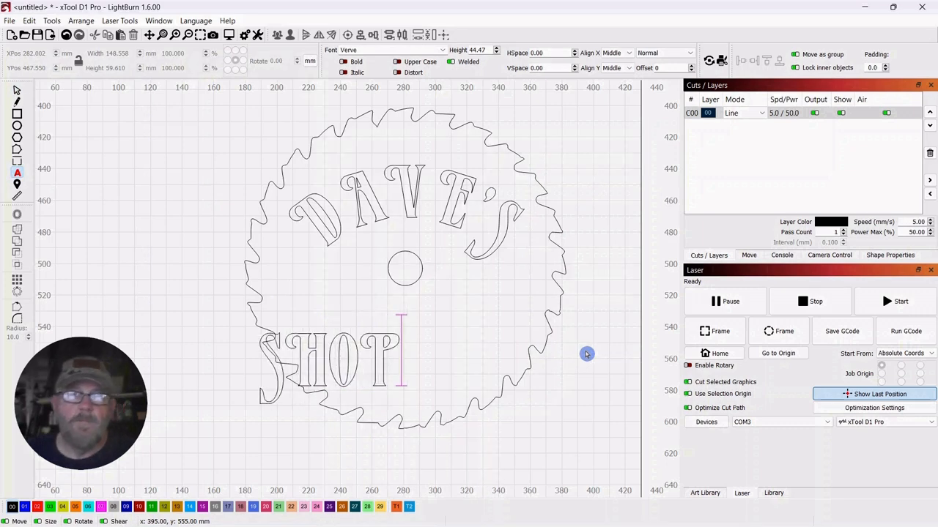
mouse_move(16, 91)
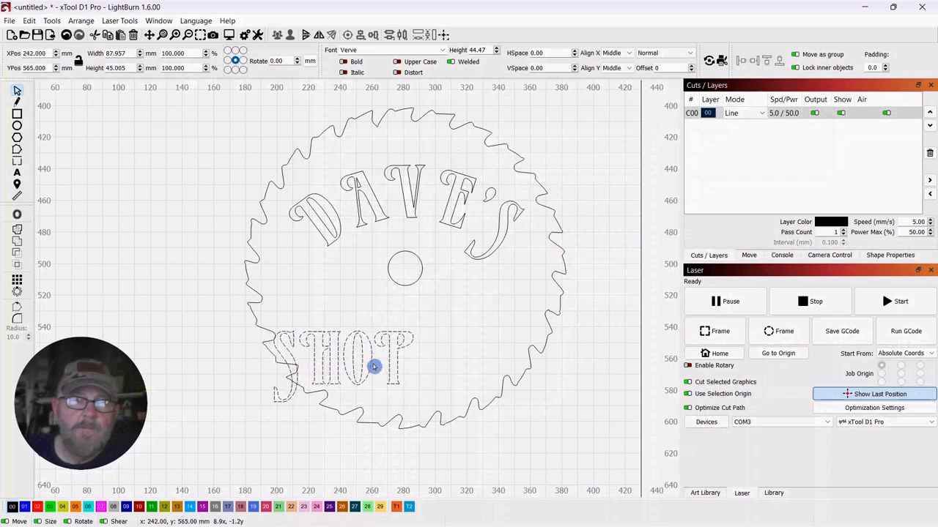
drag(374, 367, 403, 353)
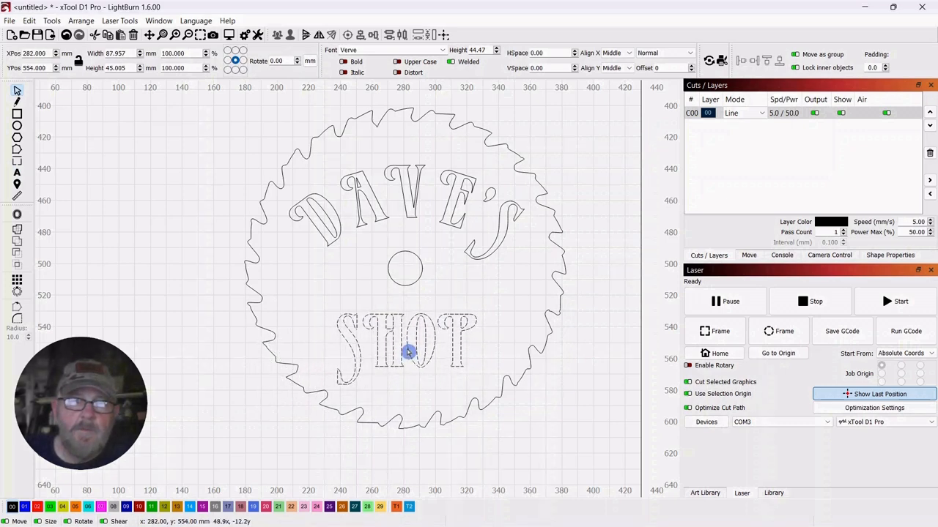
click(405, 344)
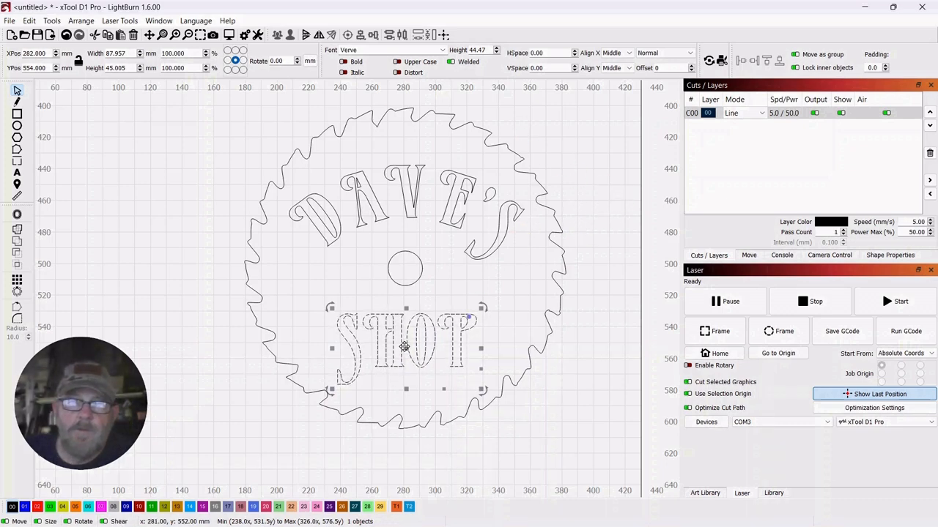
mouse_move(589, 255)
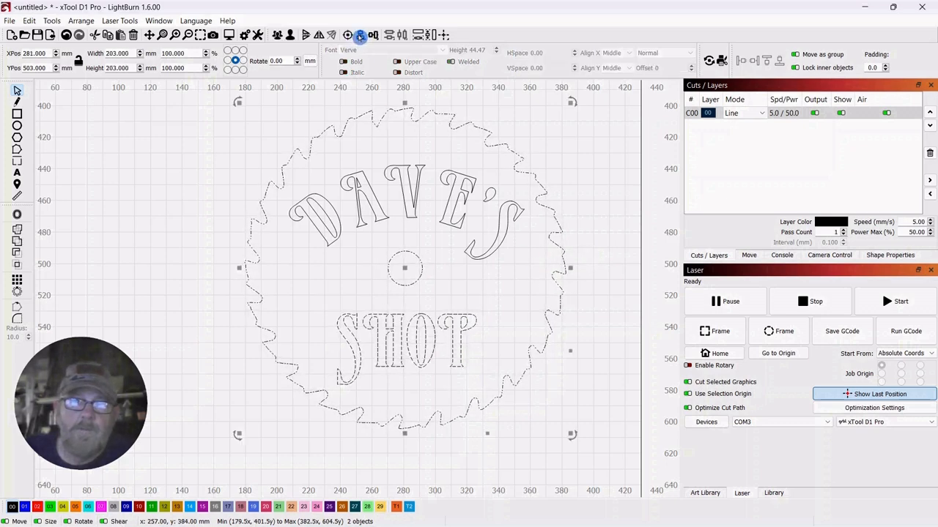
Centre the SHOP text horizontally on the saw blade using Align, then deselect
click(372, 35)
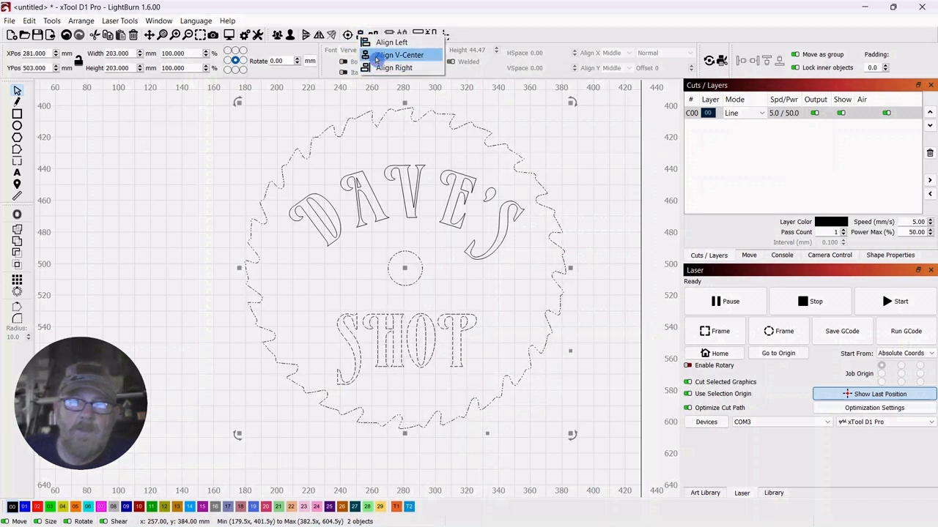
click(401, 54)
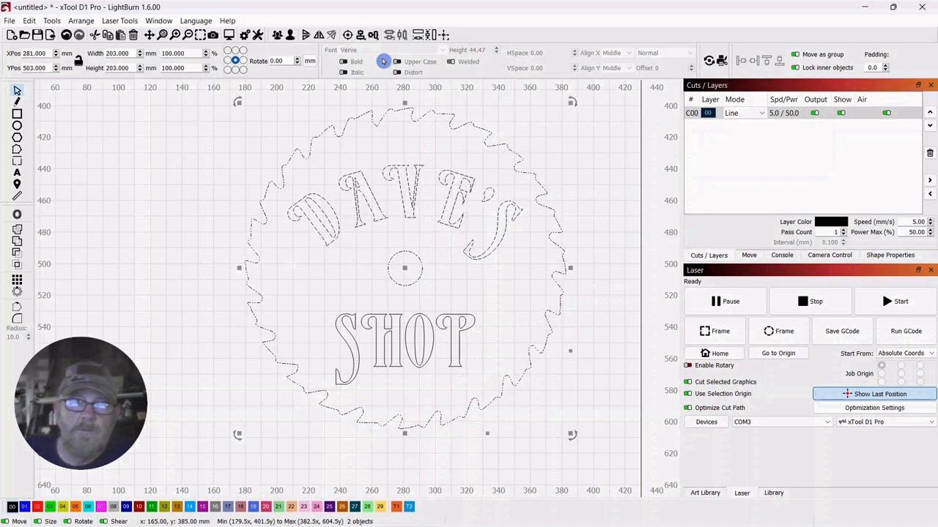
click(359, 202)
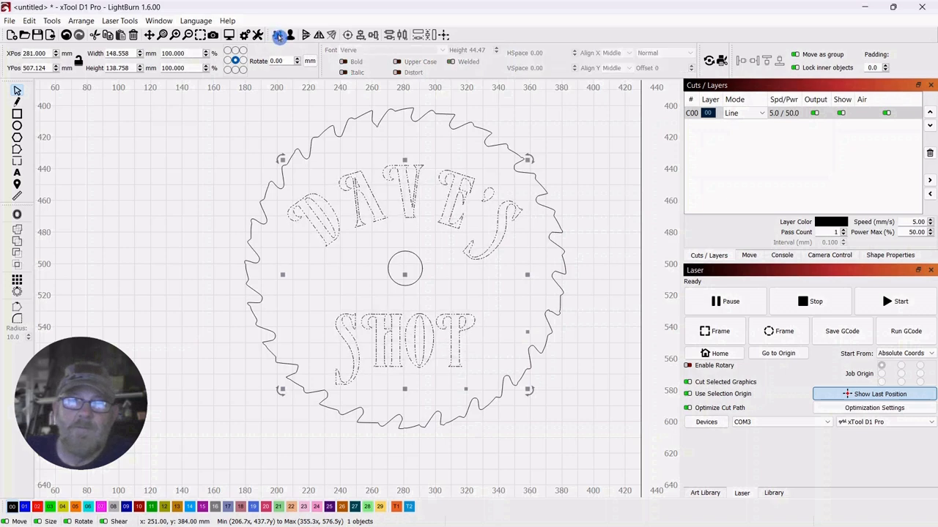
Select the DAVE'S and SHOP lettering with the blade and centre them horizontally
click(486, 169)
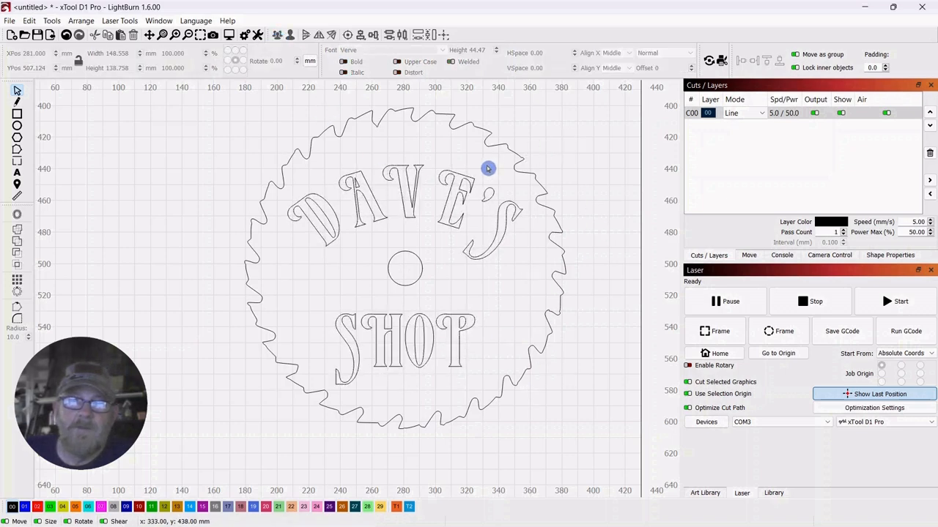
drag(486, 169, 557, 249)
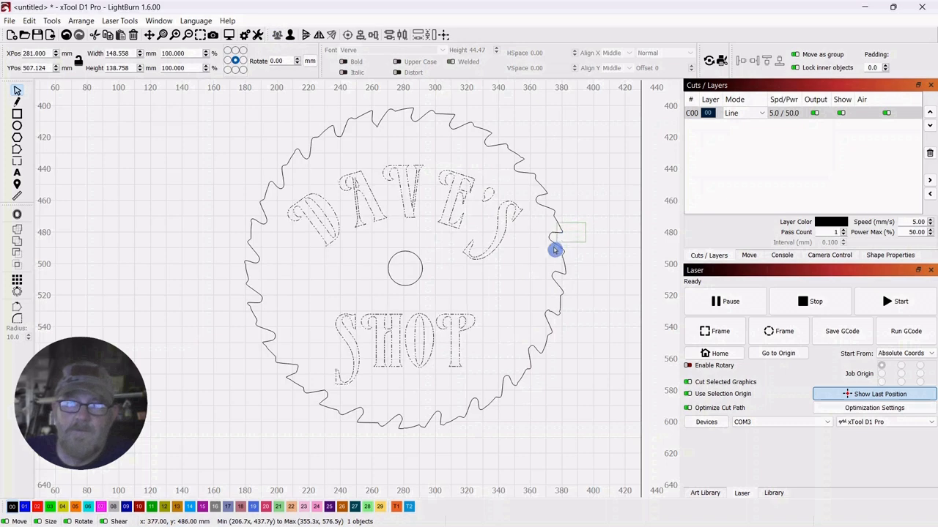
click(327, 35)
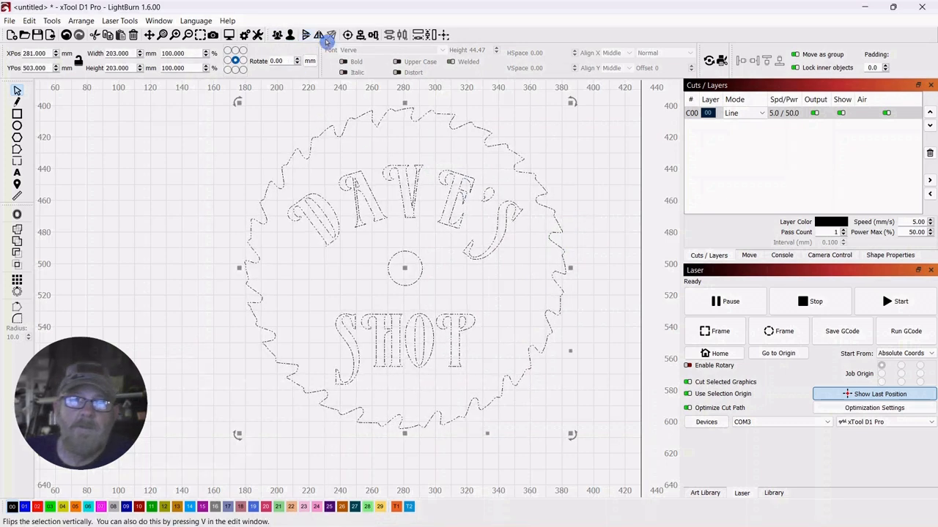
click(318, 35)
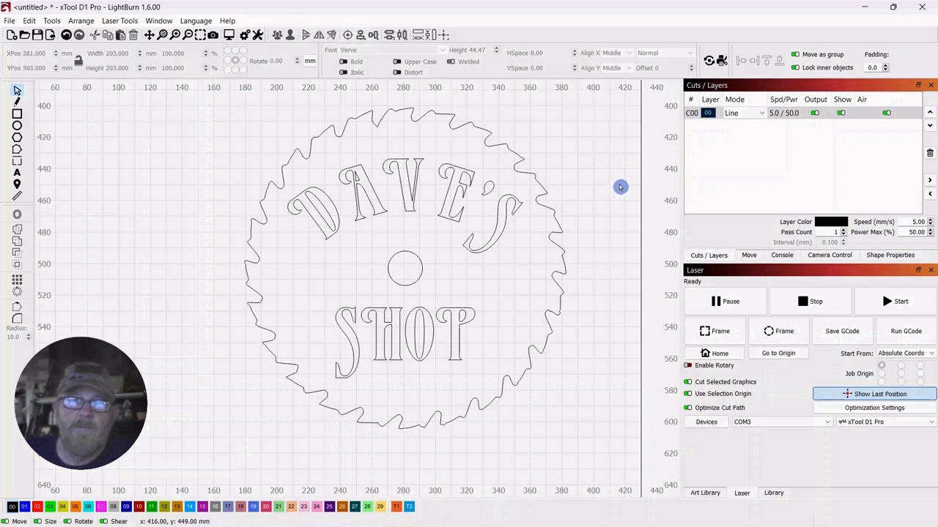
mouse_move(458, 183)
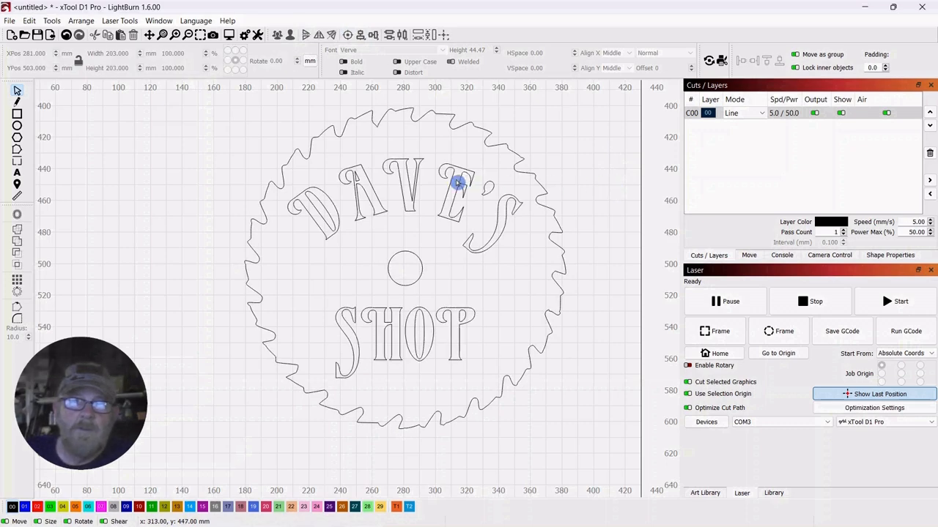
Move the lettering to red layer C02 set to Fill mode and preview the solid text
click(454, 188)
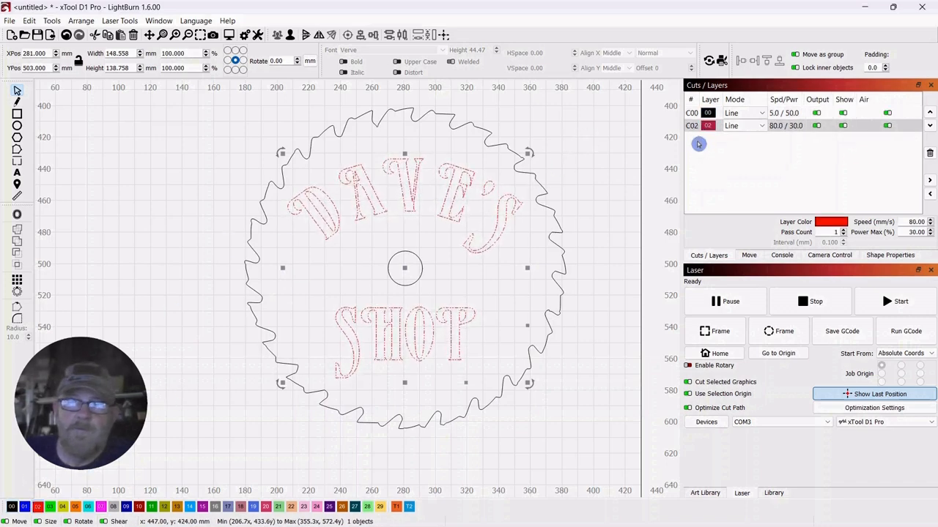
click(744, 126)
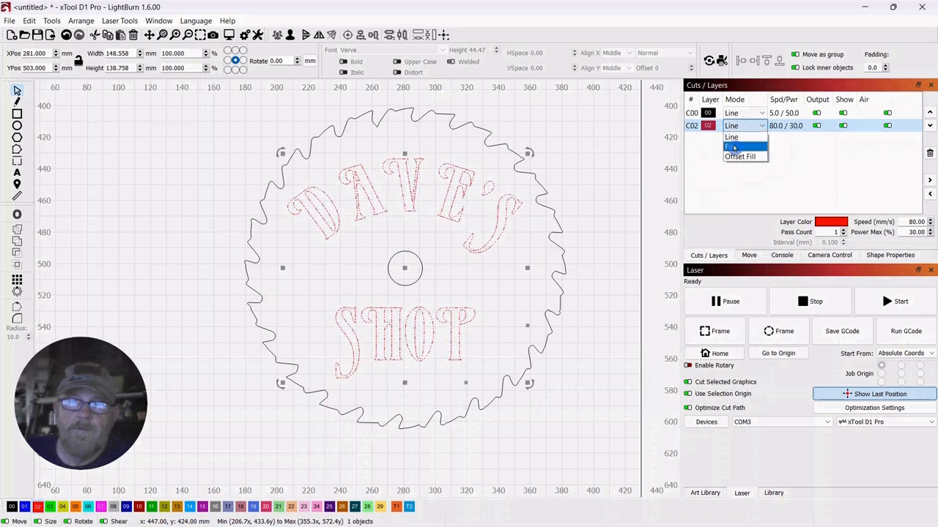
click(729, 146)
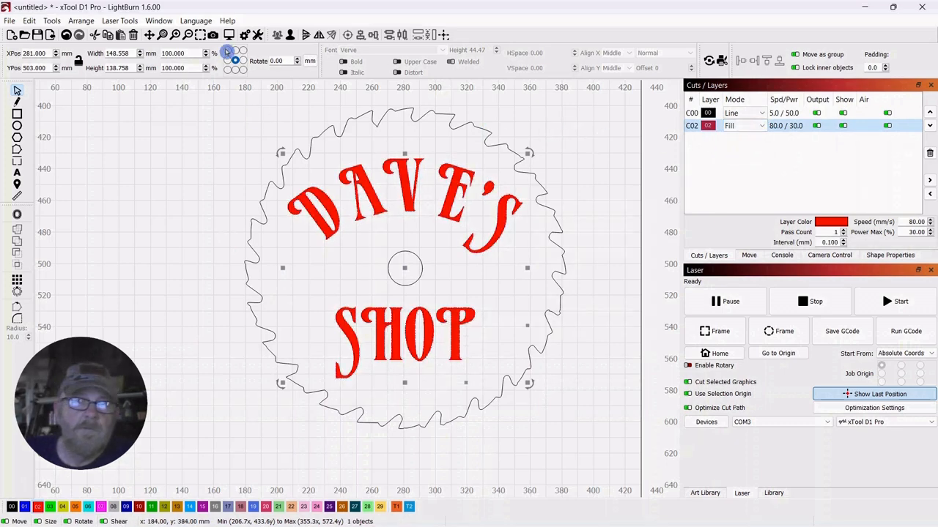
click(229, 35)
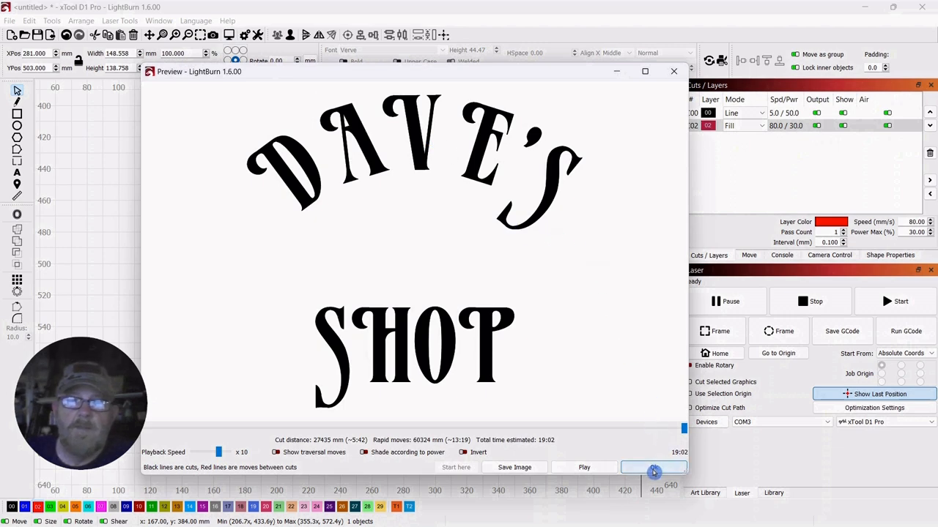
click(674, 71)
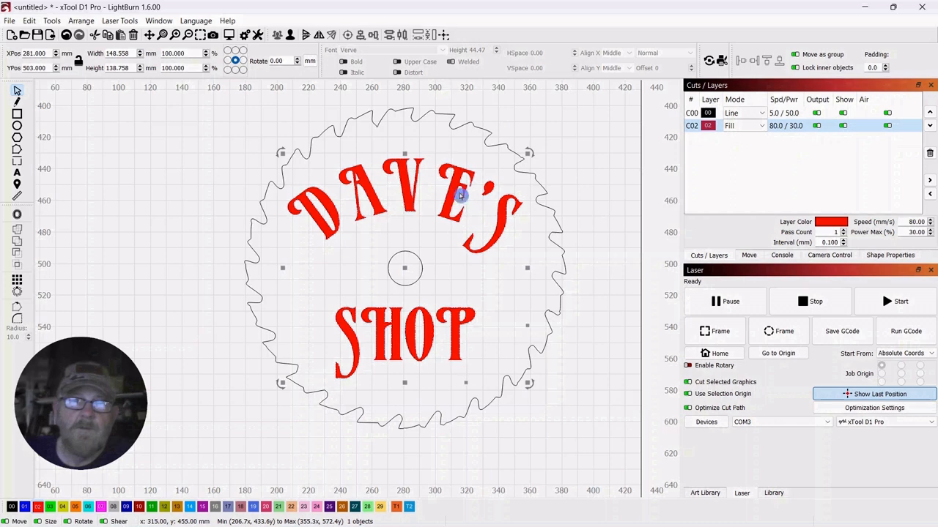
mouse_move(644, 158)
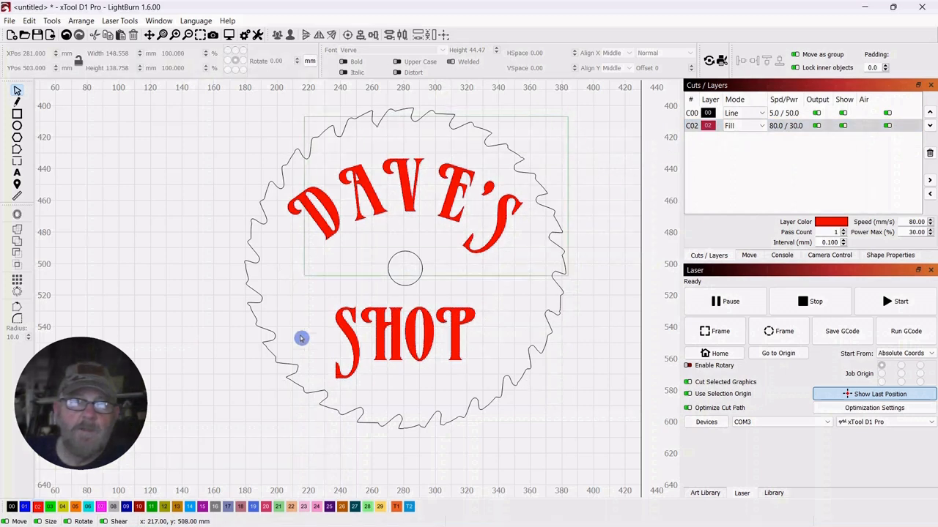
Marquee-select the whole saw blade design to nudge it left and down
drag(302, 337, 400, 282)
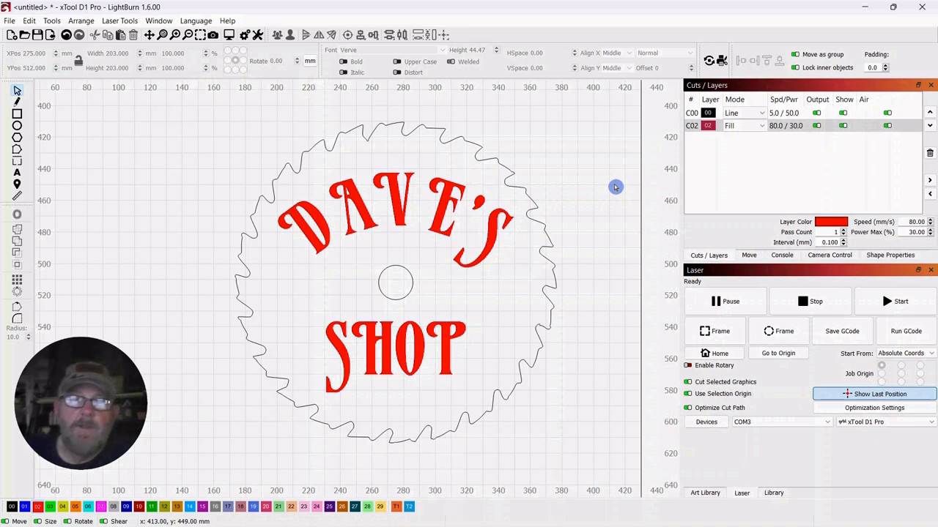
mouse_move(704, 167)
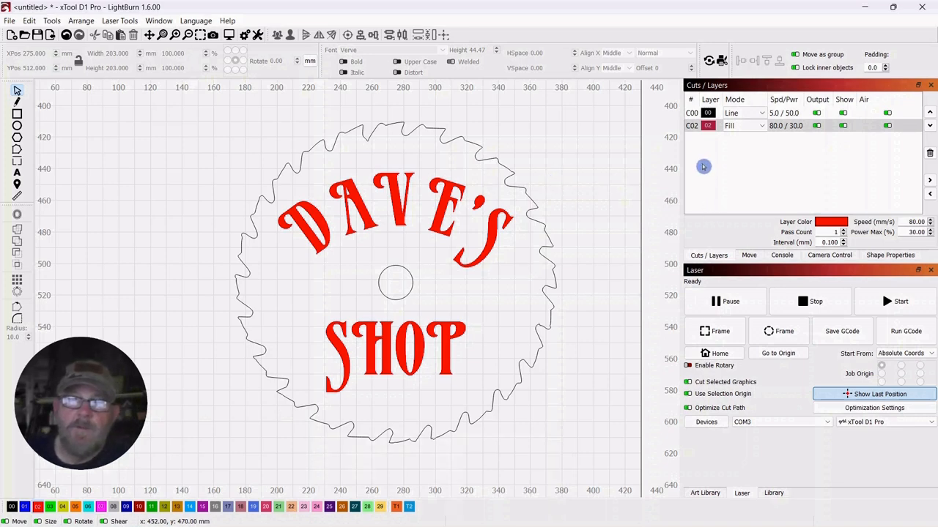
Select black outline layer C00 to move it below the red fill layer C02
click(706, 126)
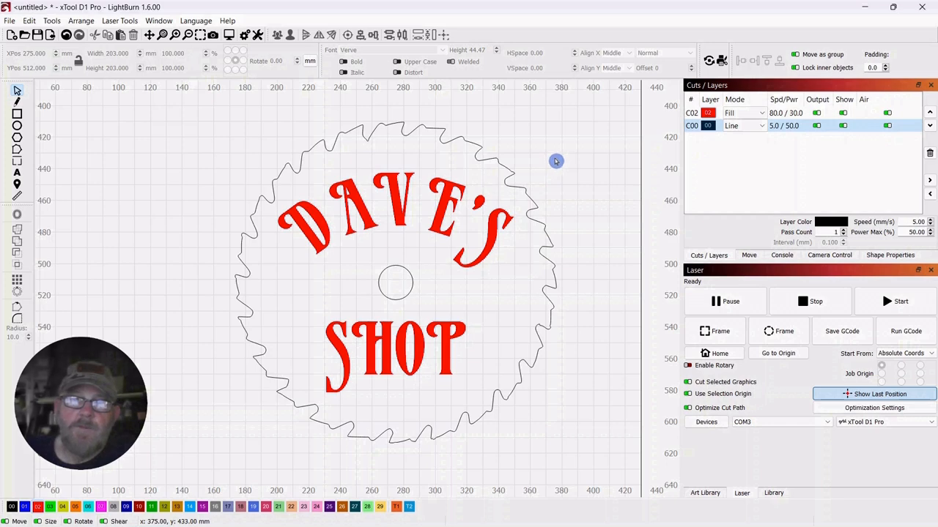
mouse_move(566, 158)
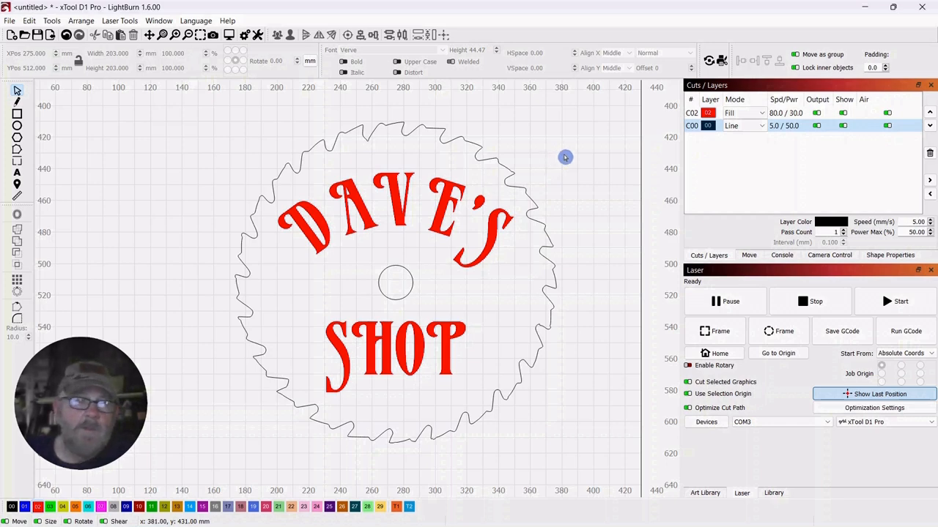